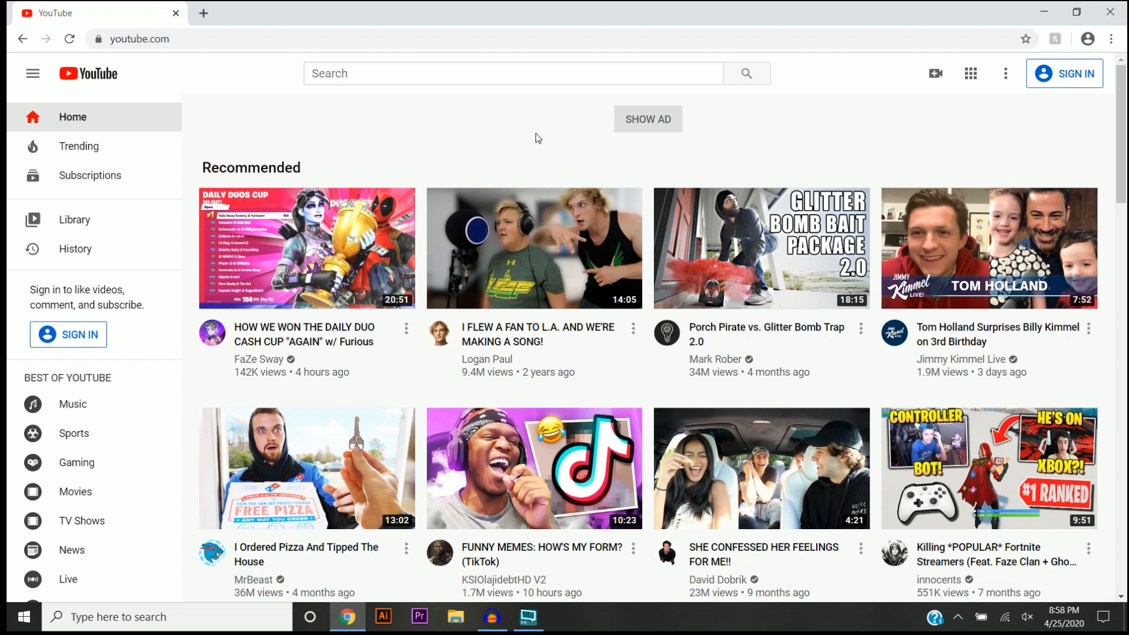
mouse_move(274, 35)
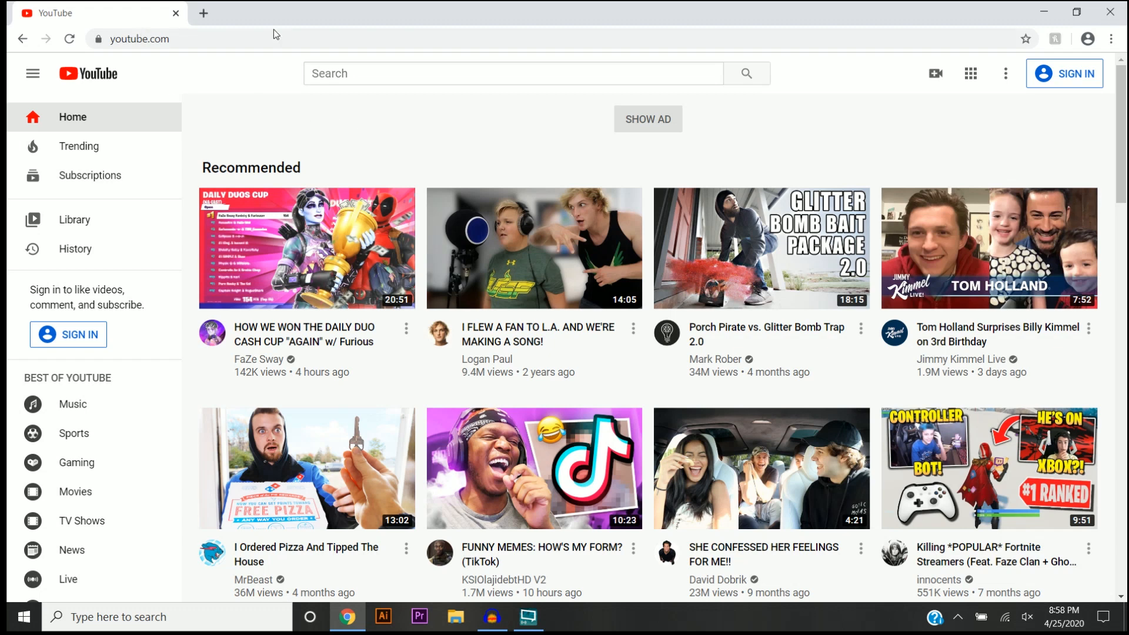
mouse_move(1070, 79)
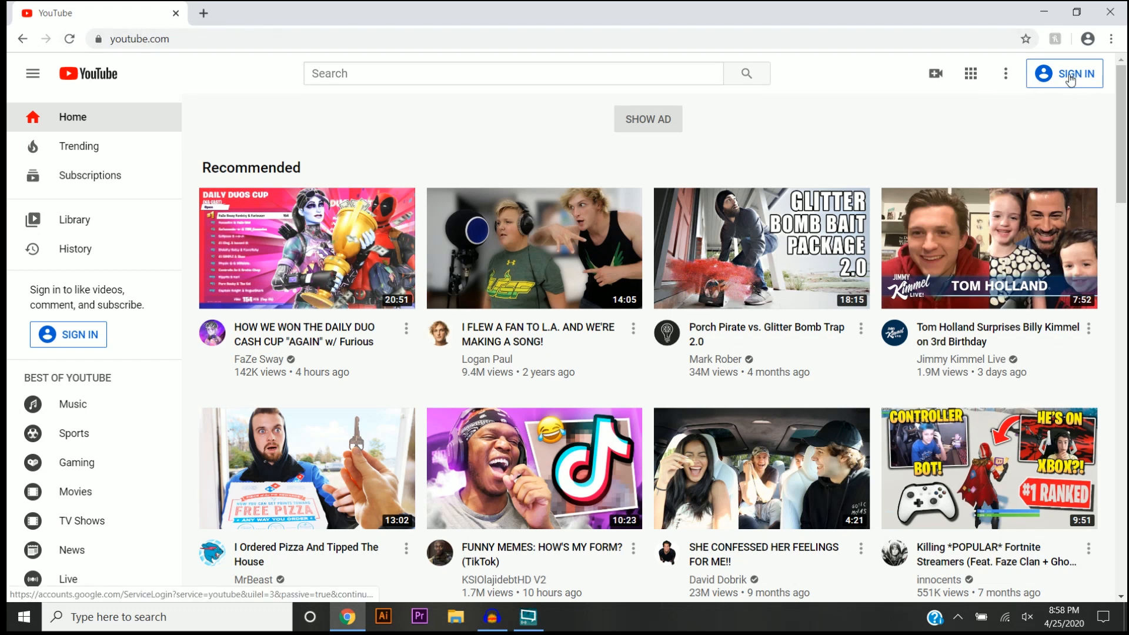
Go from YouTube to the Google sign-in page and show the account-creation choices.
click(1064, 72)
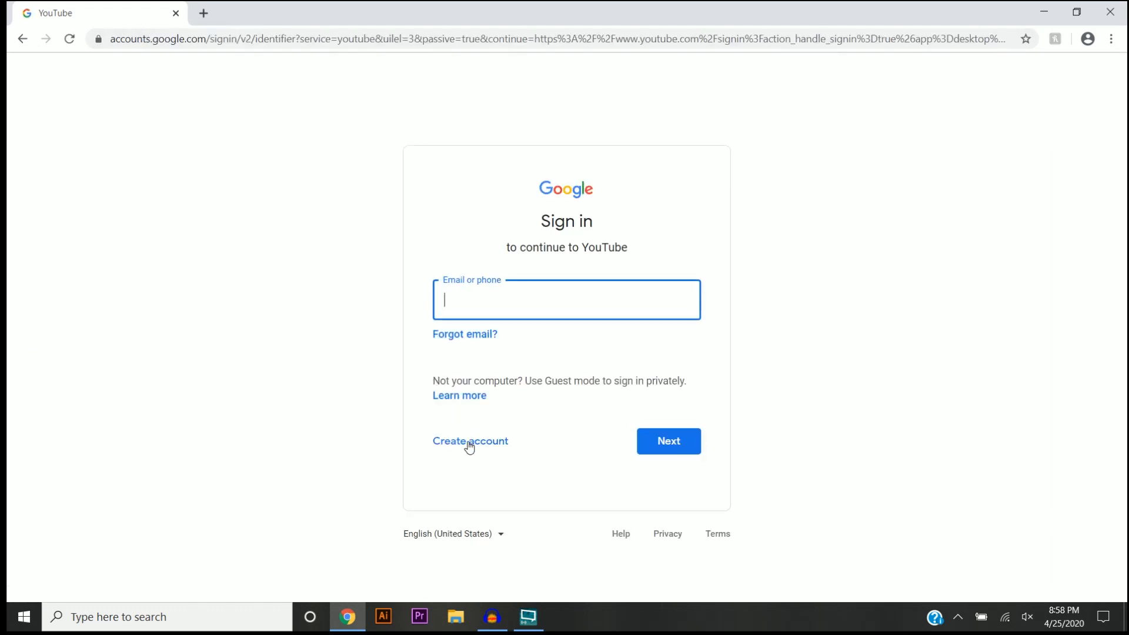
click(469, 440)
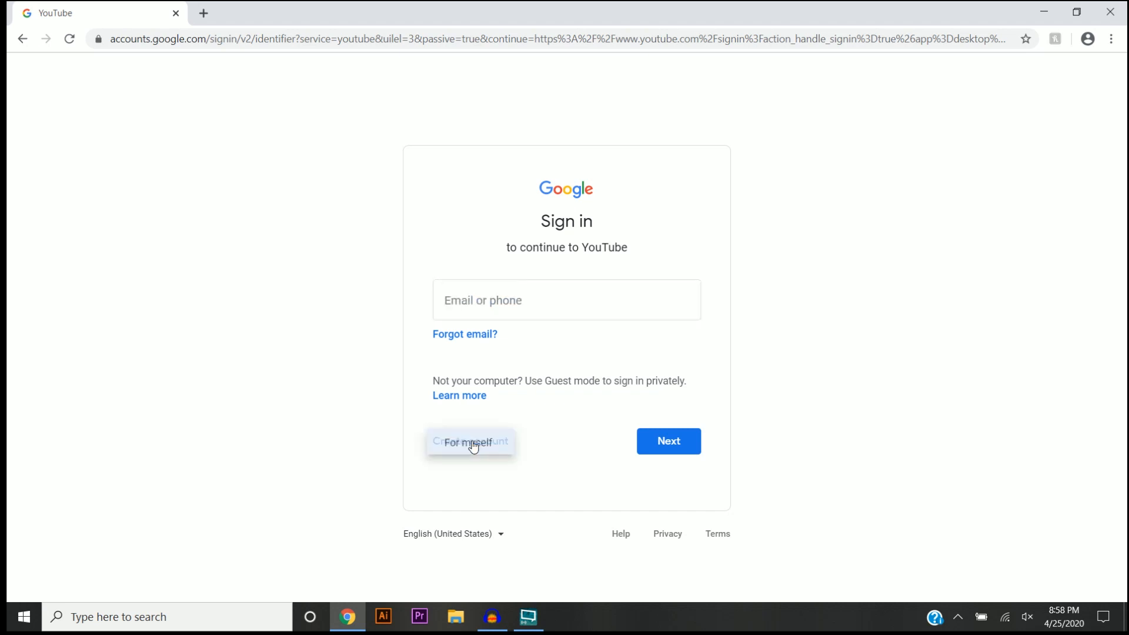
click(470, 440)
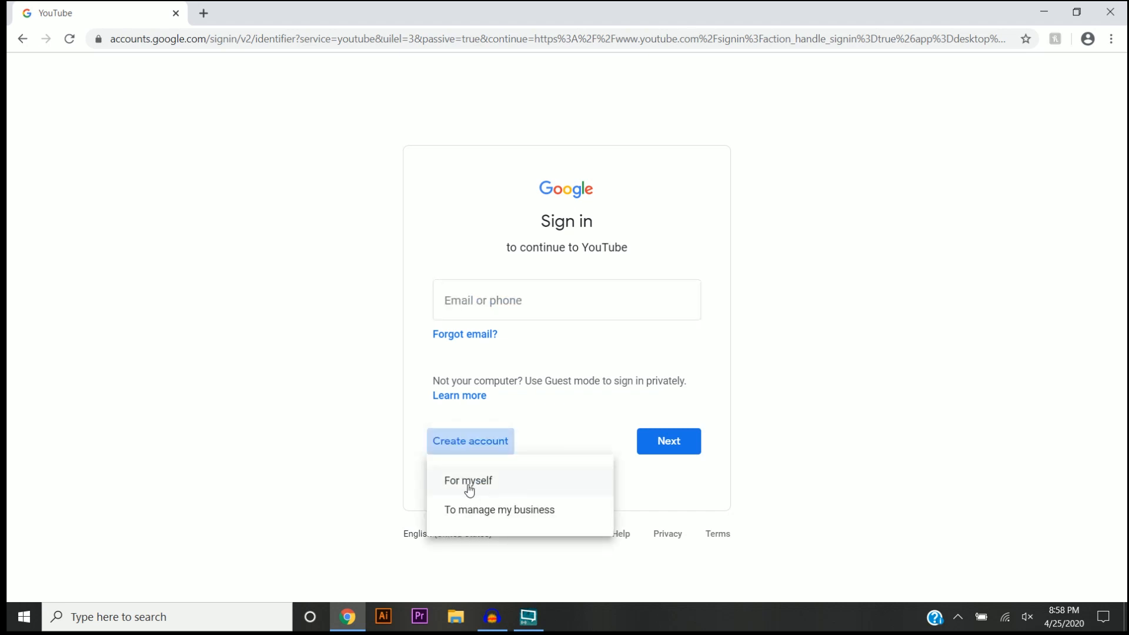
Start a personal account named Andre with a new Gmail address and password.
click(468, 481)
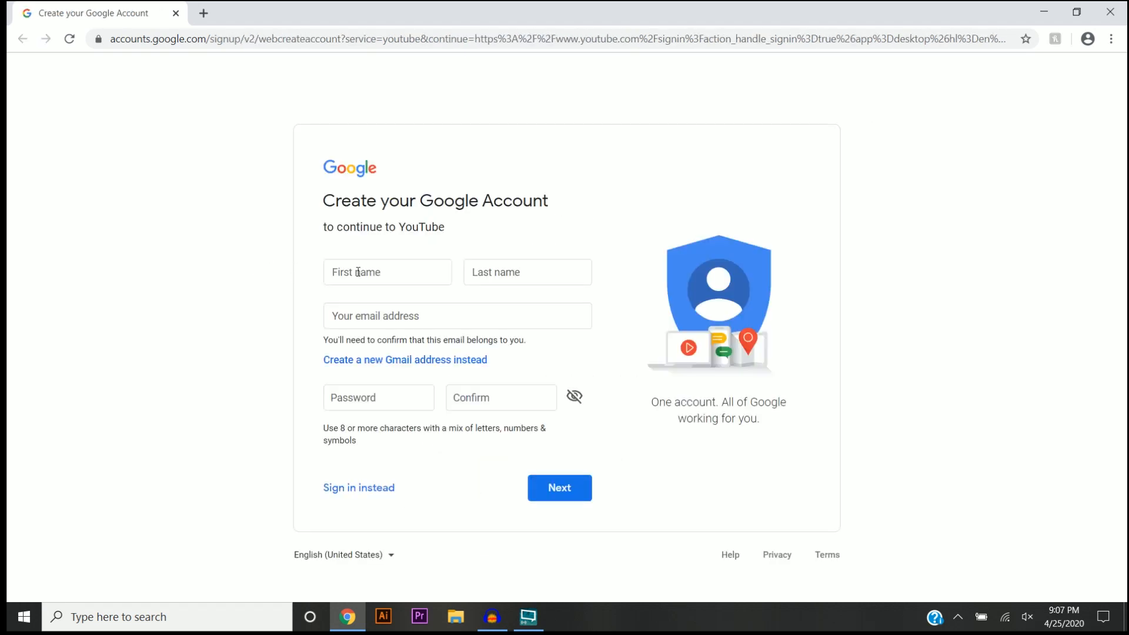
text(Andrew)
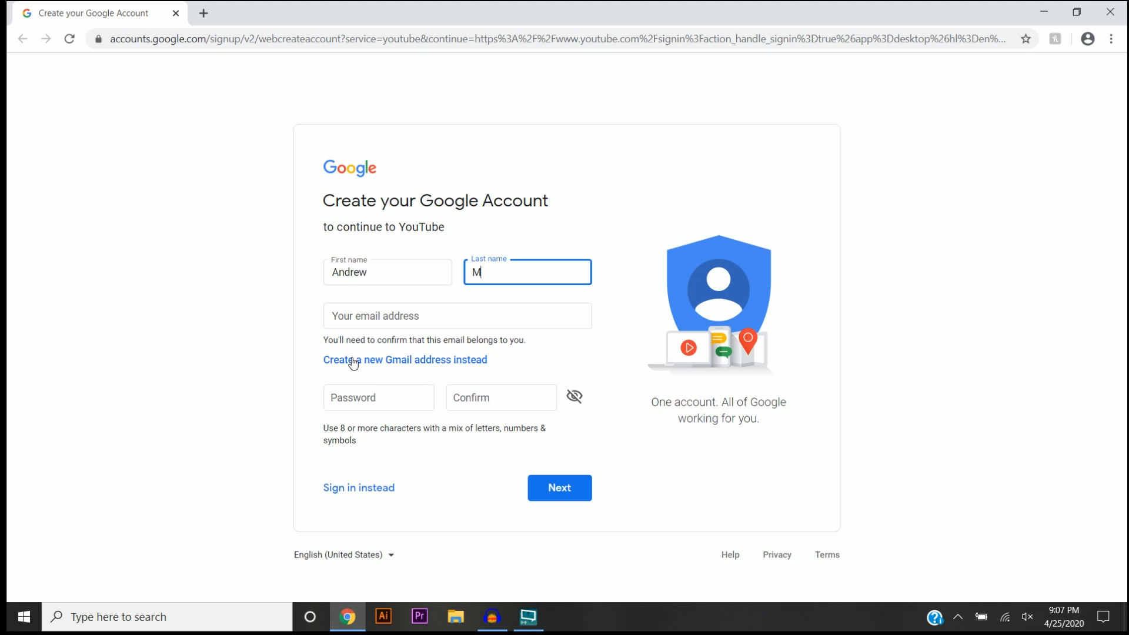
mouse_move(339, 366)
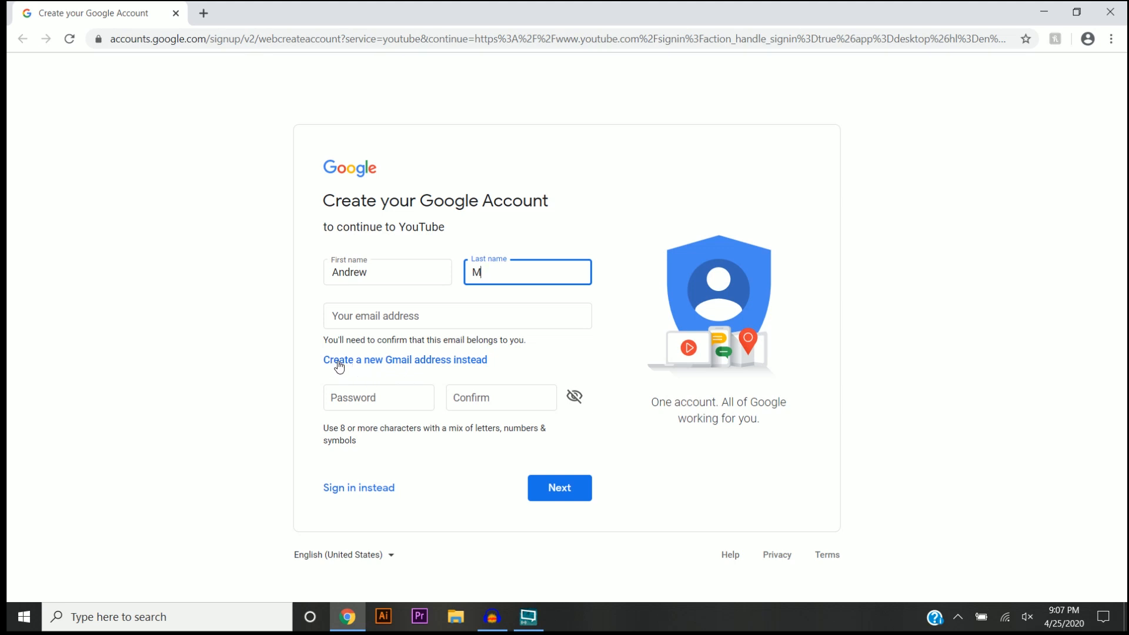
click(405, 359)
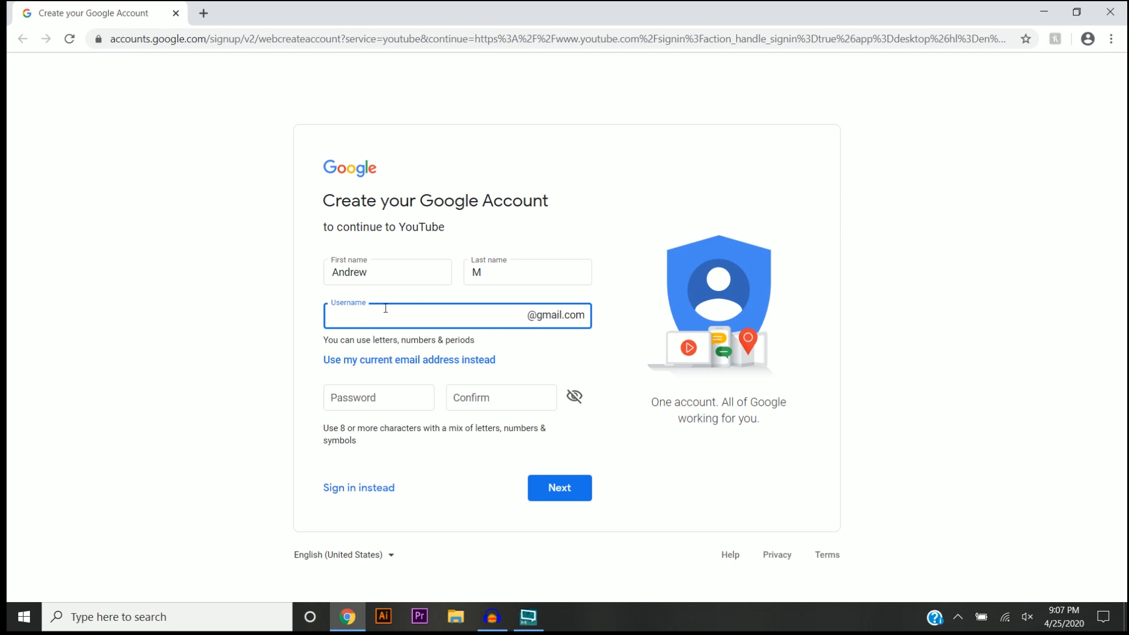
click(559, 487)
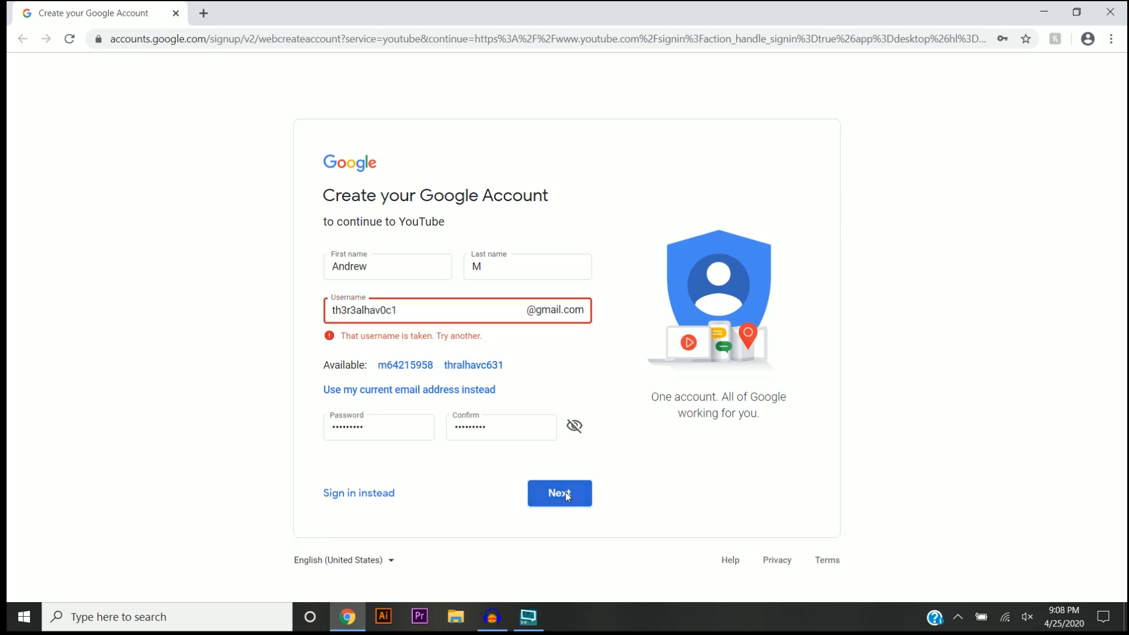
Continue to the personal details and choose the birth month.
click(559, 494)
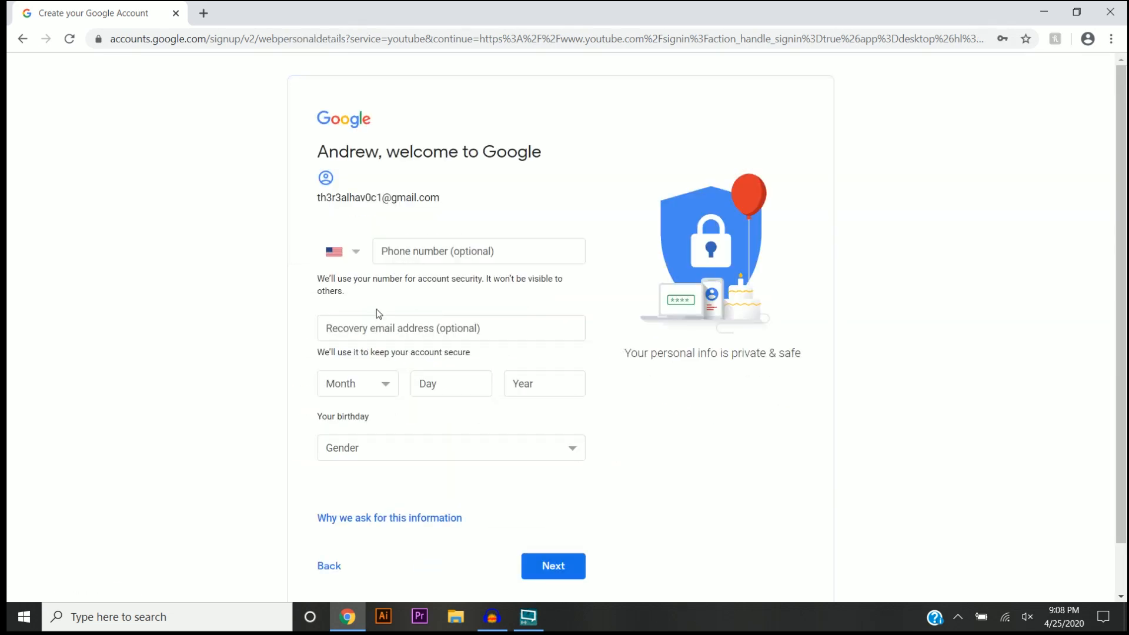
scroll(down, 3)
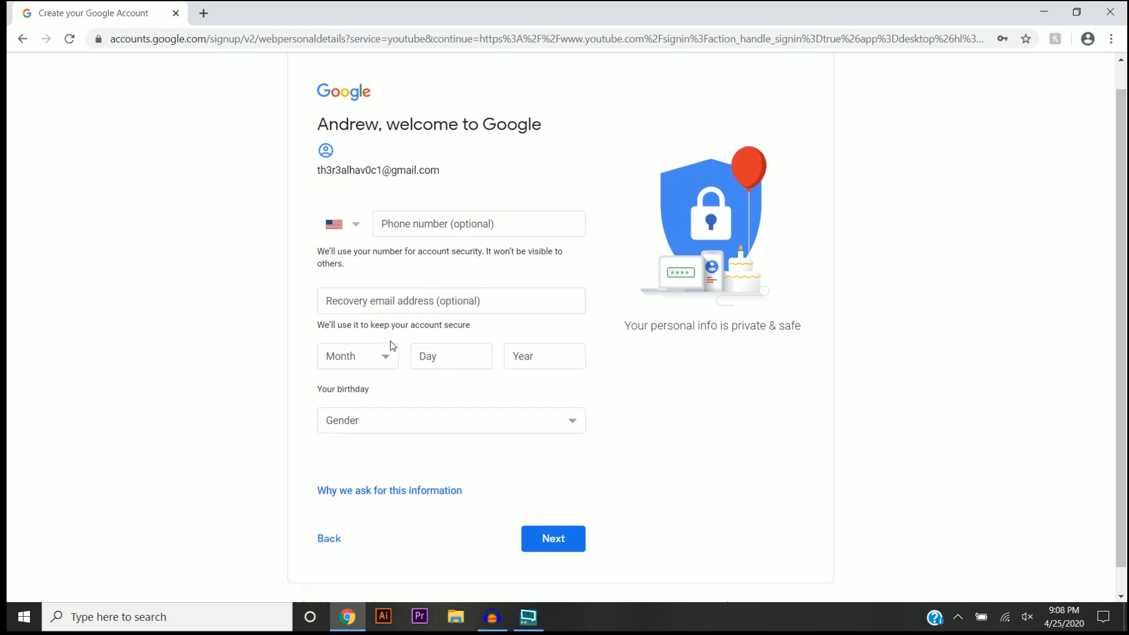
click(357, 355)
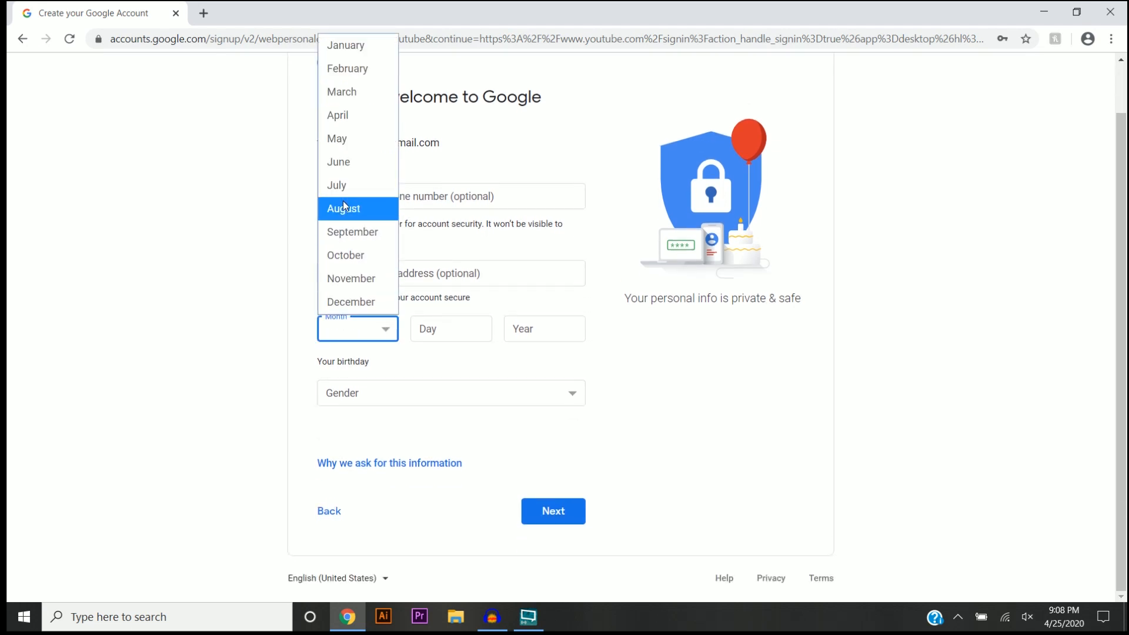
click(553, 511)
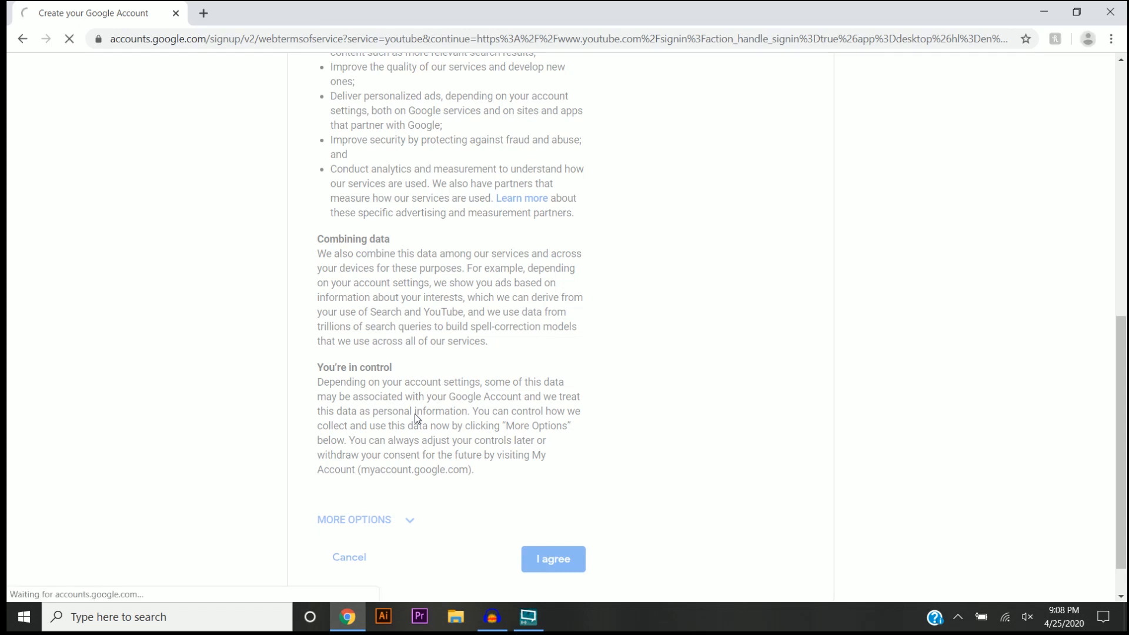
Accept the Google terms, then begin a YouTube channel using a custom name.
click(553, 562)
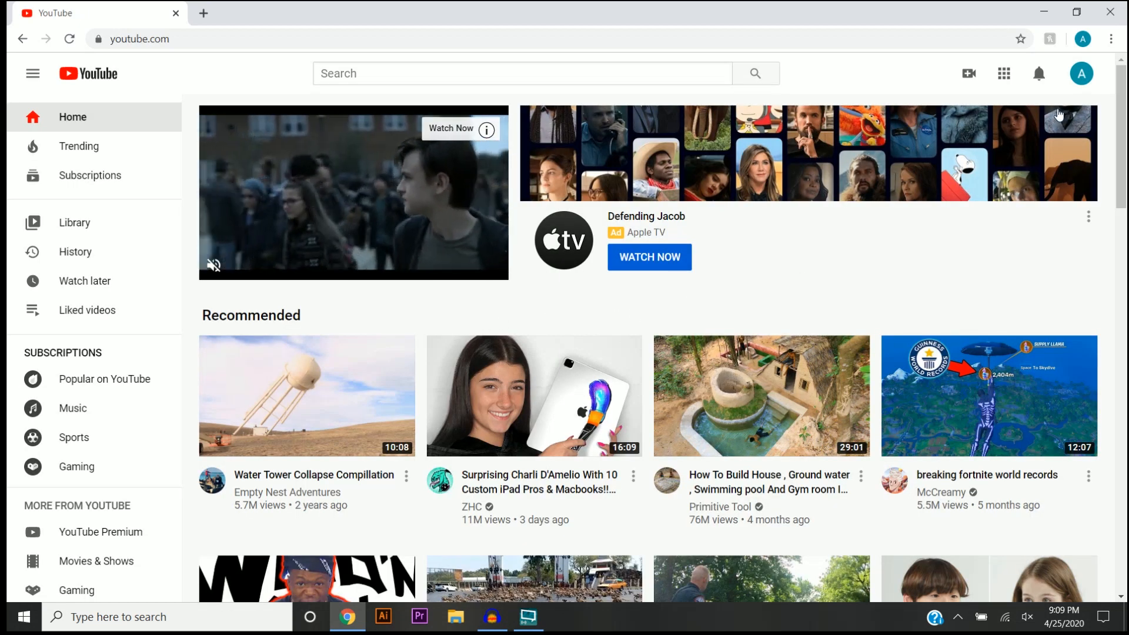
click(1081, 73)
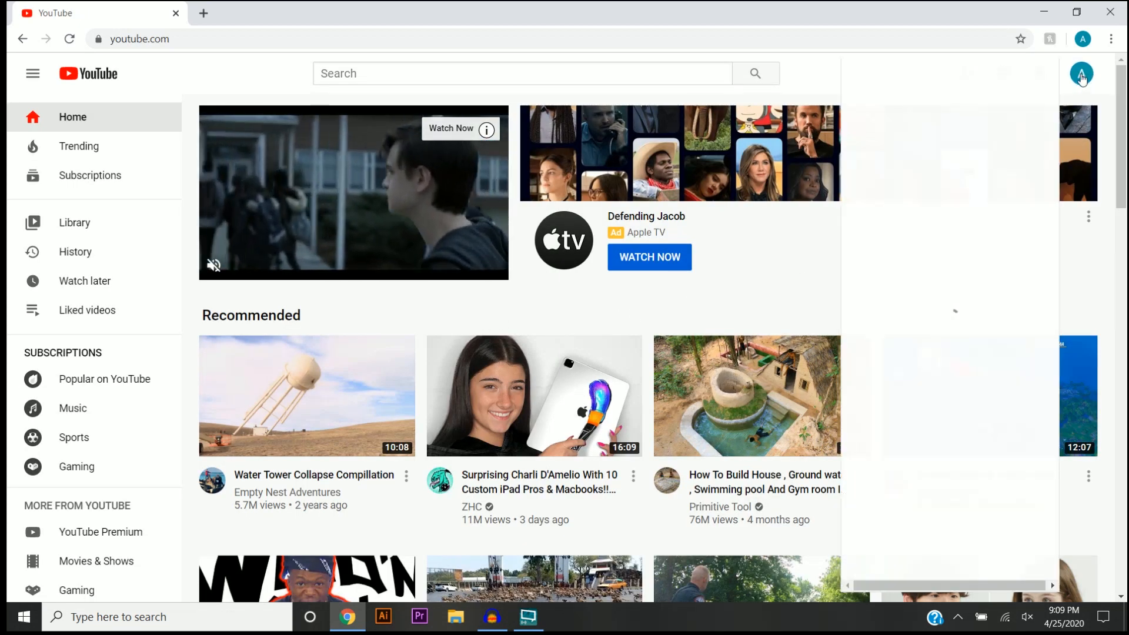
click(1081, 74)
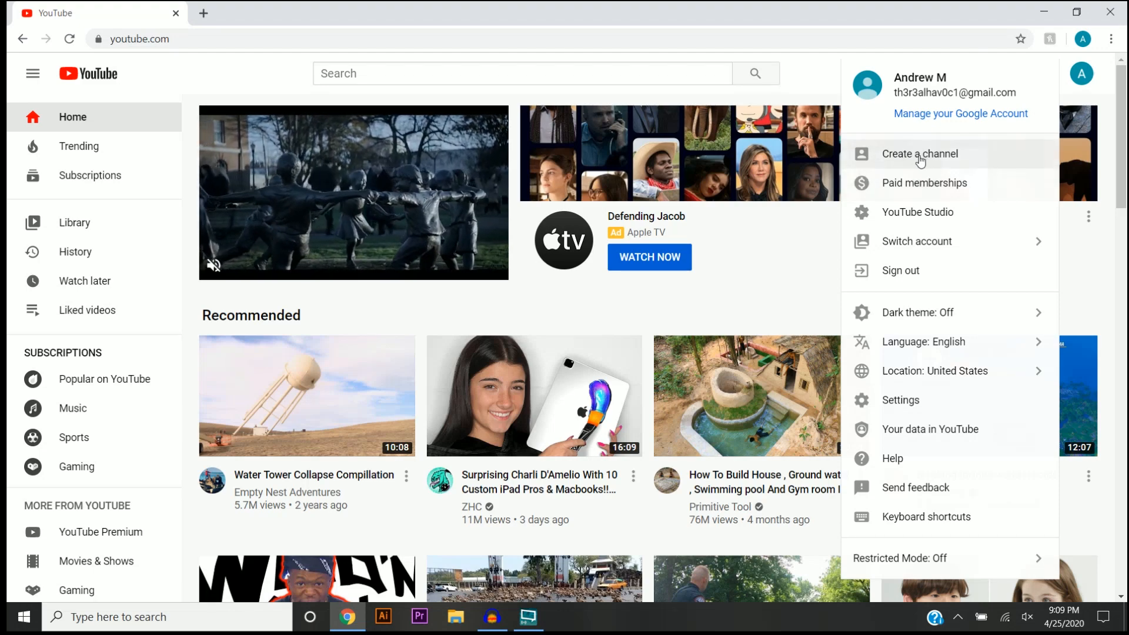
click(919, 153)
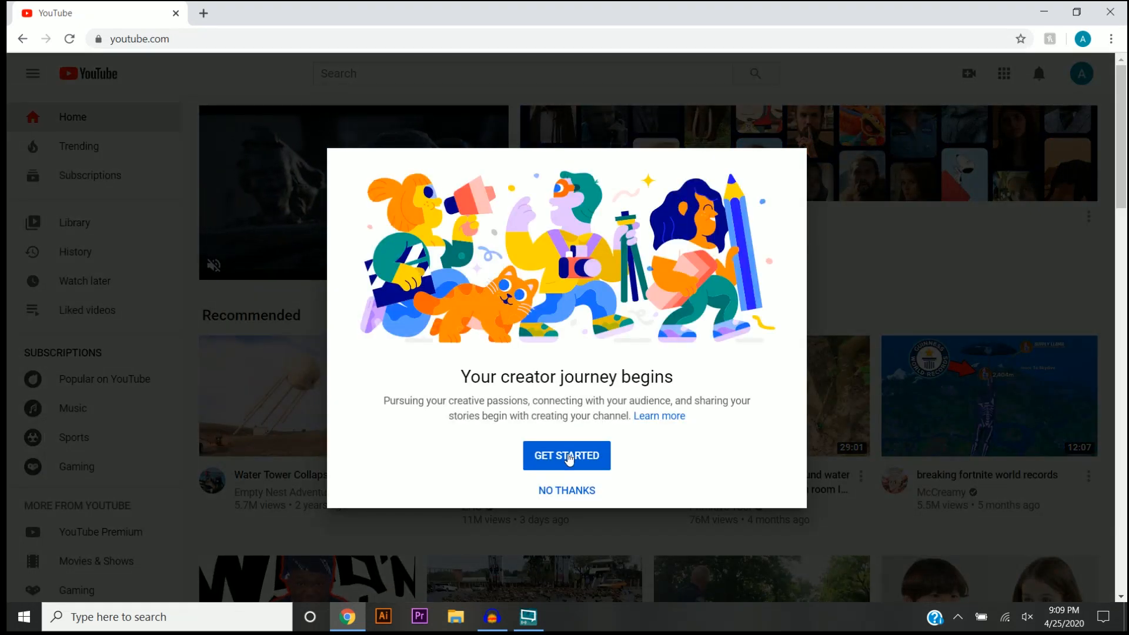
click(567, 455)
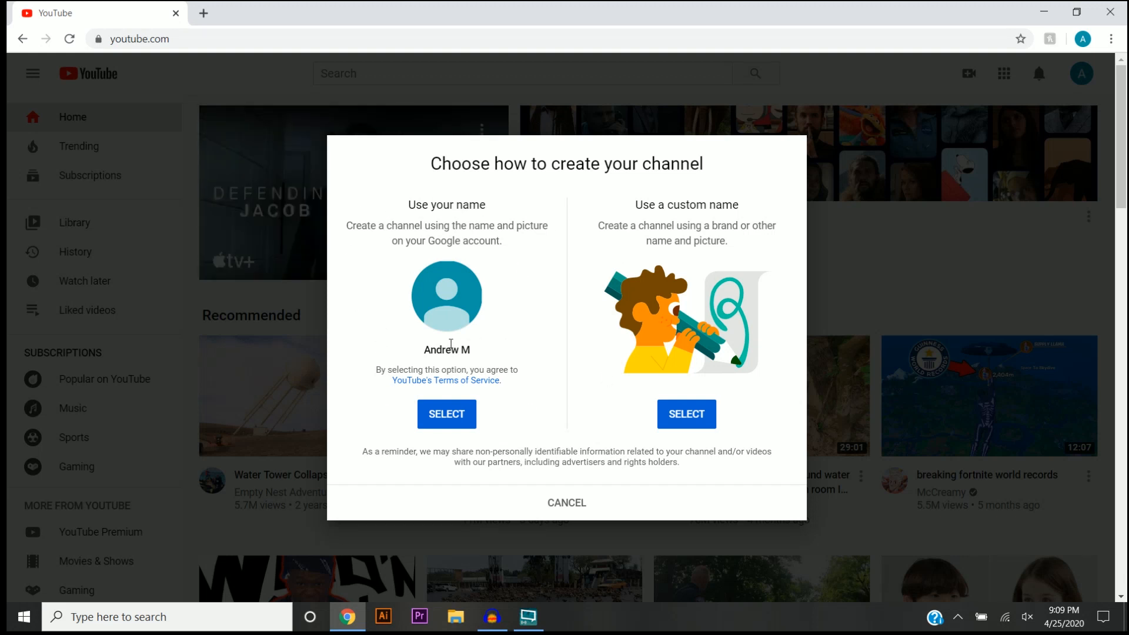
mouse_move(680, 214)
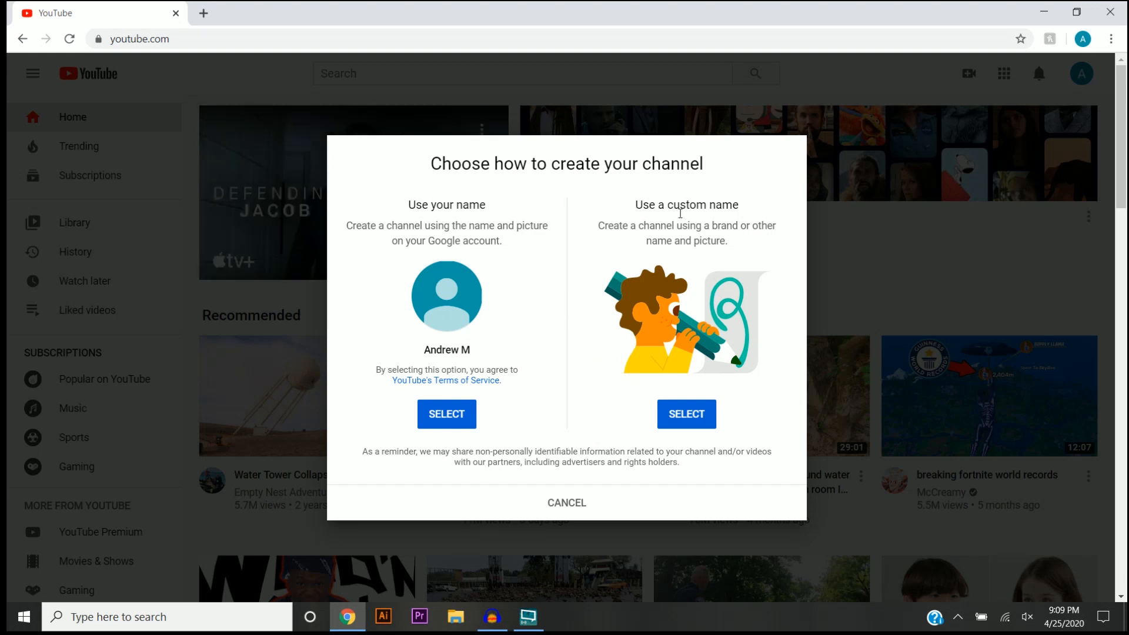
mouse_move(596, 333)
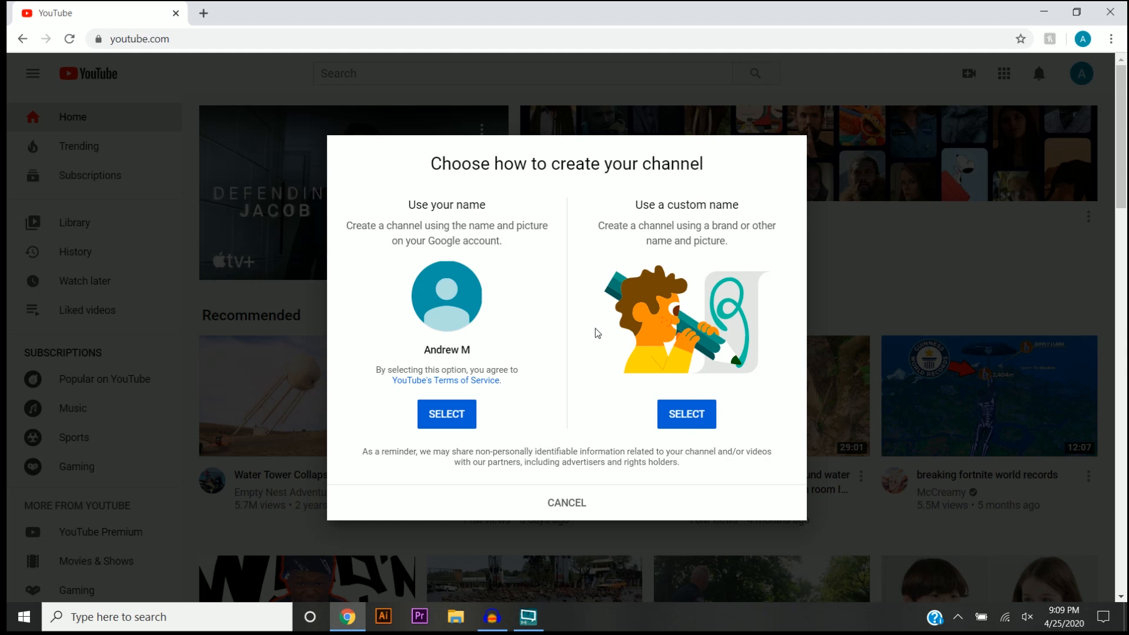
mouse_move(612, 210)
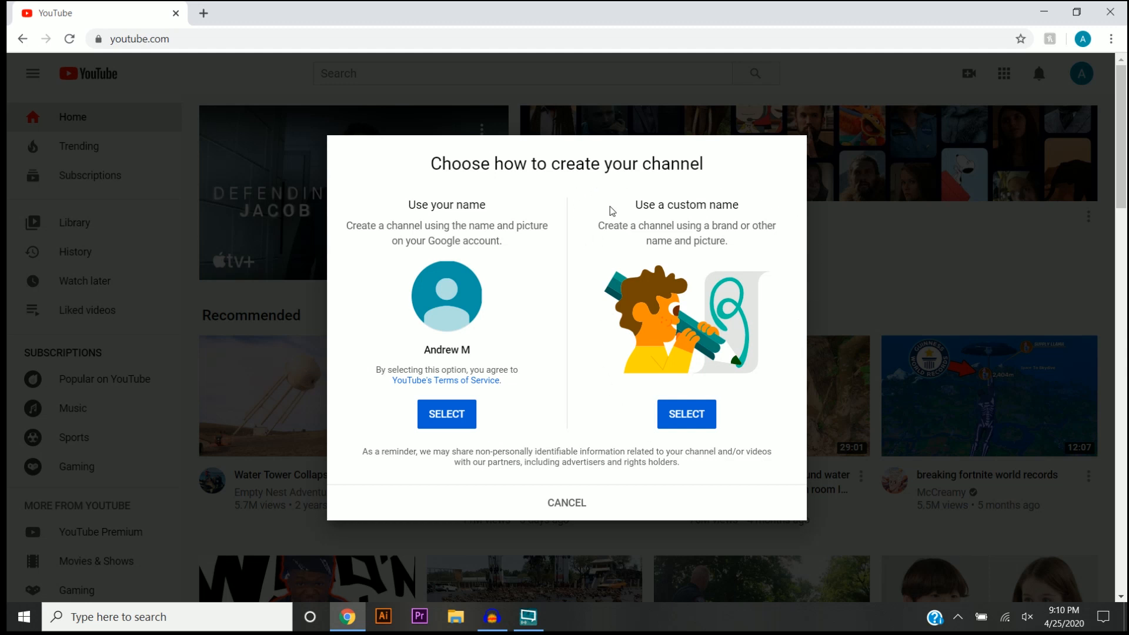
click(684, 414)
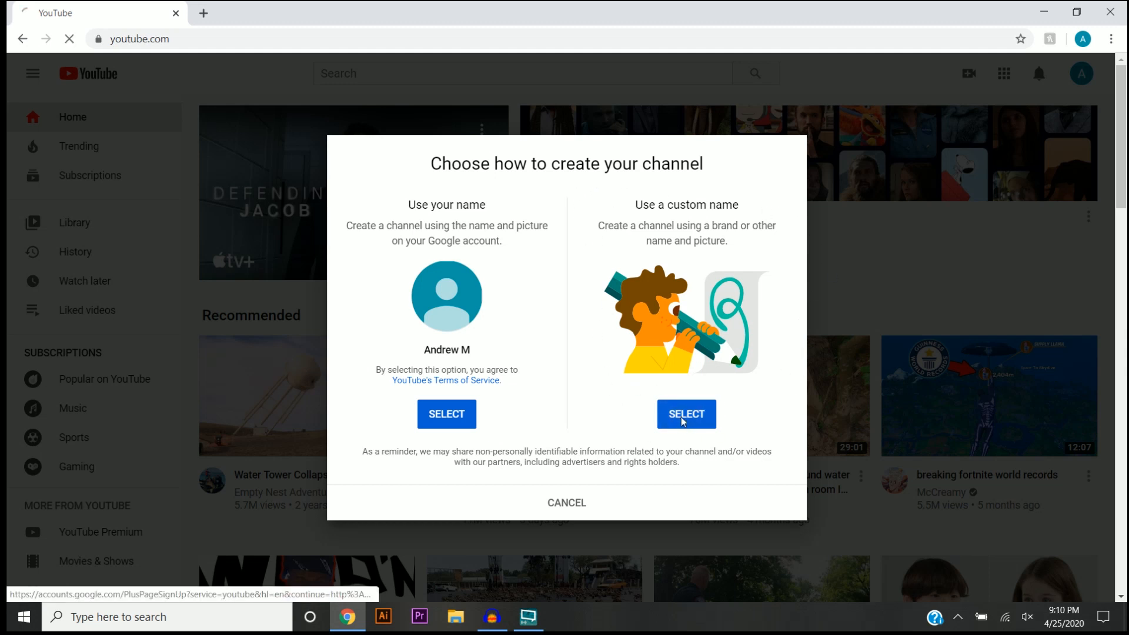
Create the channel 'Th3Hav0c', acknowledging the new account, and open its avatar menu.
click(686, 414)
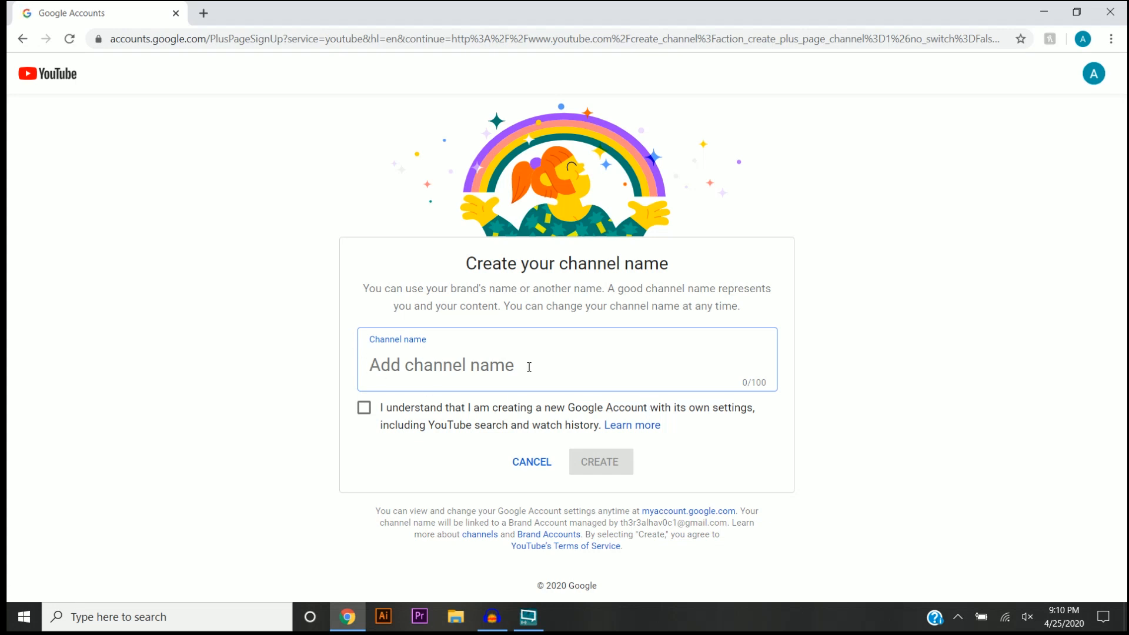
mouse_move(487, 366)
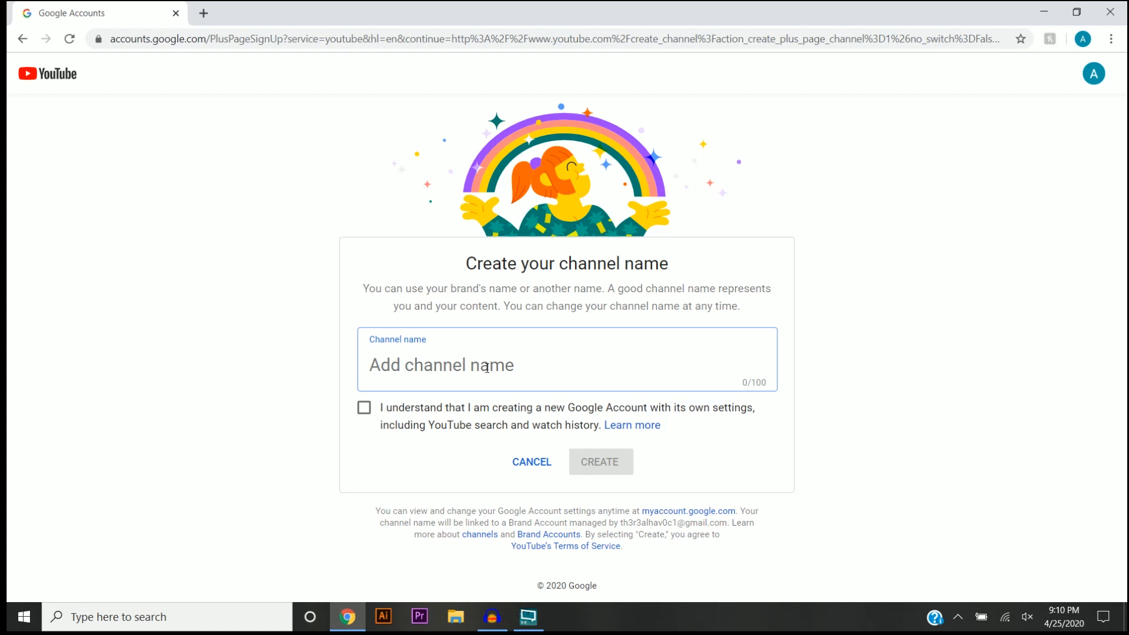
text(Th3Ha)
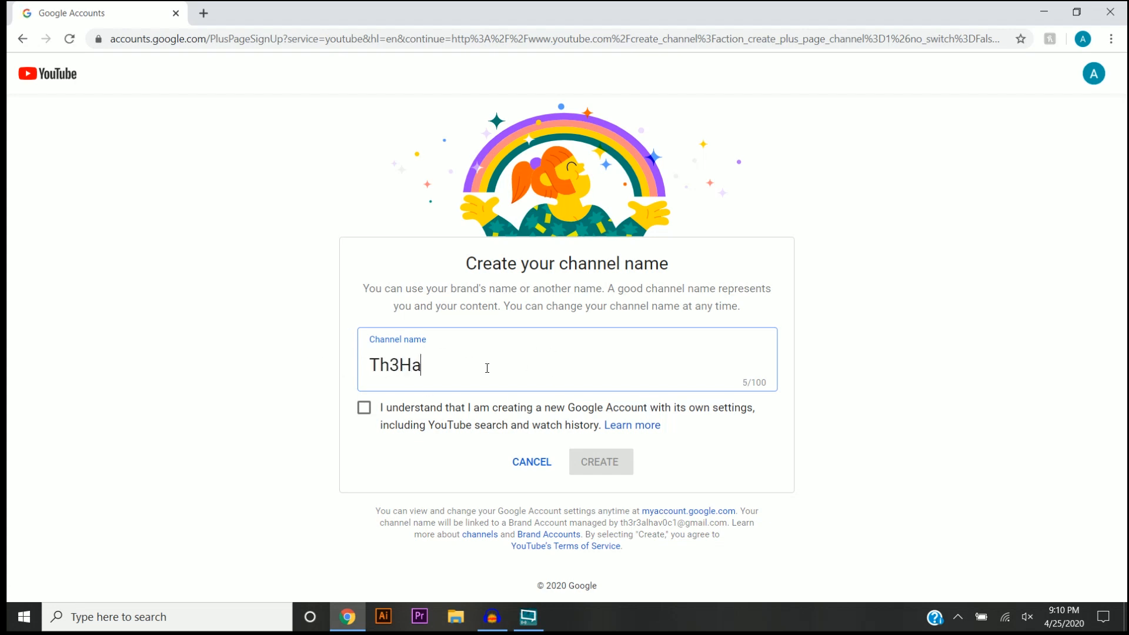
text(v0c)
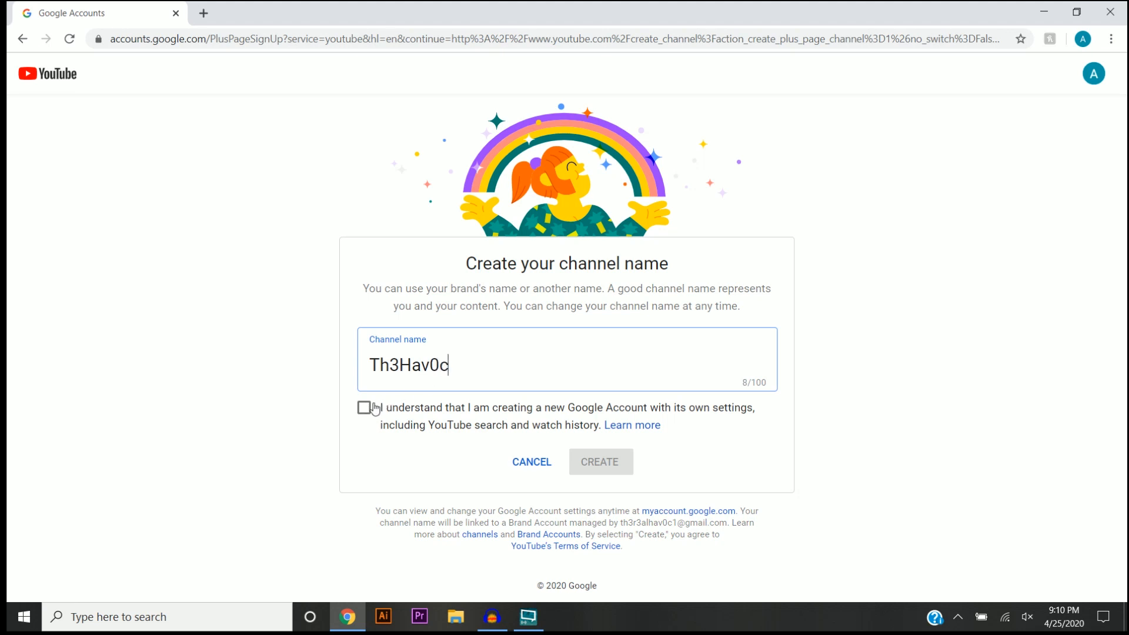
click(365, 408)
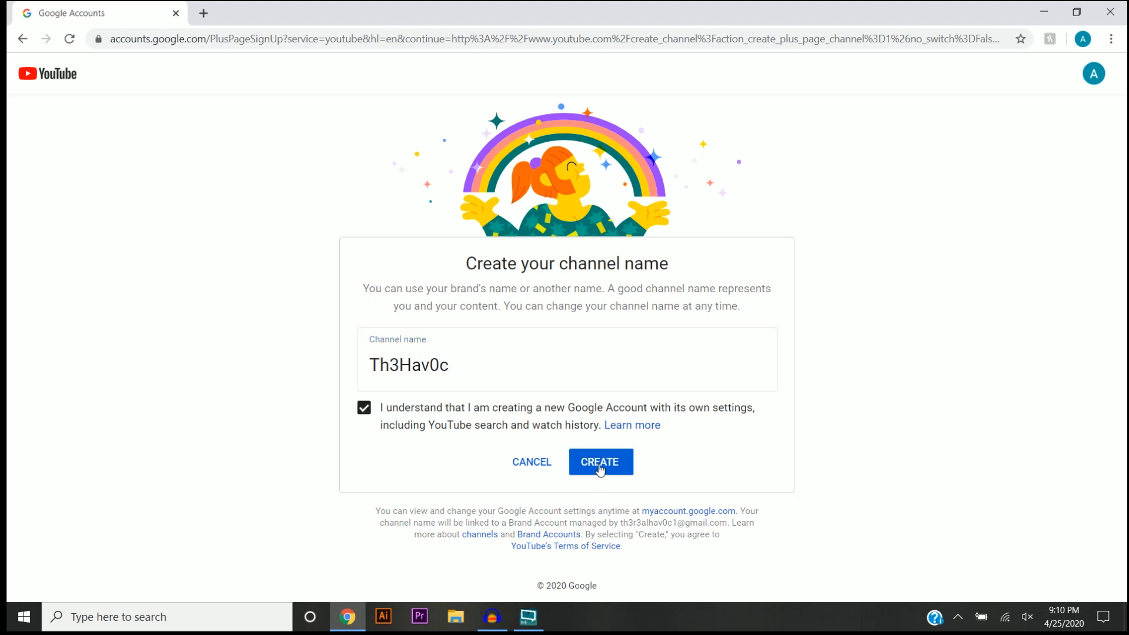
click(600, 462)
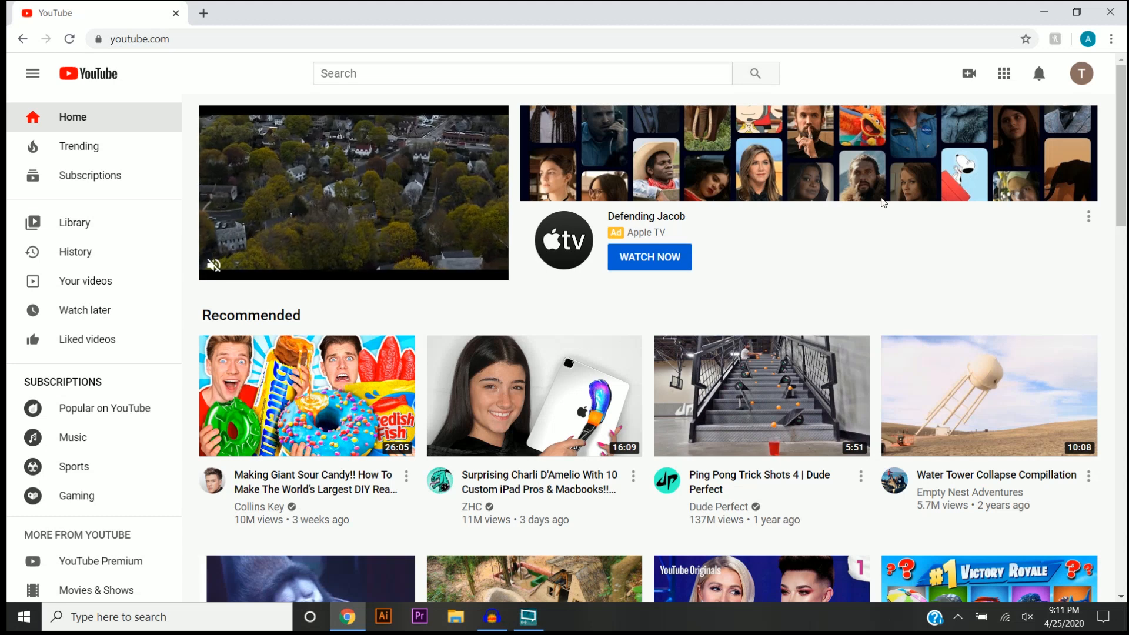
click(1080, 73)
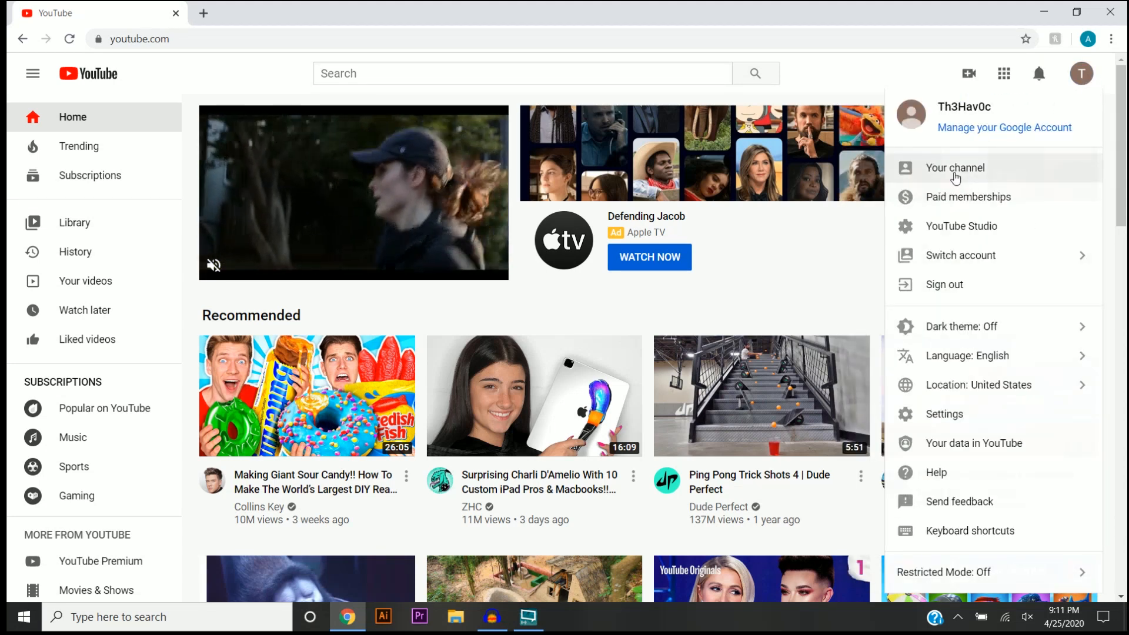
Go to the Th3Hav0c channel page and start editing the channel icon.
click(956, 167)
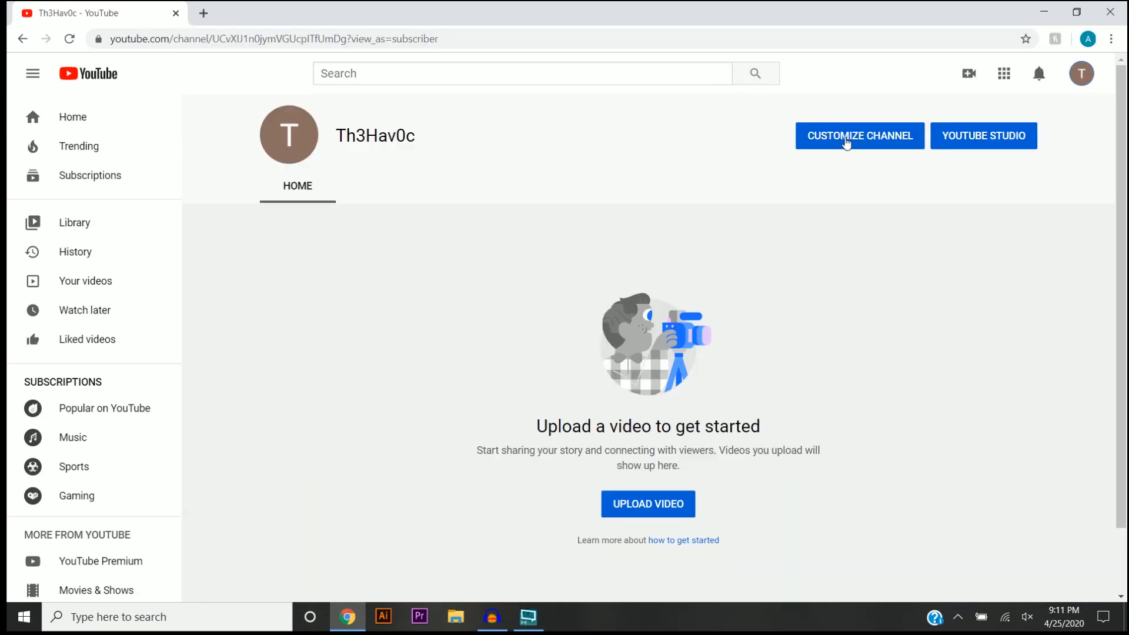
click(859, 135)
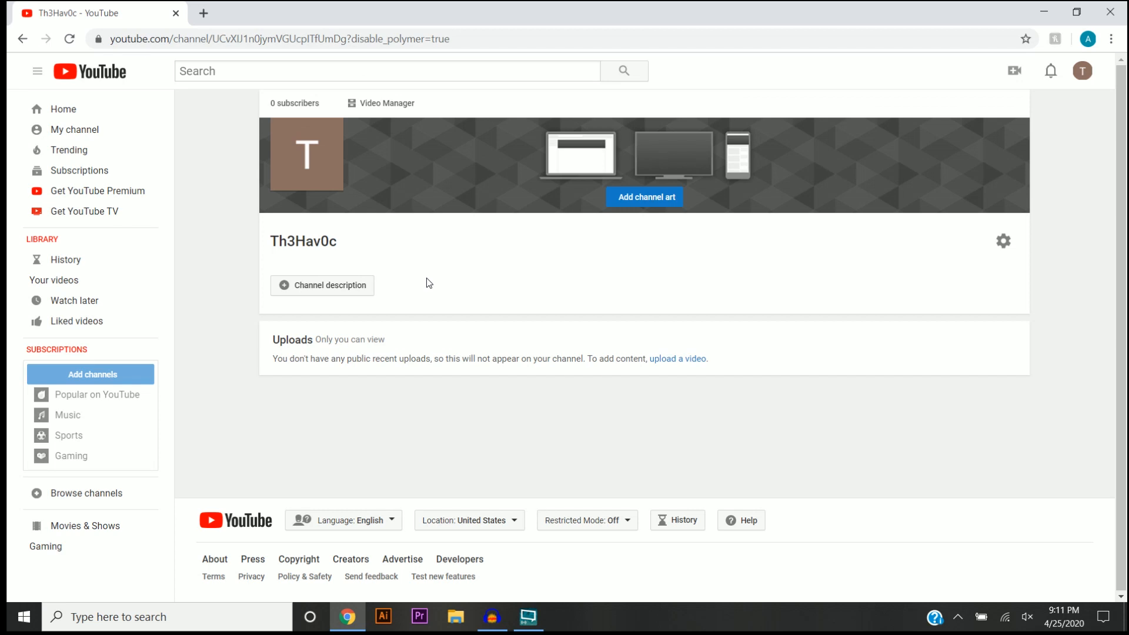
mouse_move(318, 136)
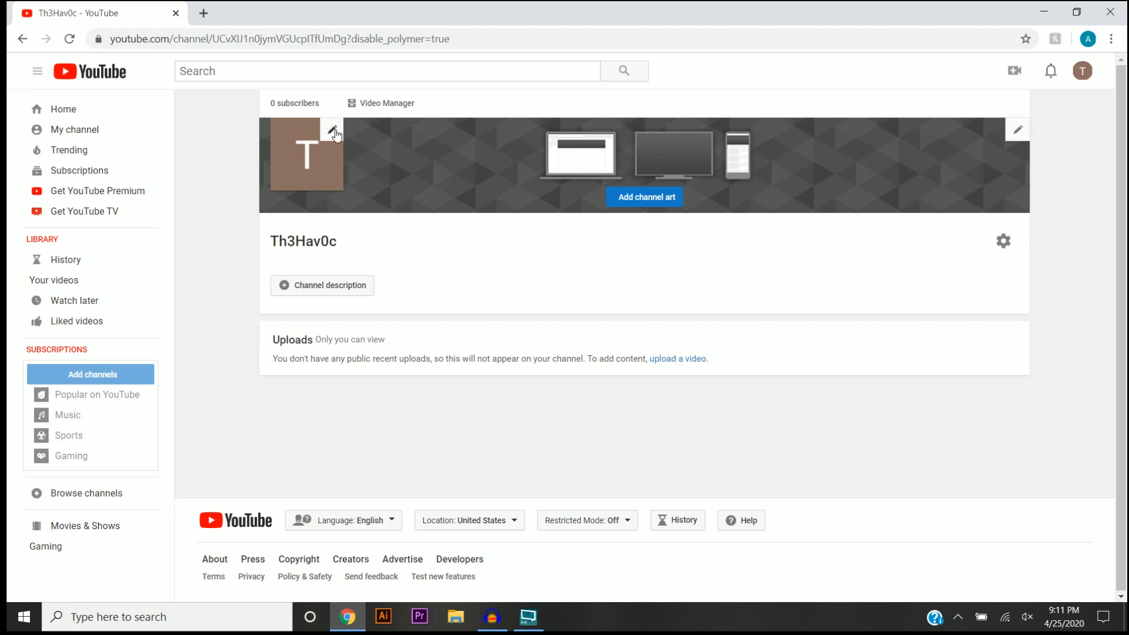
click(334, 134)
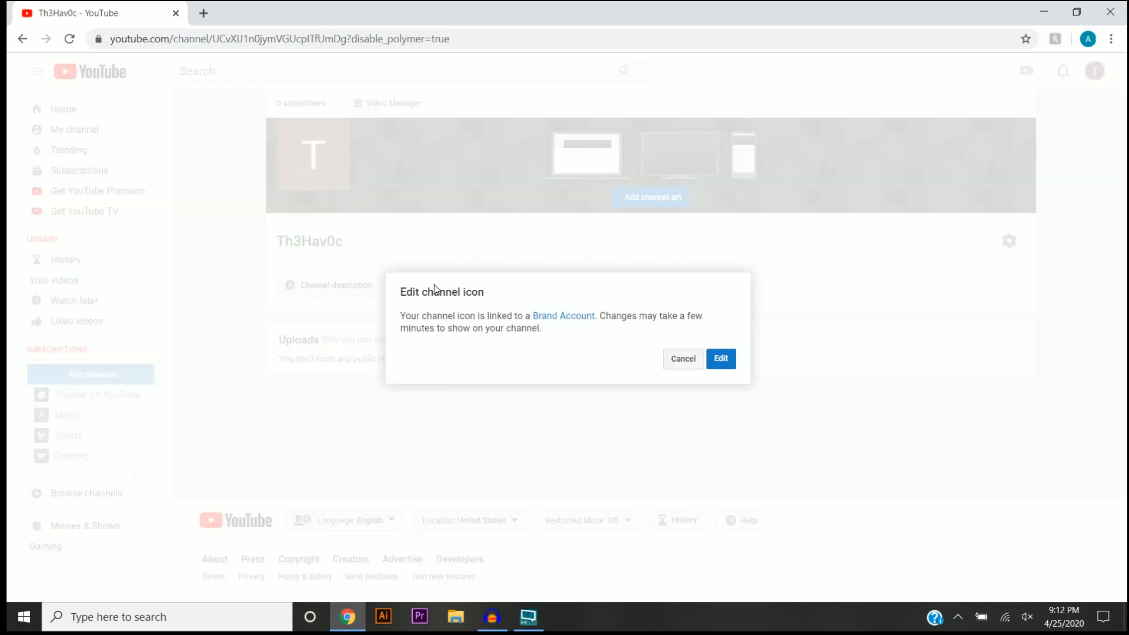
Upload the tiger logo as the profile picture and return to the channel page.
click(720, 359)
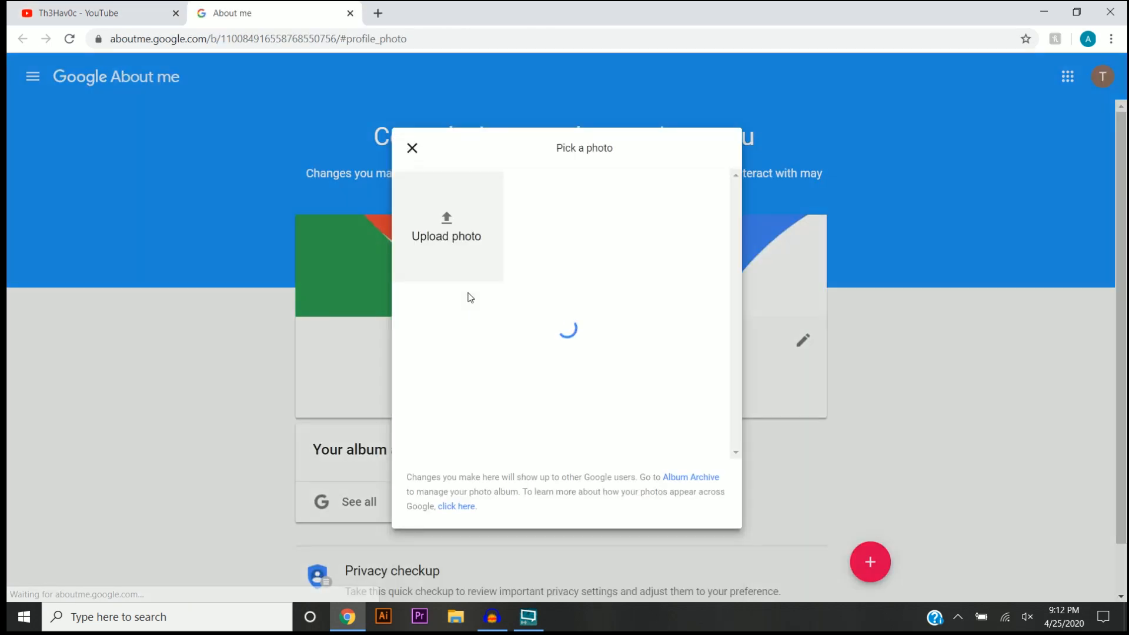
click(445, 227)
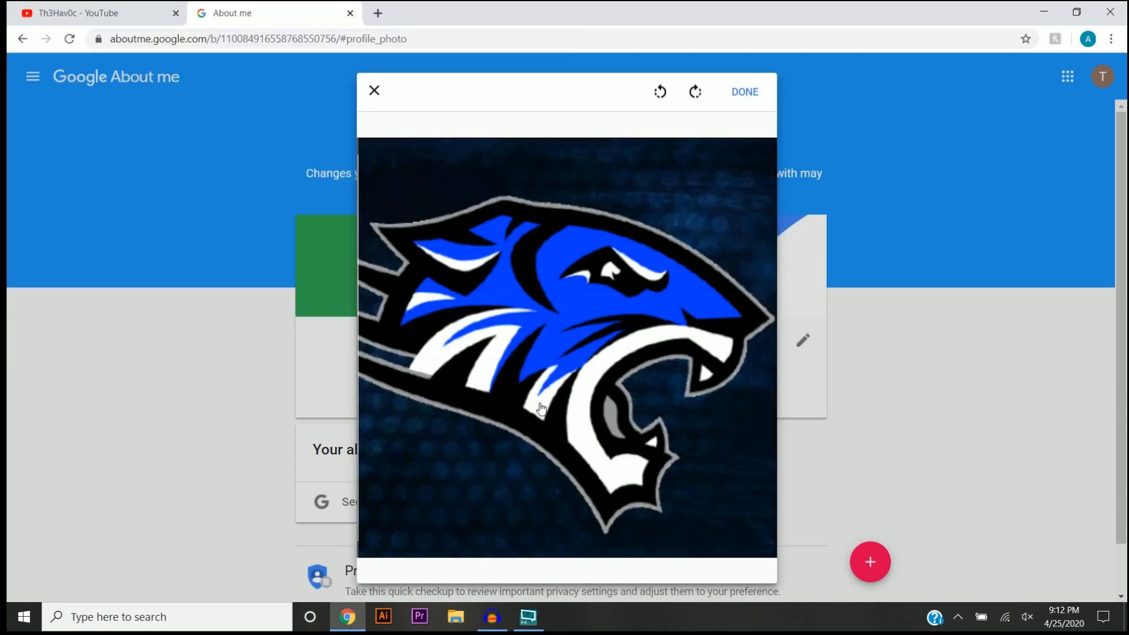
click(745, 91)
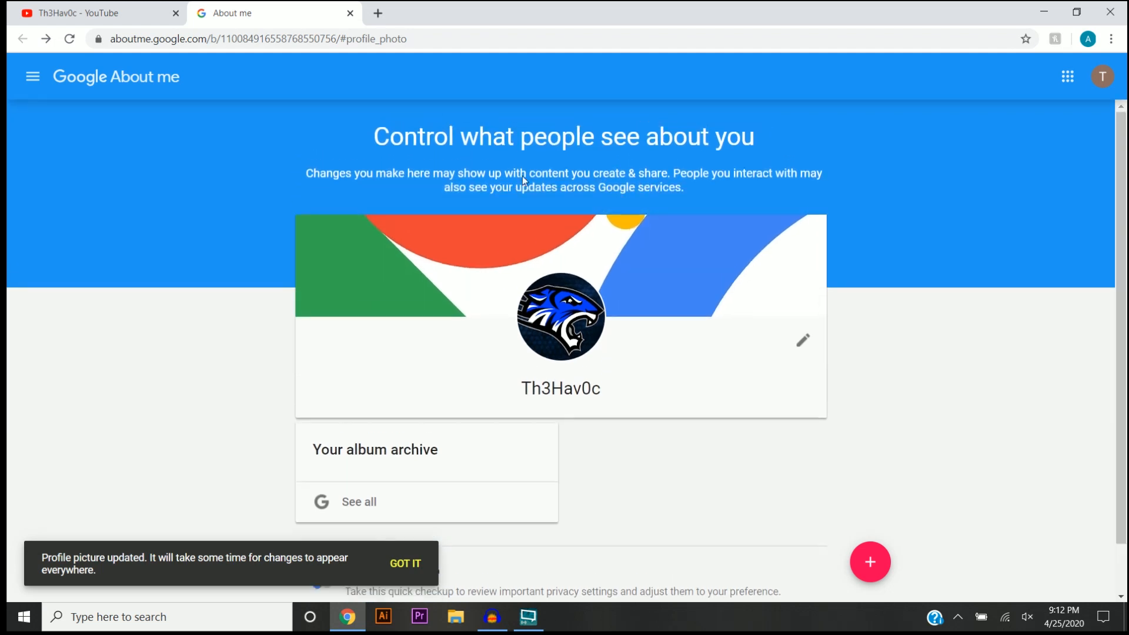
click(94, 13)
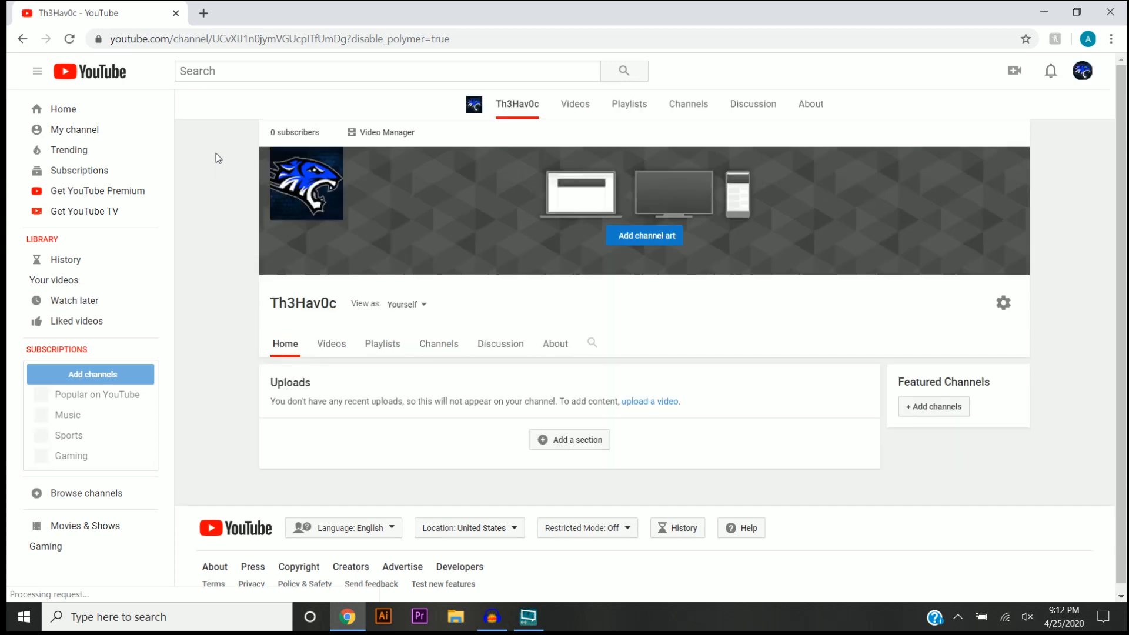
Upload the TH3HAV0C banner file from the computer and apply it as channel art.
scroll(up, 3)
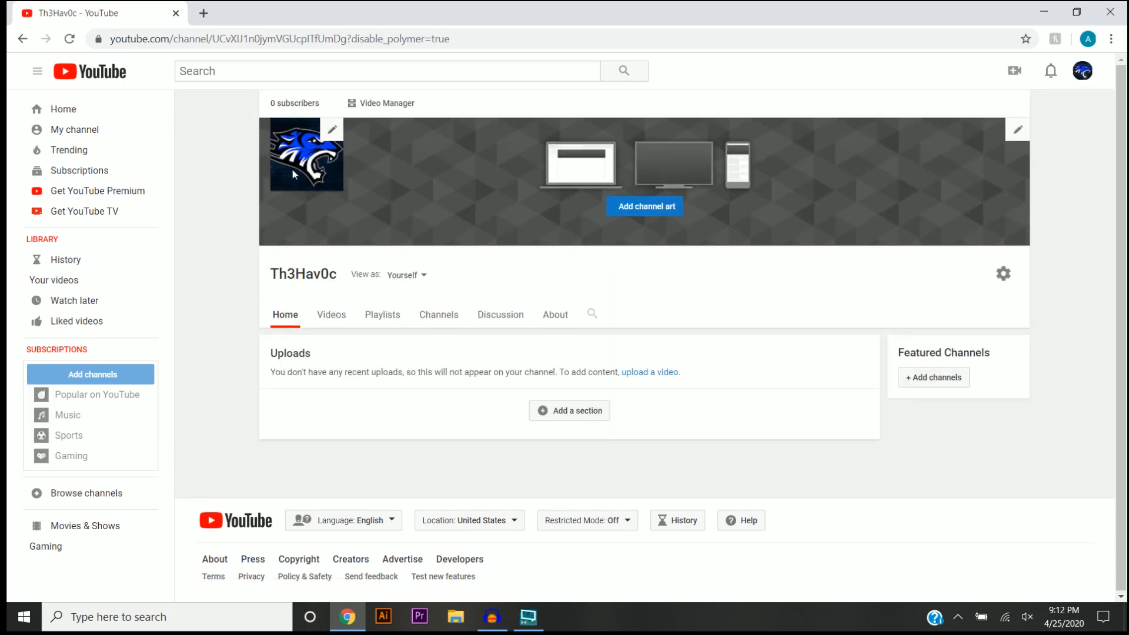
click(644, 206)
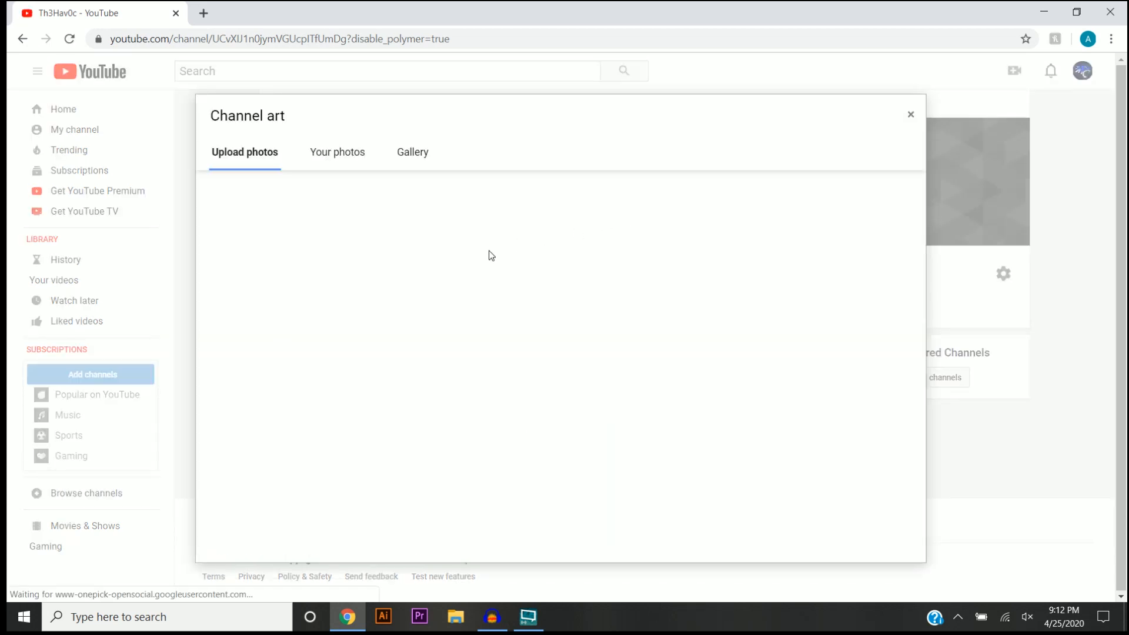
click(560, 365)
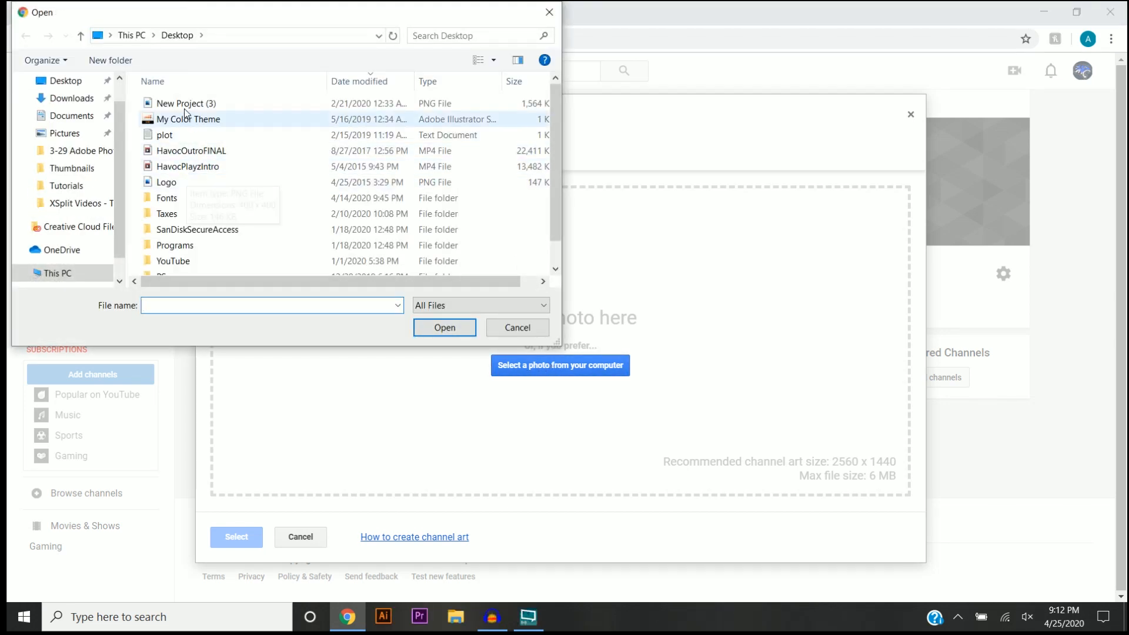
click(443, 328)
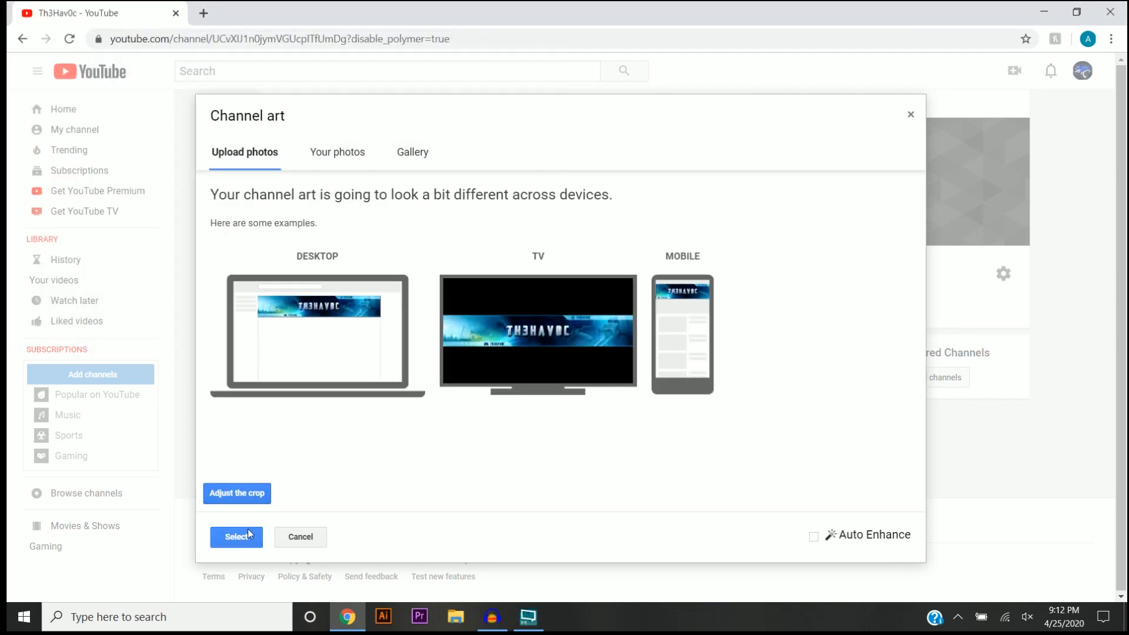
mouse_move(237, 336)
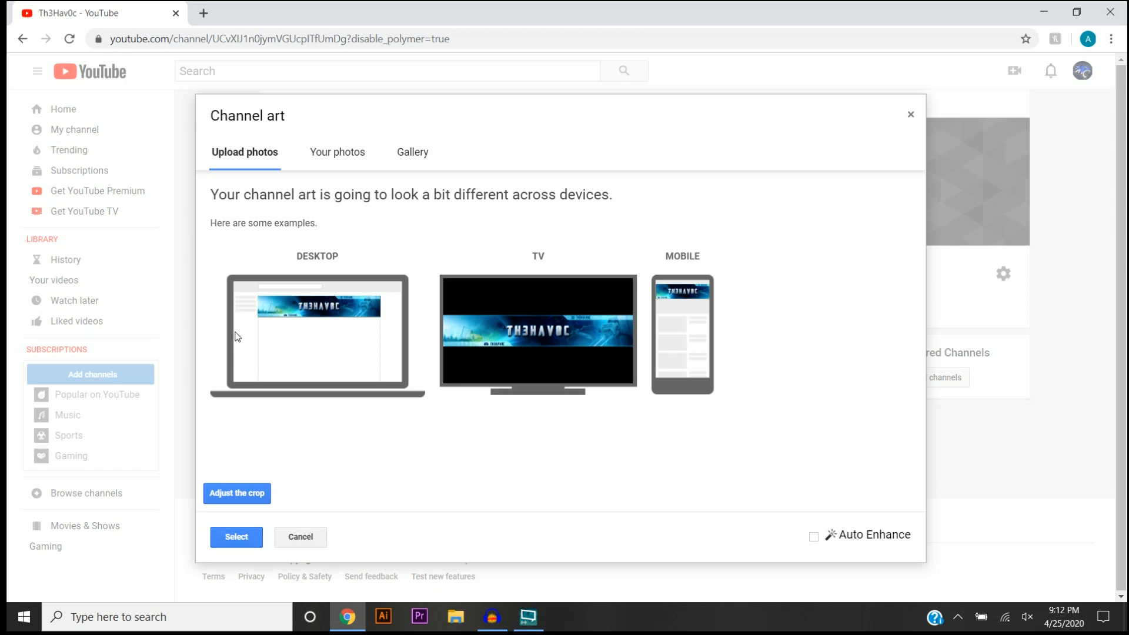
mouse_move(263, 428)
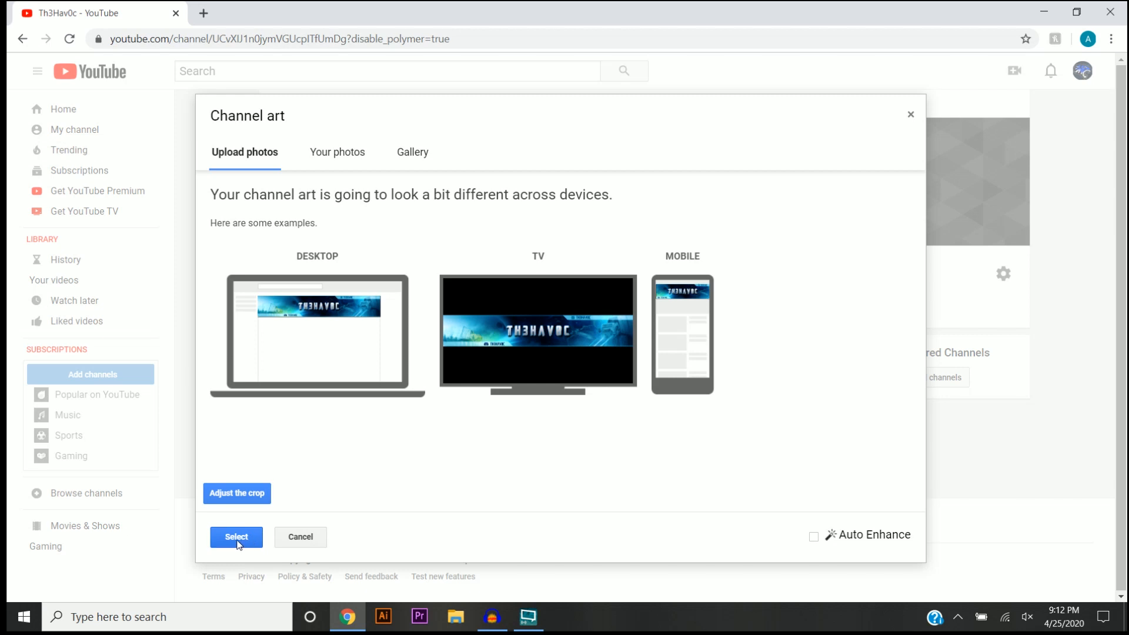
click(235, 536)
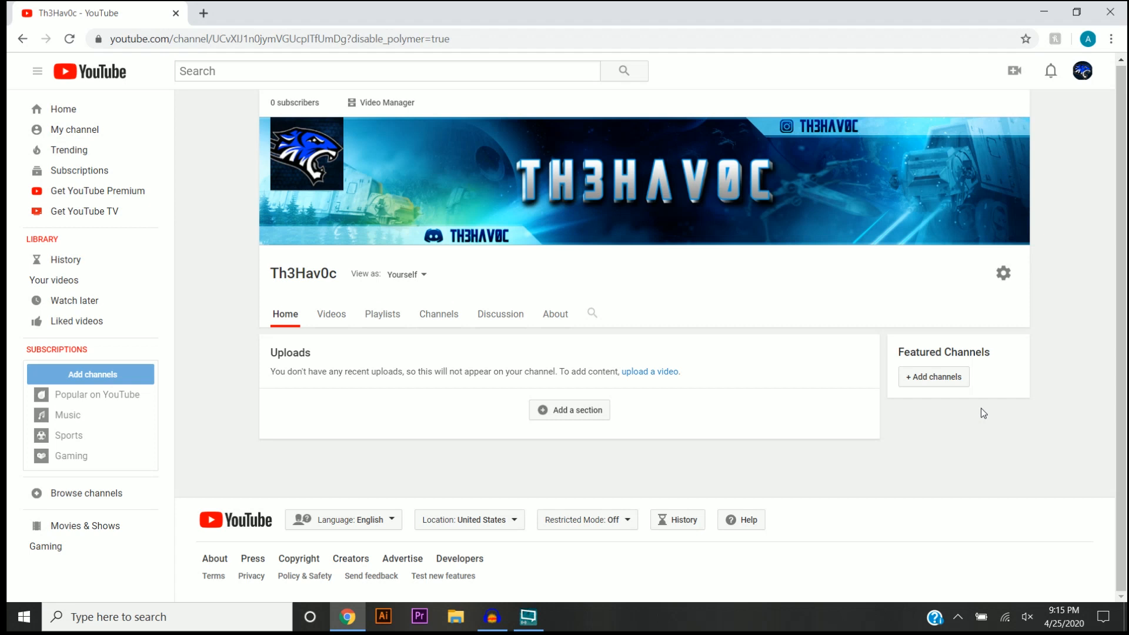
mouse_move(895, 367)
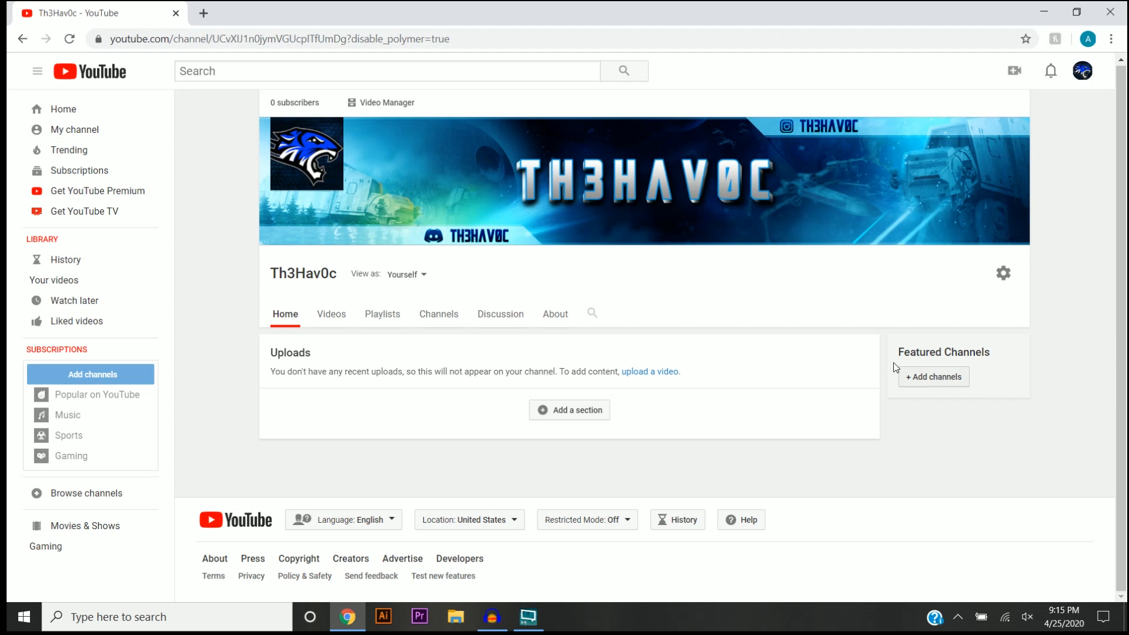
Title the featured section 'Check these YTers out!', add youtube.com/user/HavocPlayz, and save.
click(932, 376)
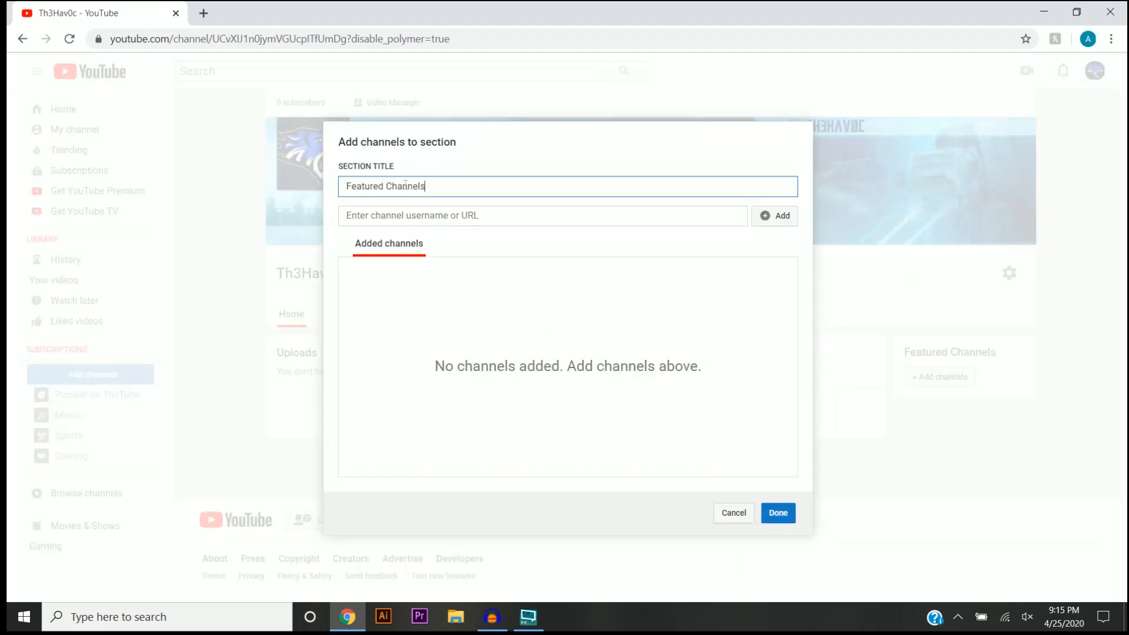
triple_click(386, 186)
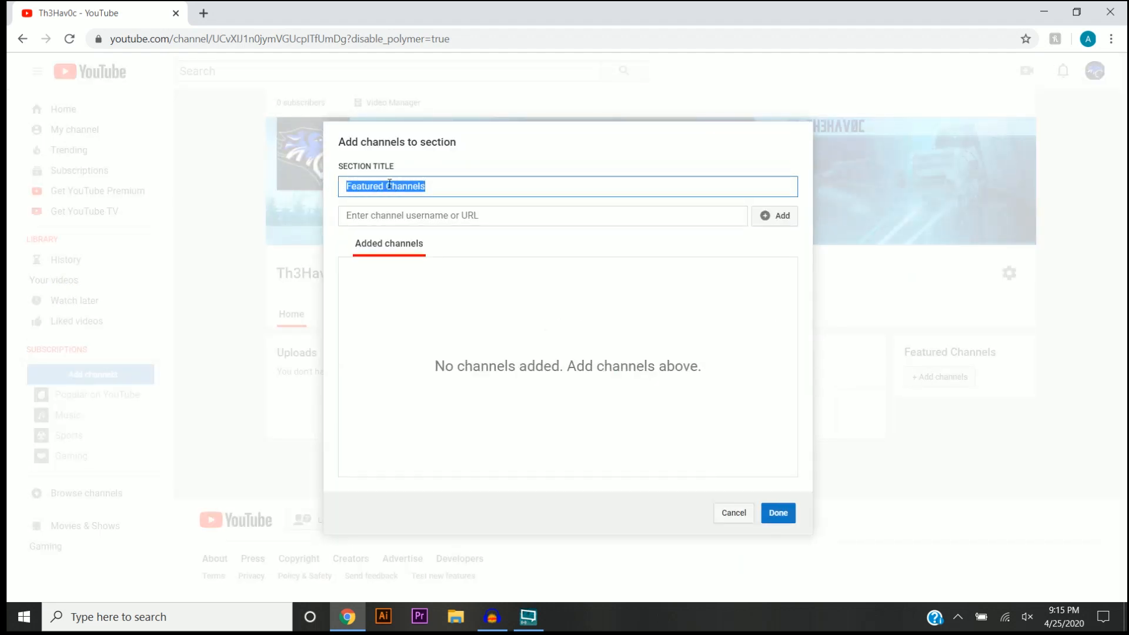
text(Check these)
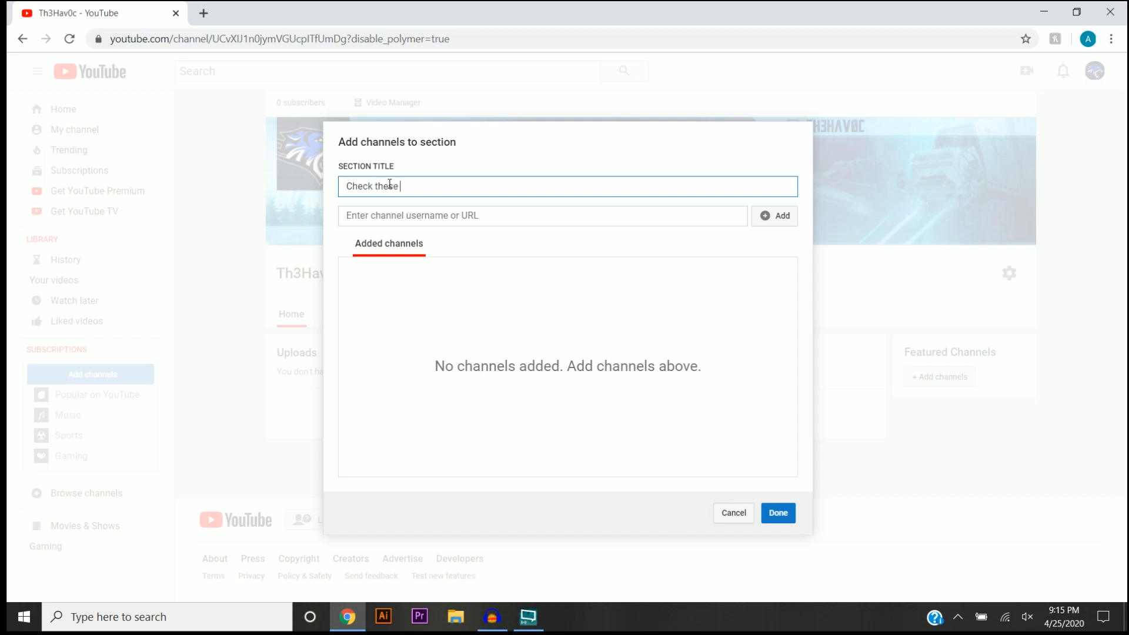
text(YTers out!)
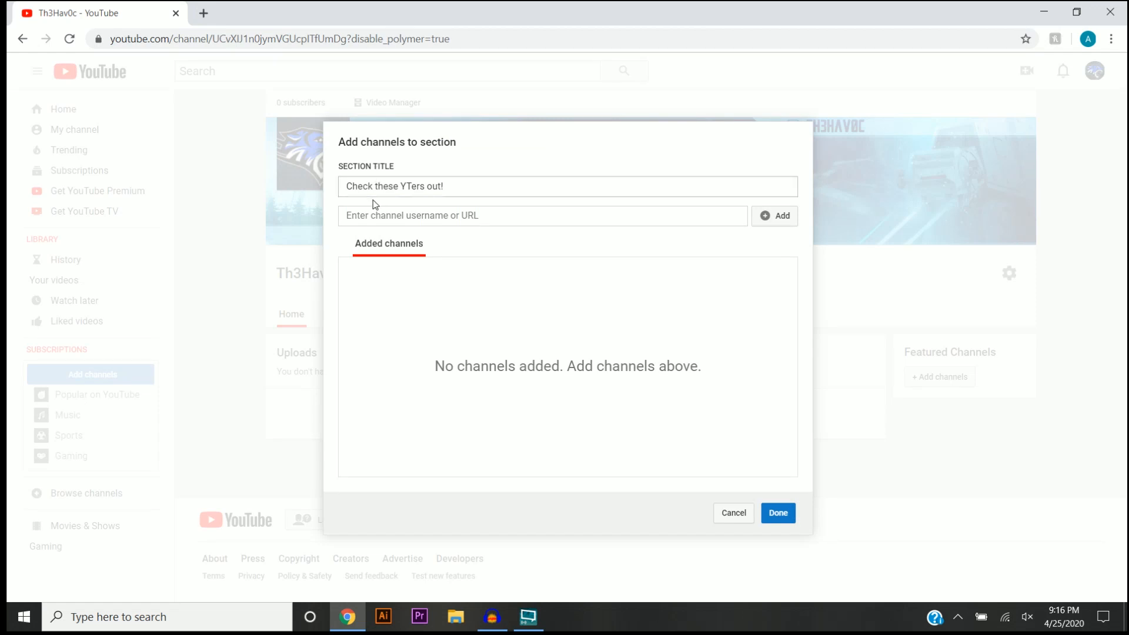
text(https://www.youtube.com/user/HavocPlayz)
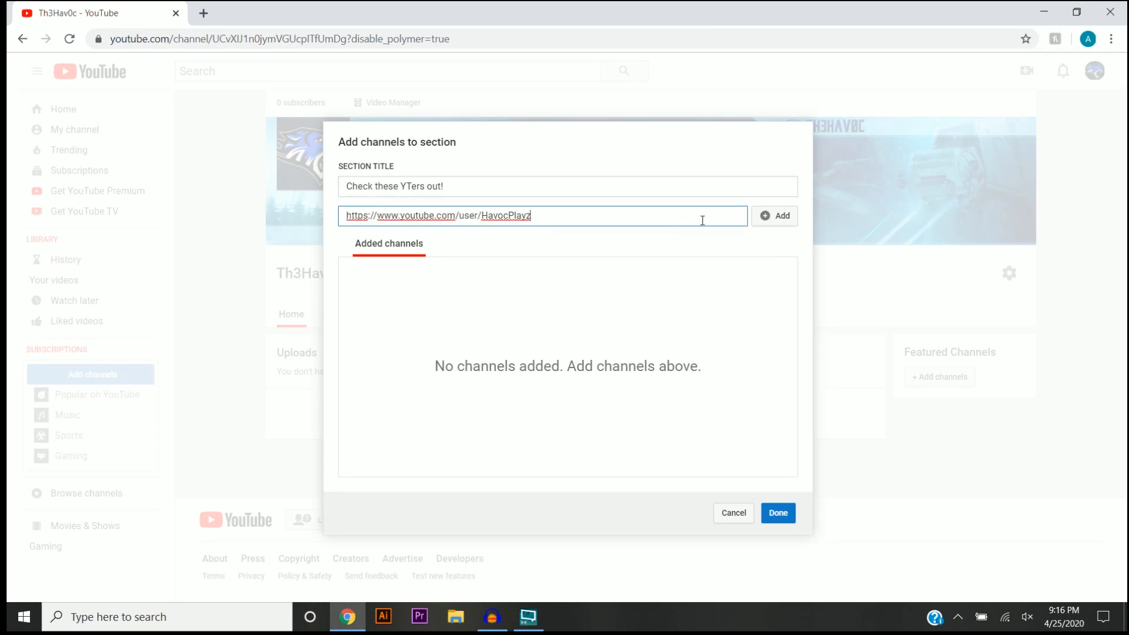
click(774, 215)
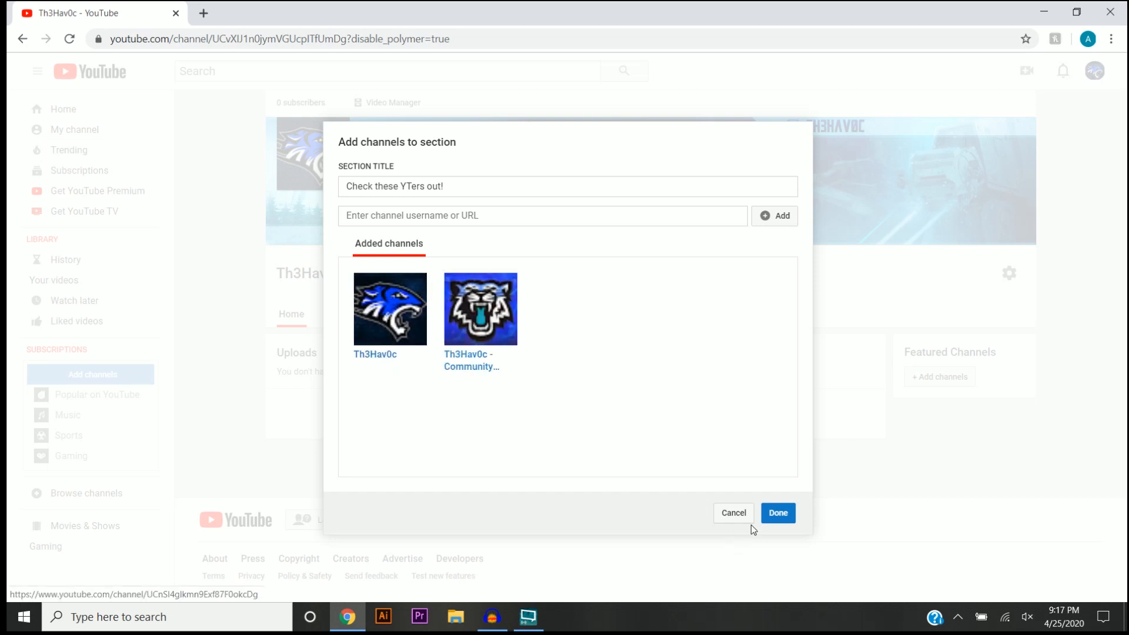
click(777, 513)
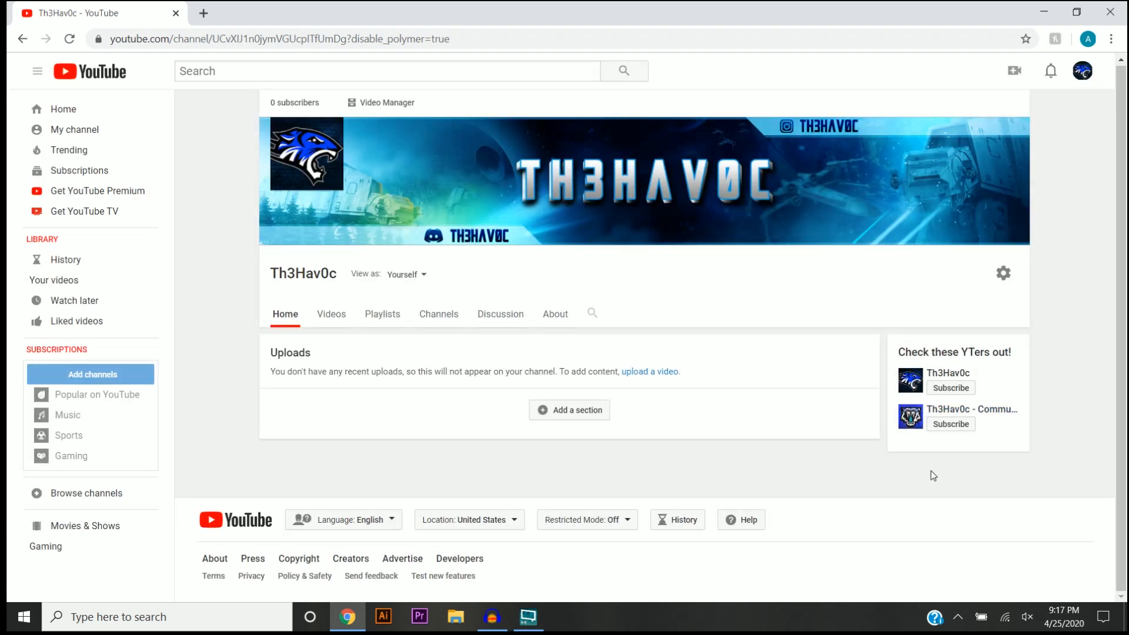
Save the description 'Weekly tutorials… Thanks for 87,000 subscribers! Join th3 squad'.
click(555, 314)
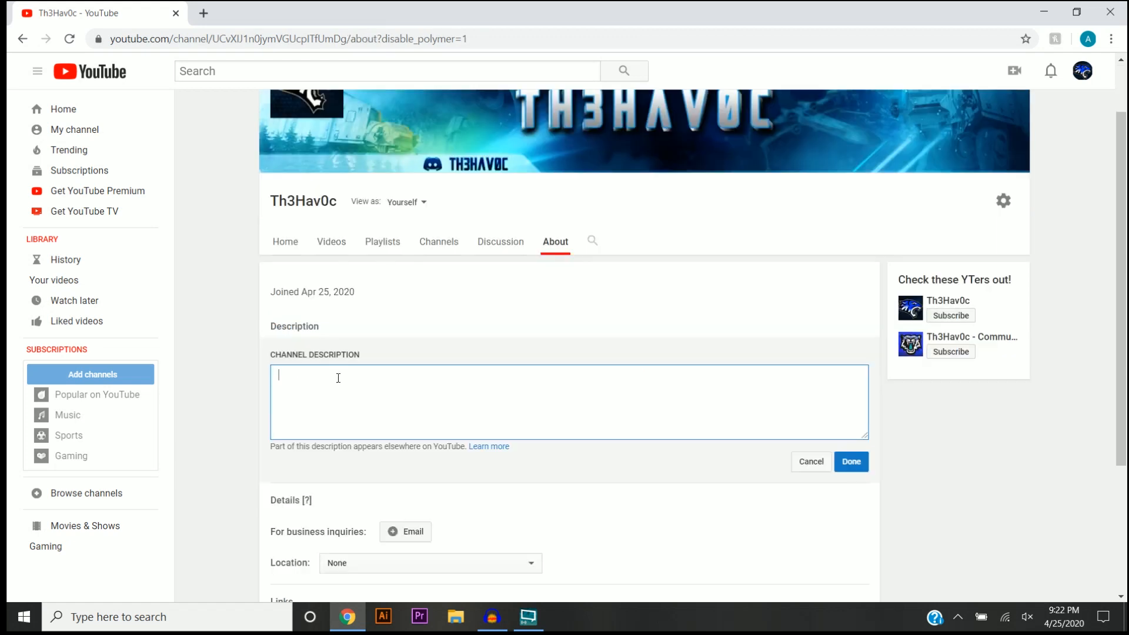
text(W)
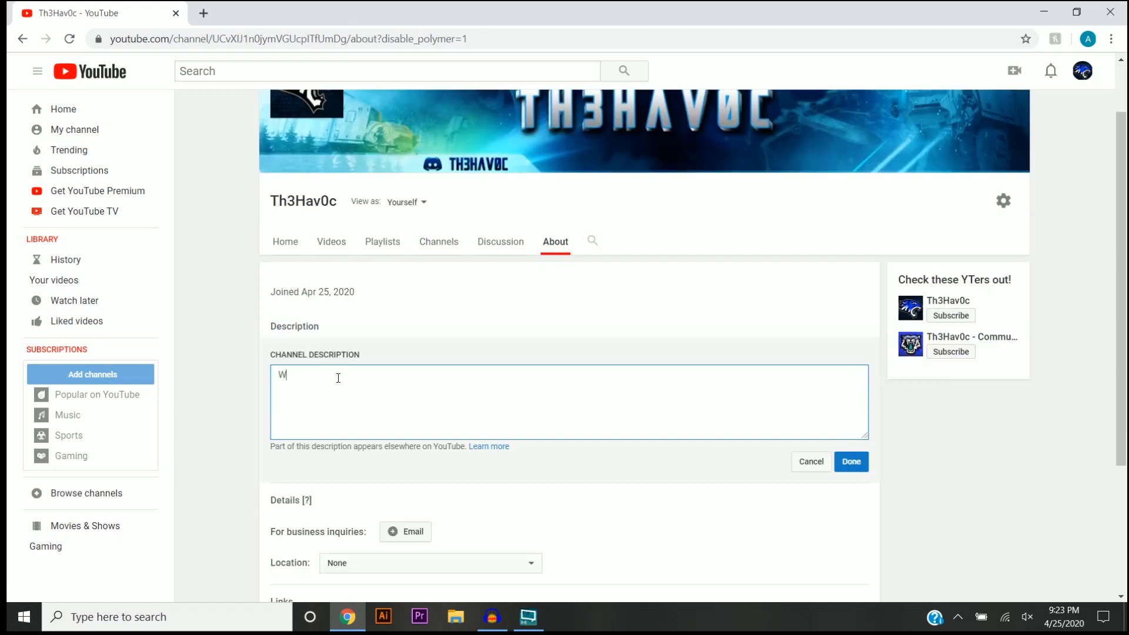
text(eekly tutorials)
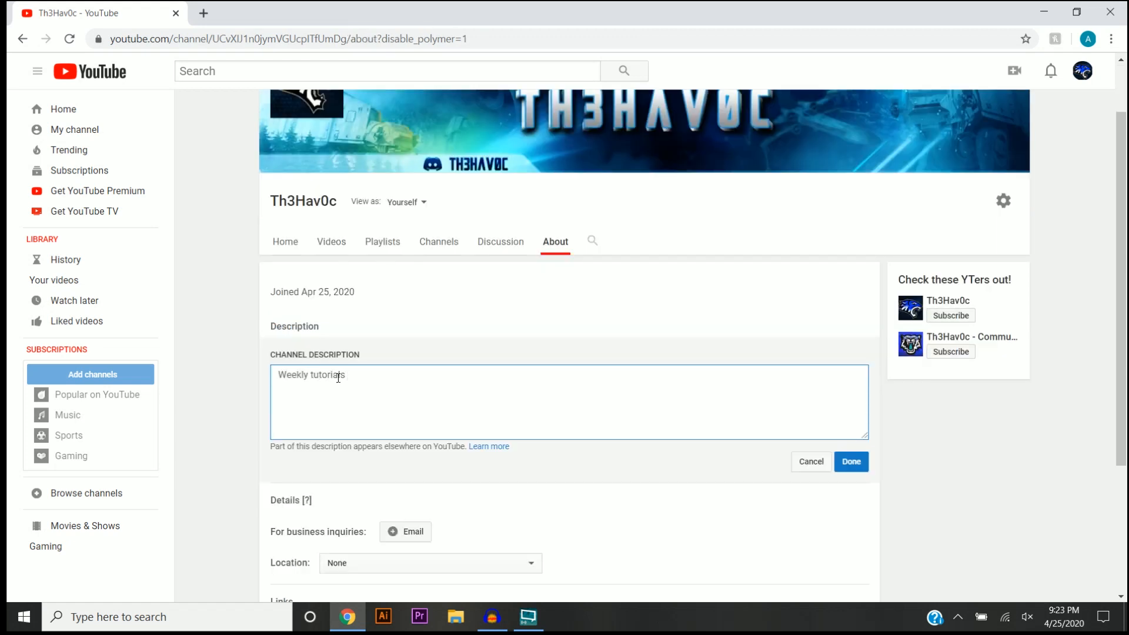
text(designed to)
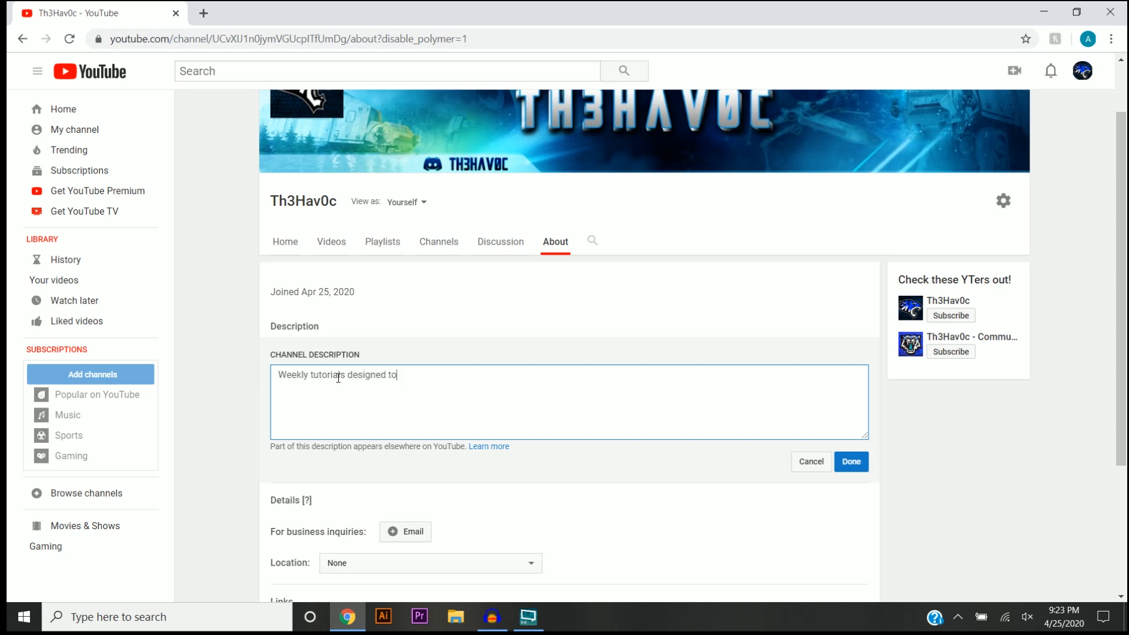
text(help you grow your)
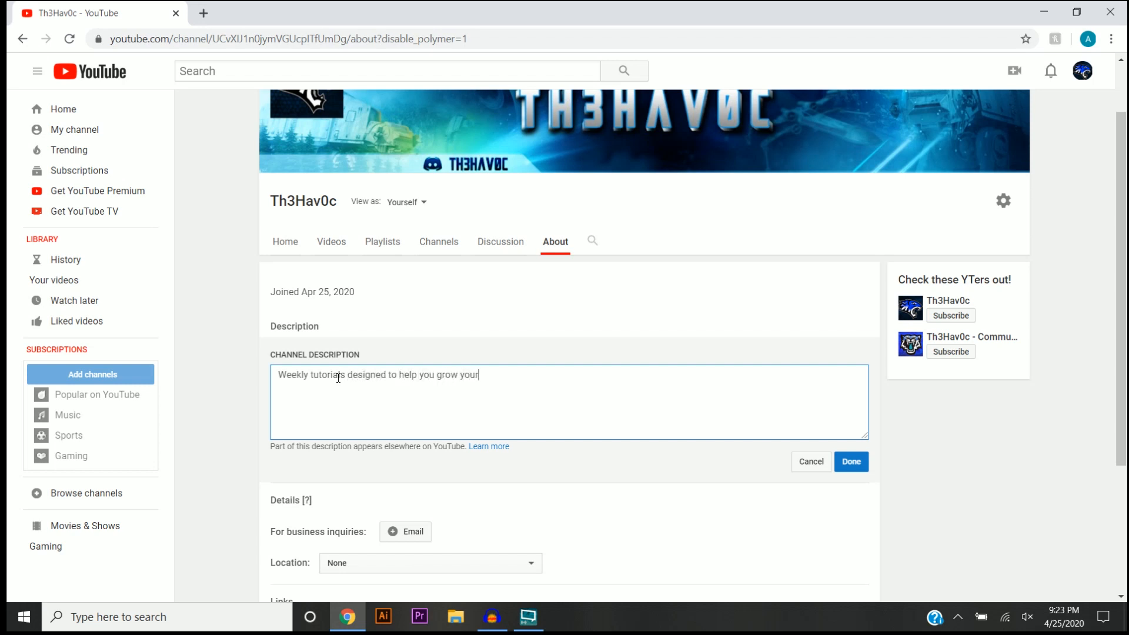
text(youtube channel)
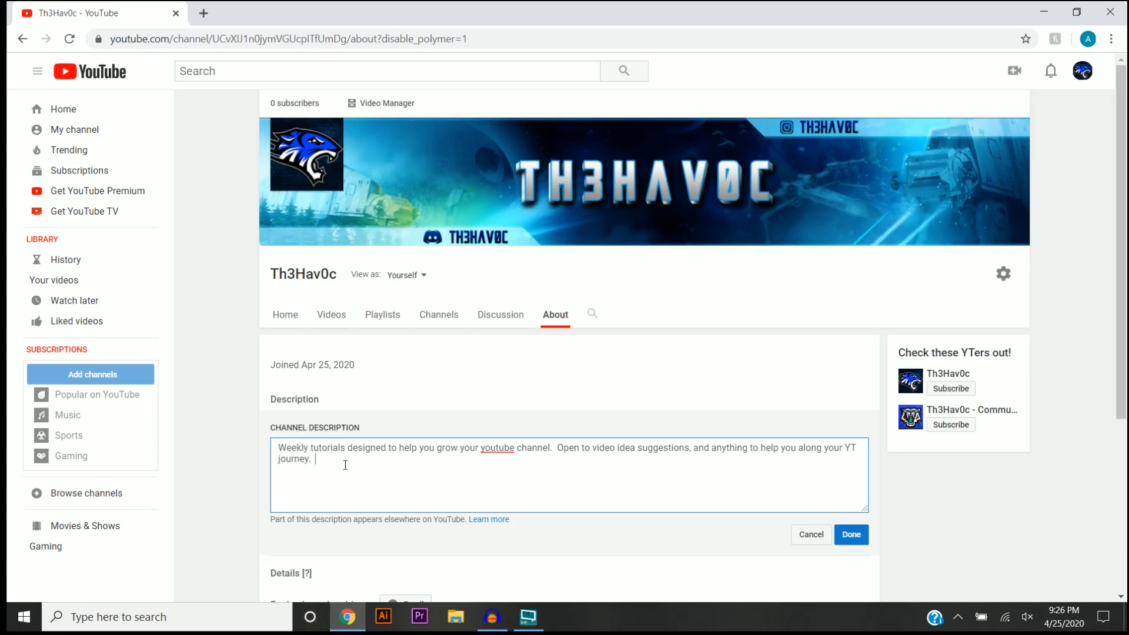
text(Thanks for)
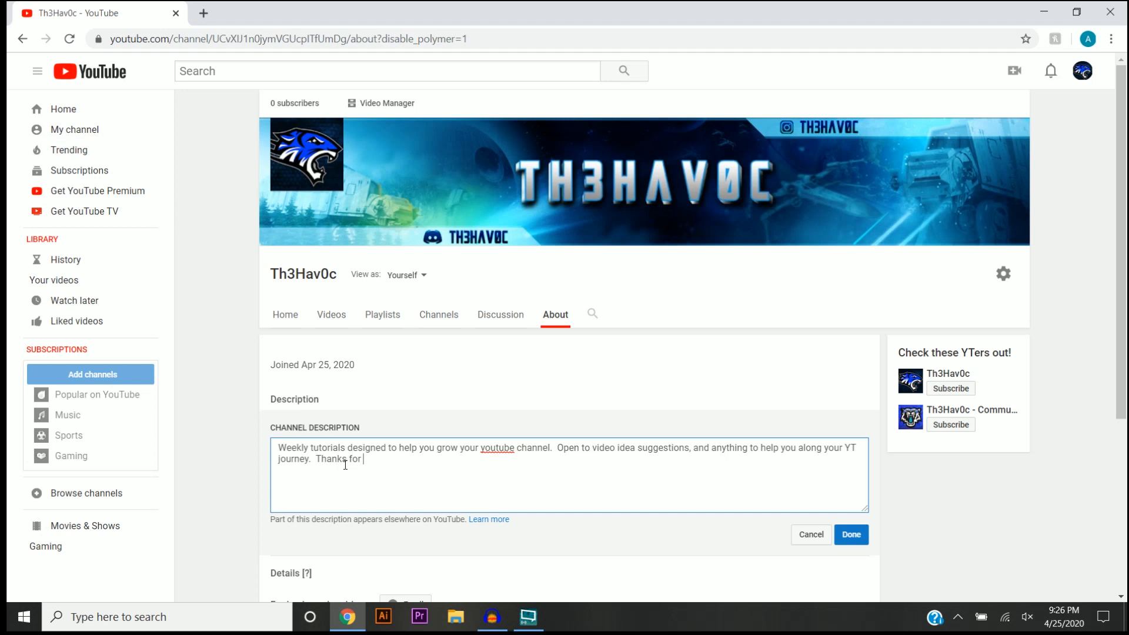
text(87,000 subs)
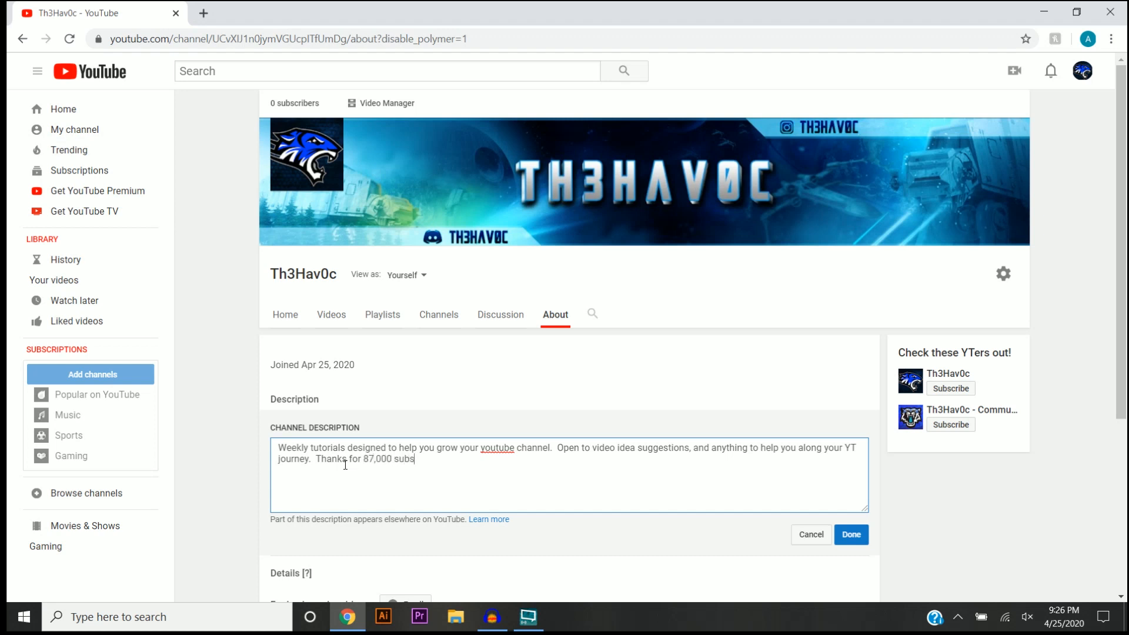
text(cribers!)
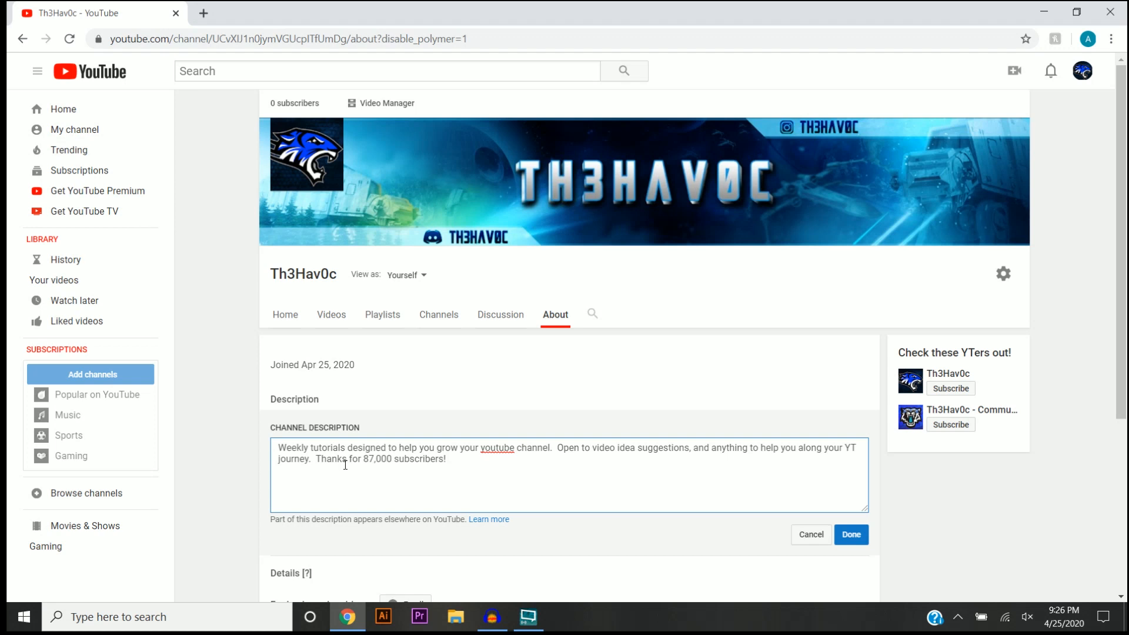
text(Join t)
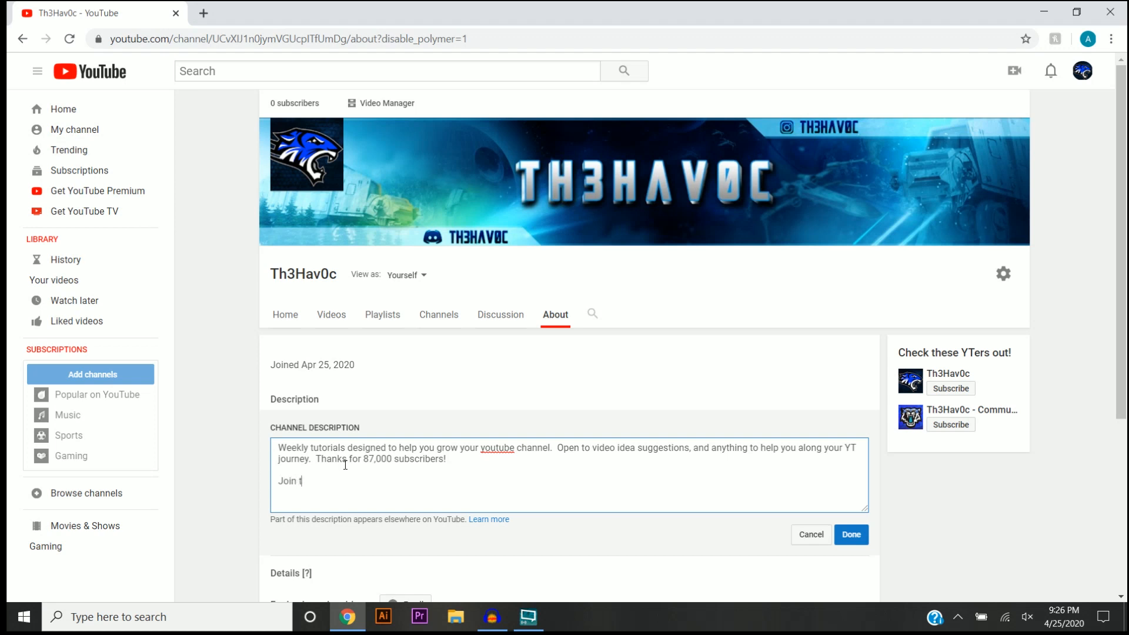
text(th3 squad)
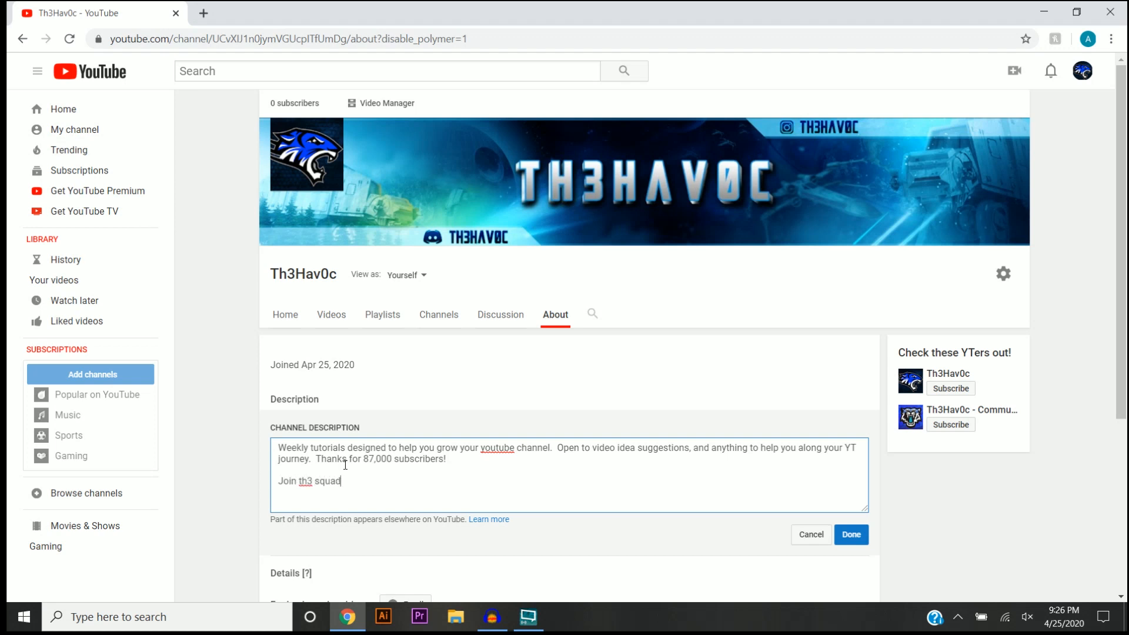
click(850, 534)
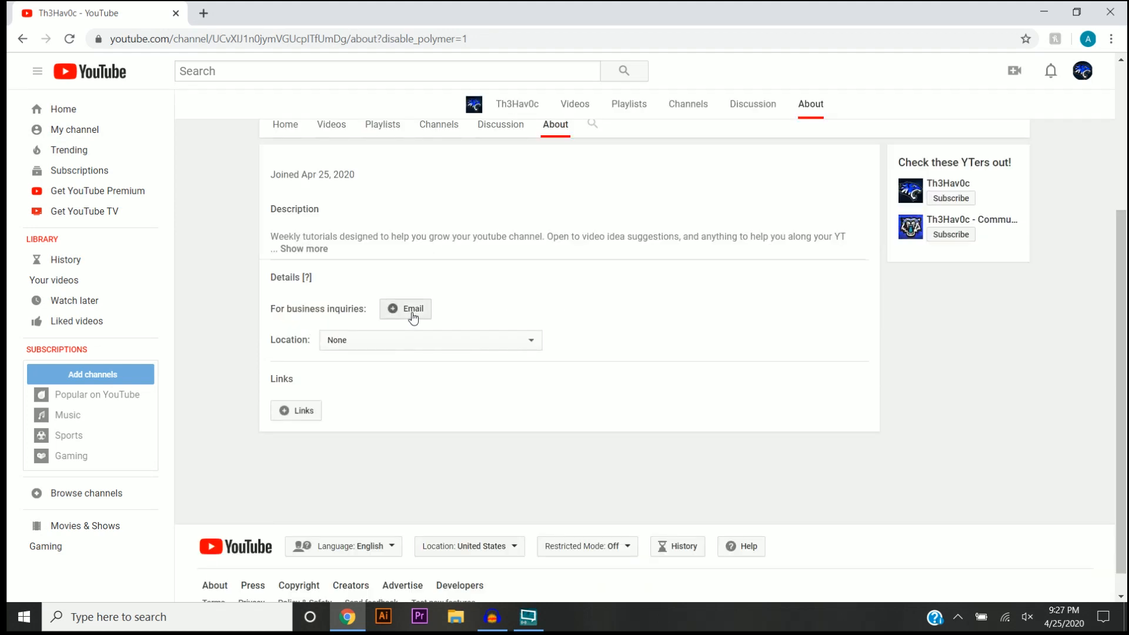
Leave the business email blank and set the channel location to United States.
click(405, 308)
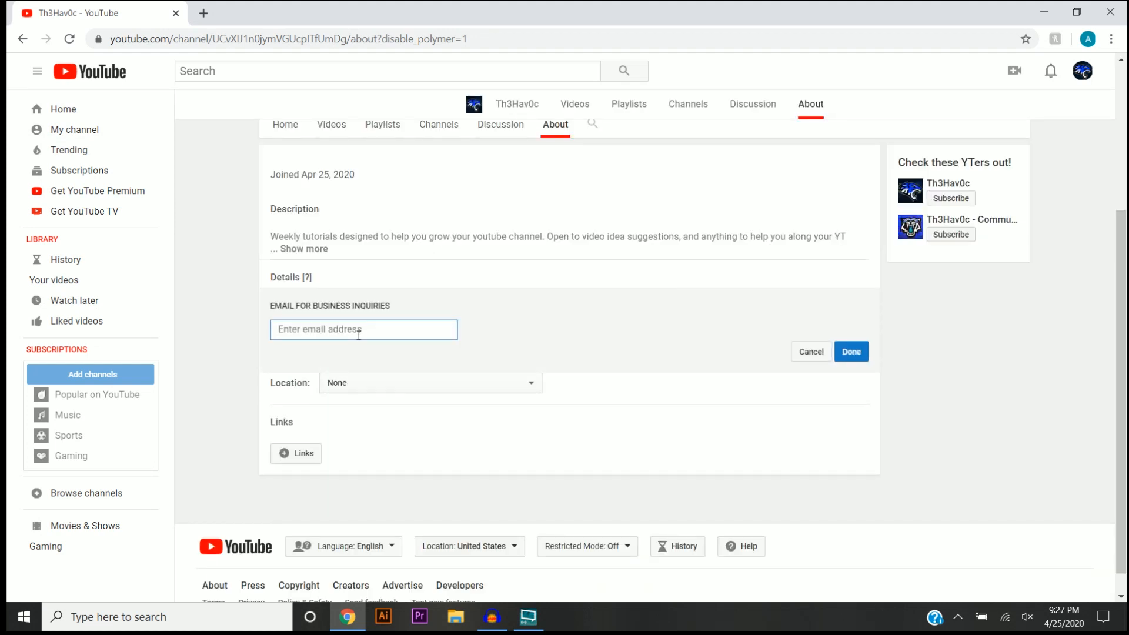
mouse_move(343, 328)
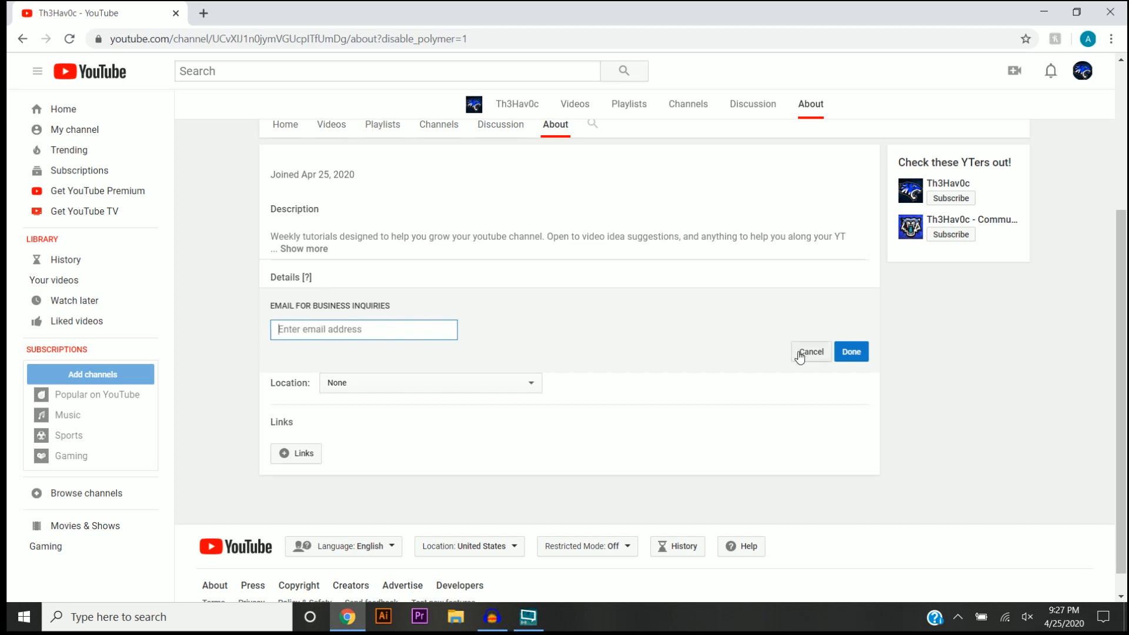
click(810, 352)
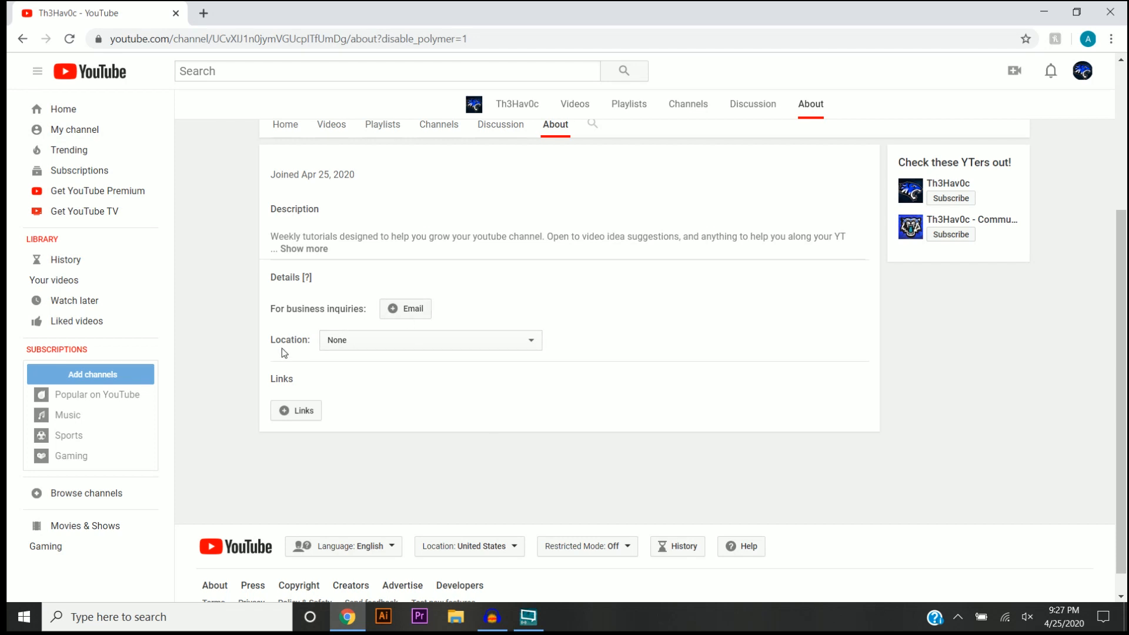
click(430, 340)
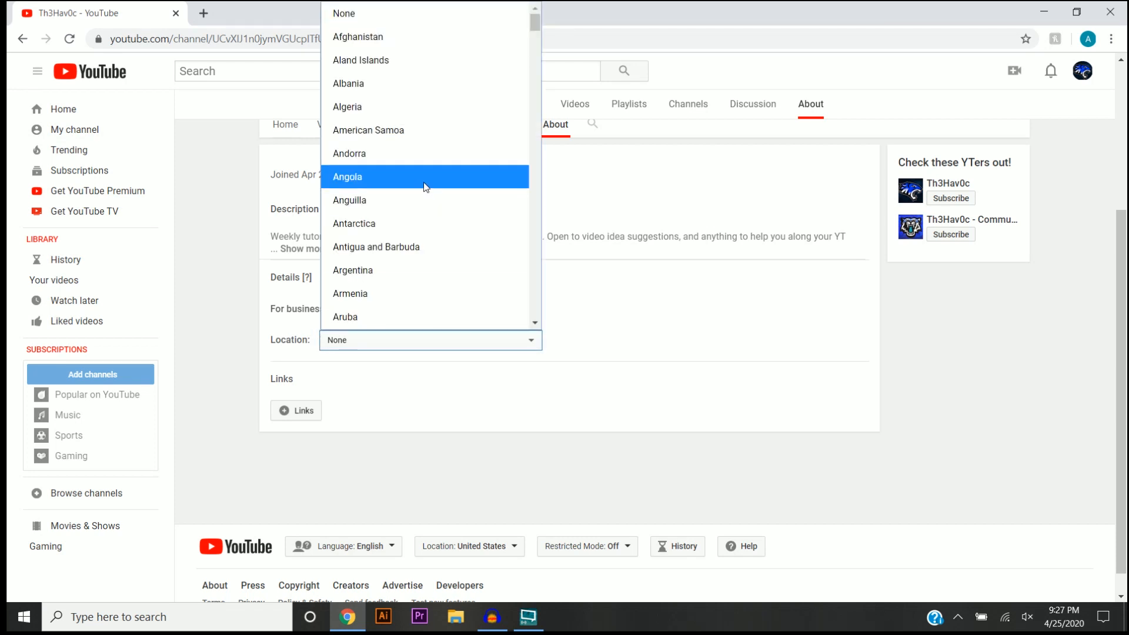
scroll(down, 3)
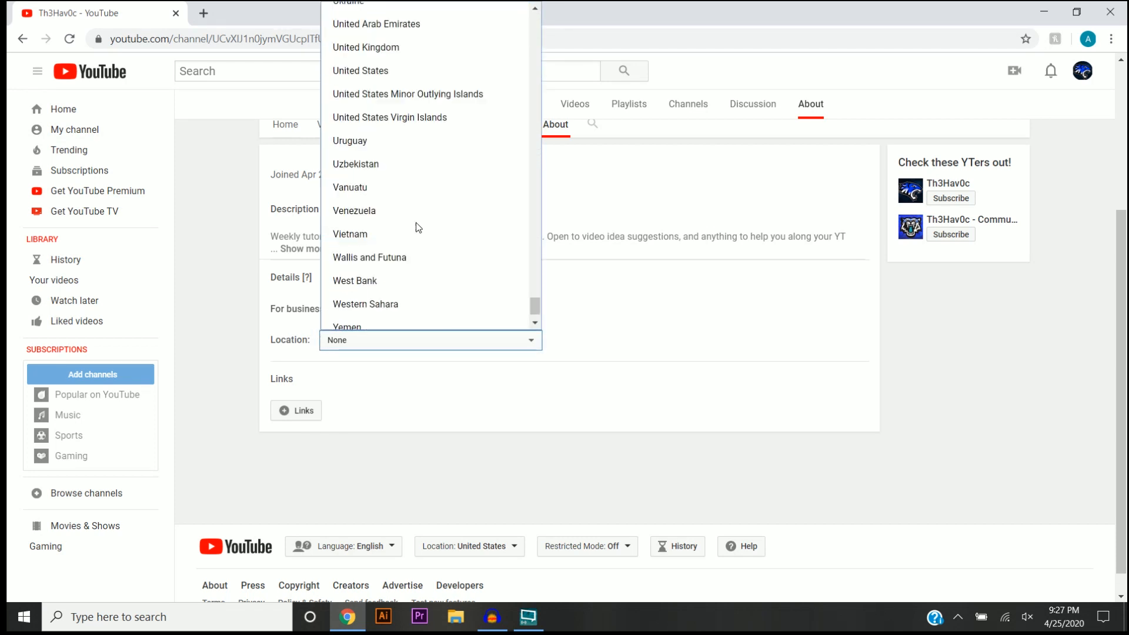
click(360, 71)
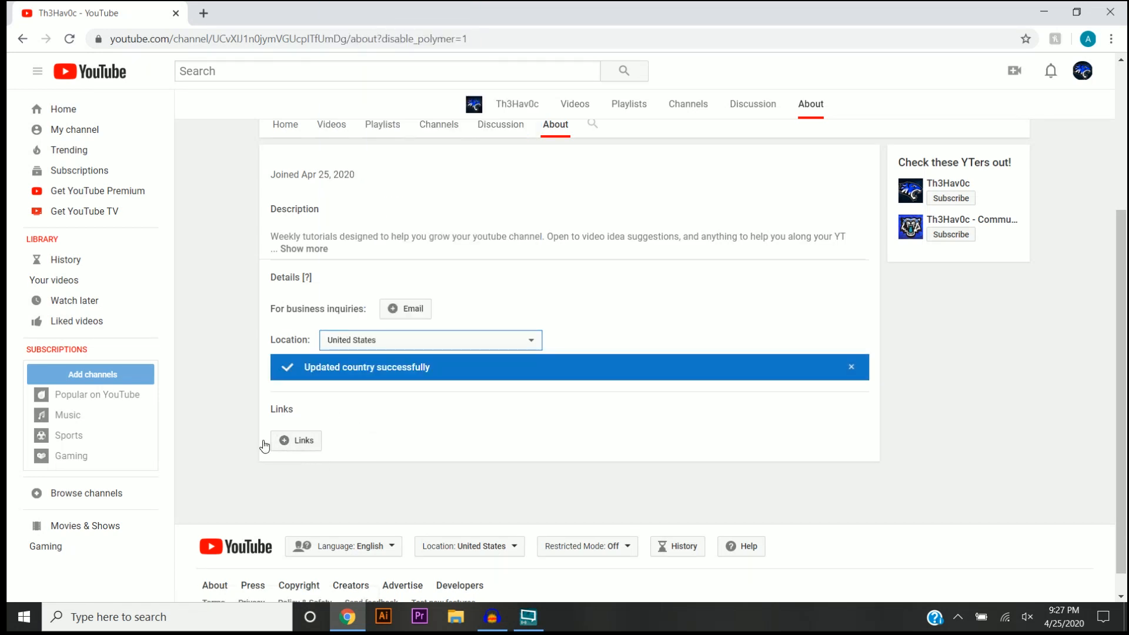
scroll(down, 3)
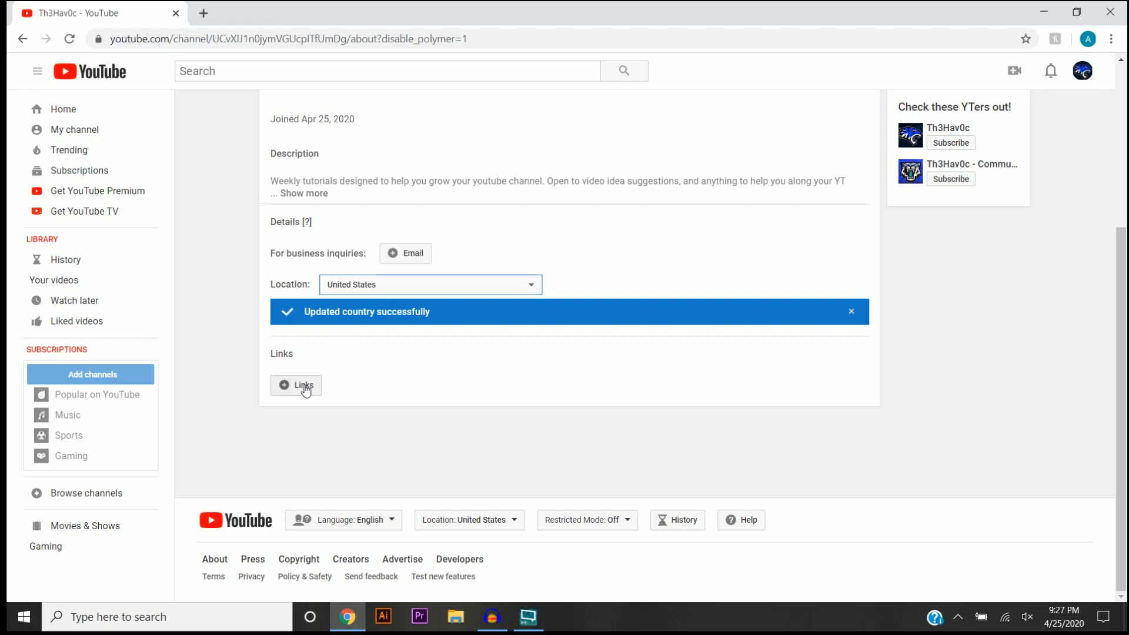
Add and save a channel link titled 'Twitter' pointing to twitter.com/th3hav0c.
click(295, 385)
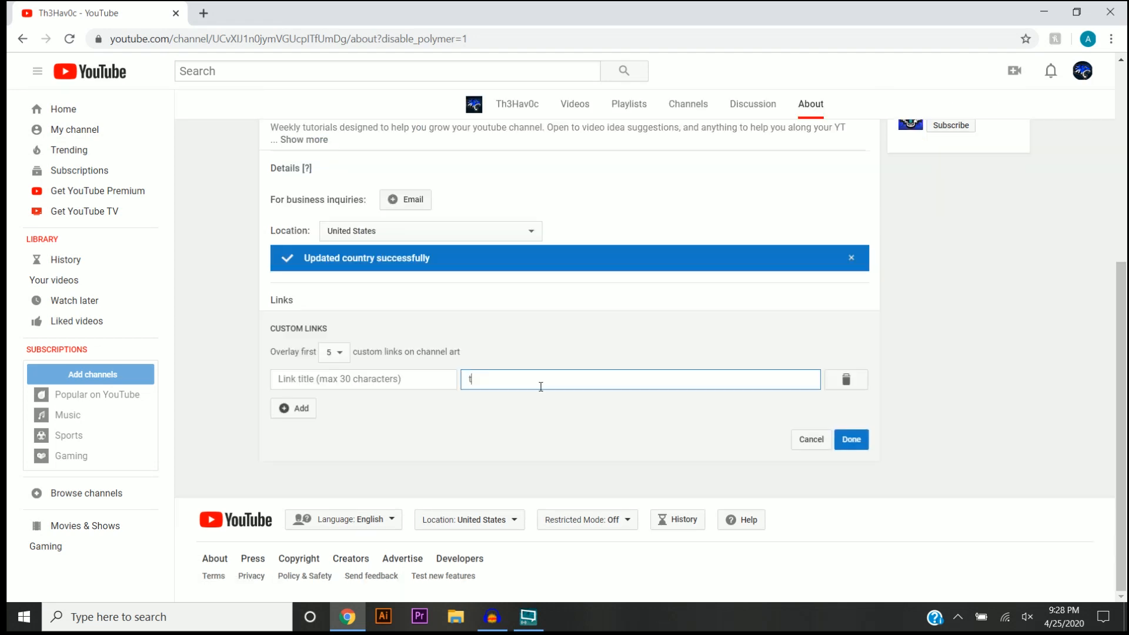
text(witter.com)
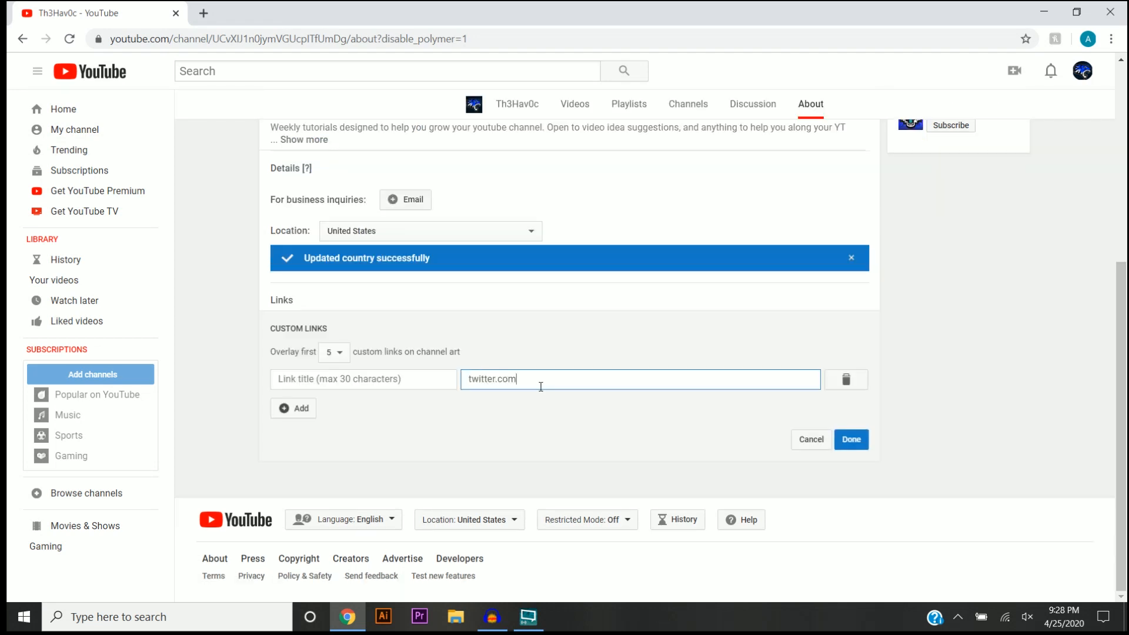
text(/th3hav0c)
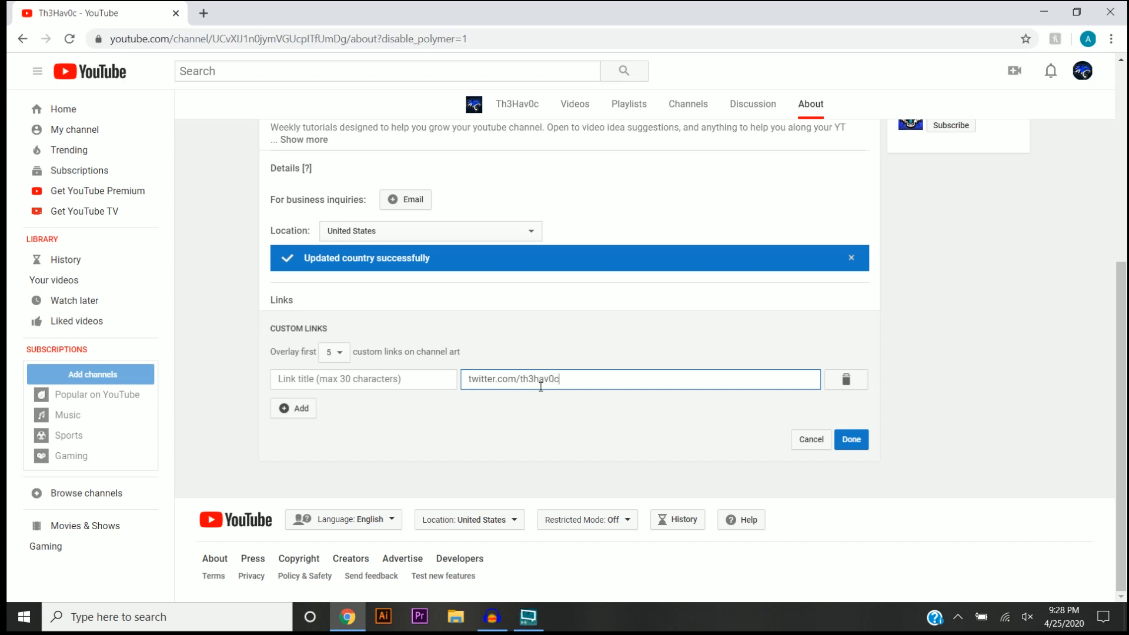
click(363, 379)
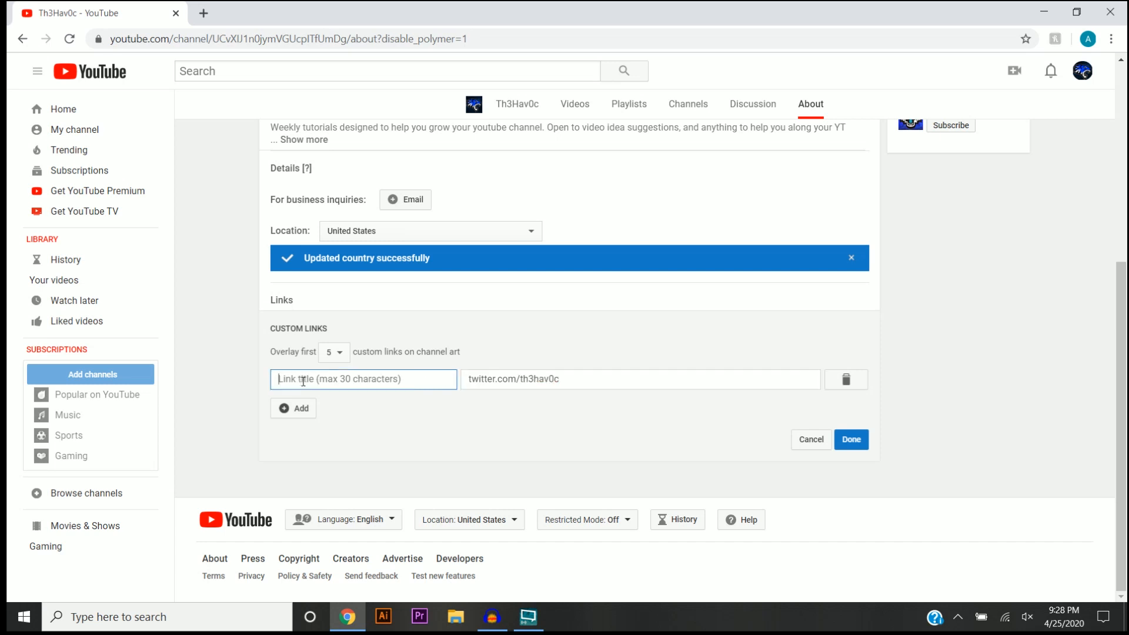
text(Twitter)
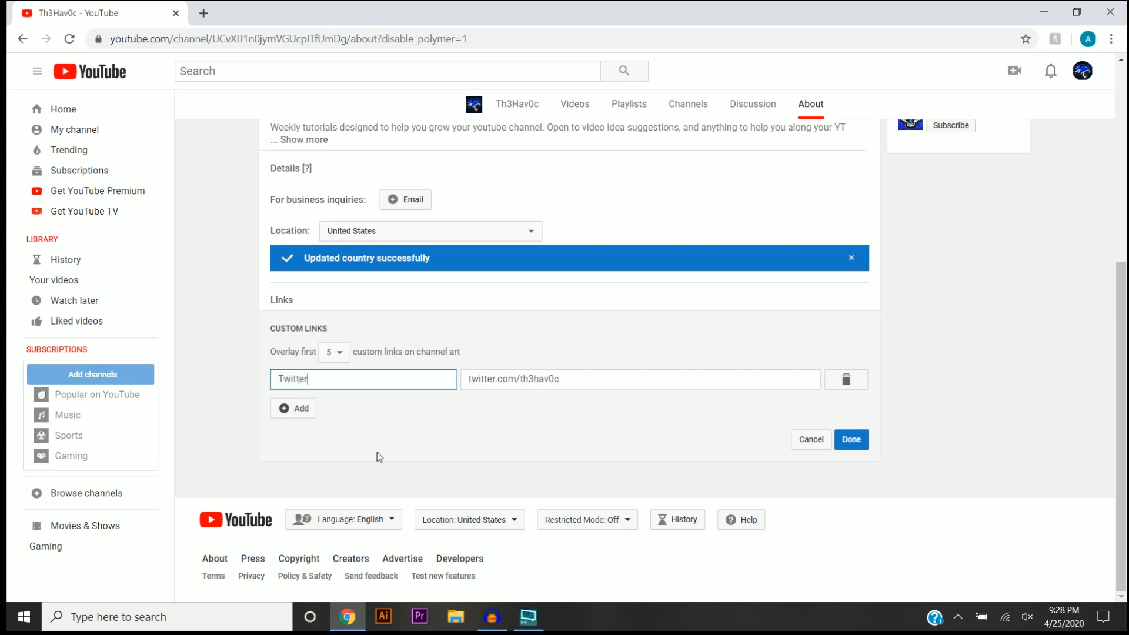
click(850, 439)
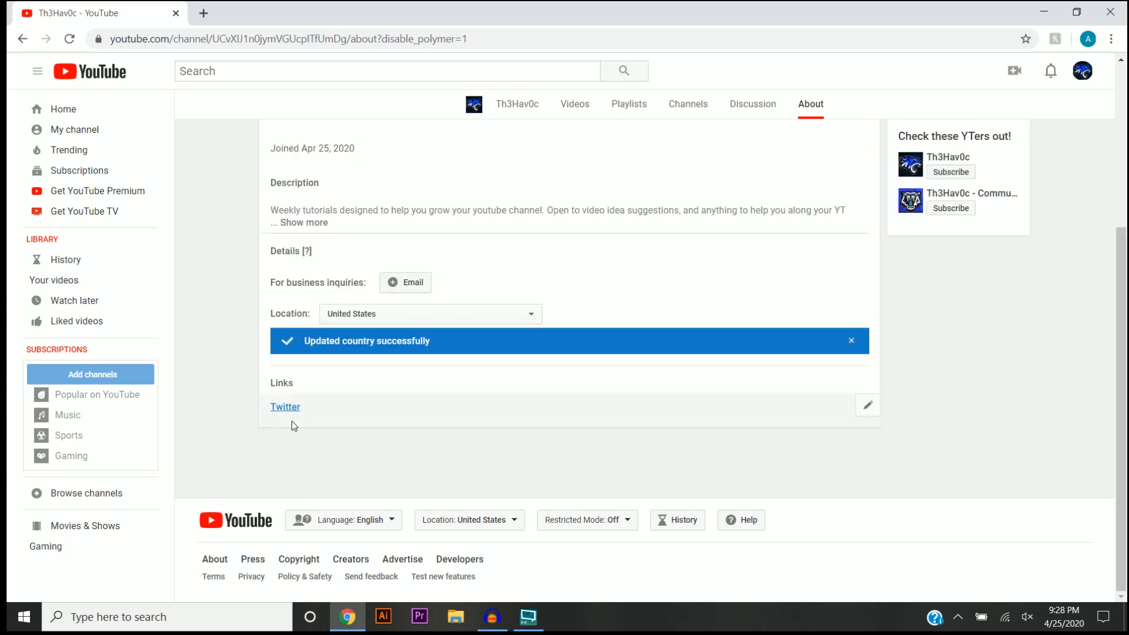
click(285, 406)
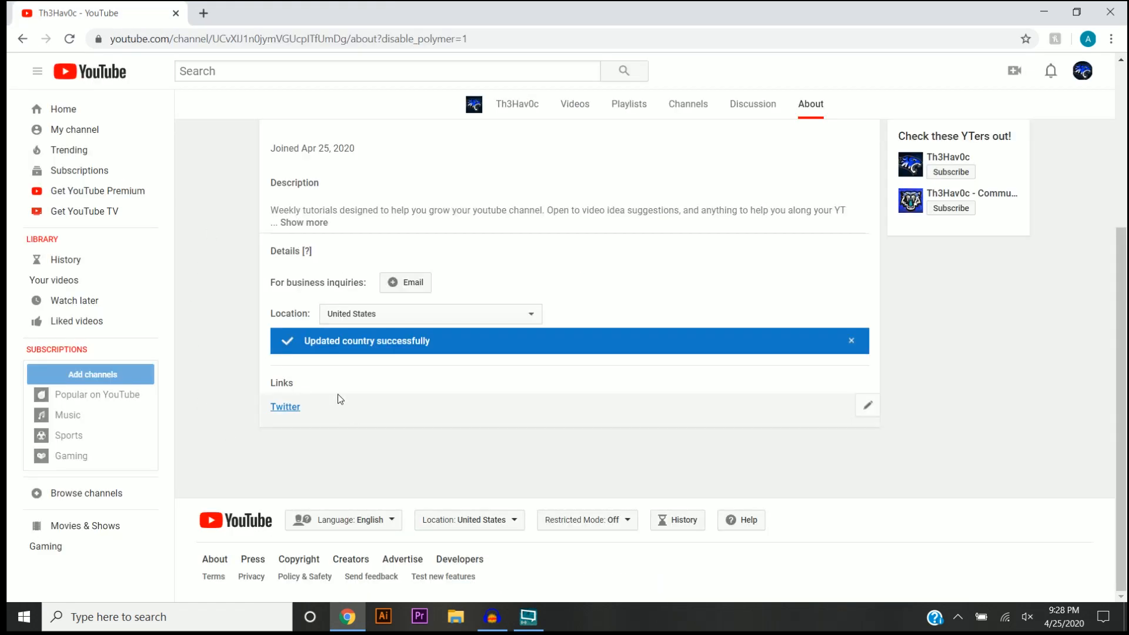
scroll(up, 3)
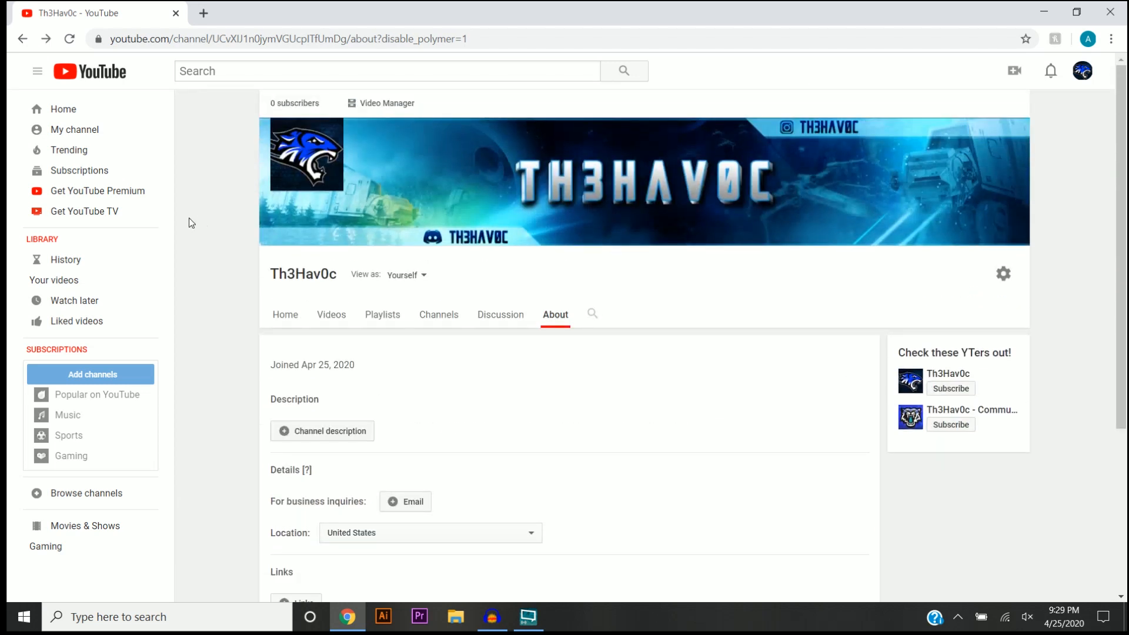
mouse_move(522, 154)
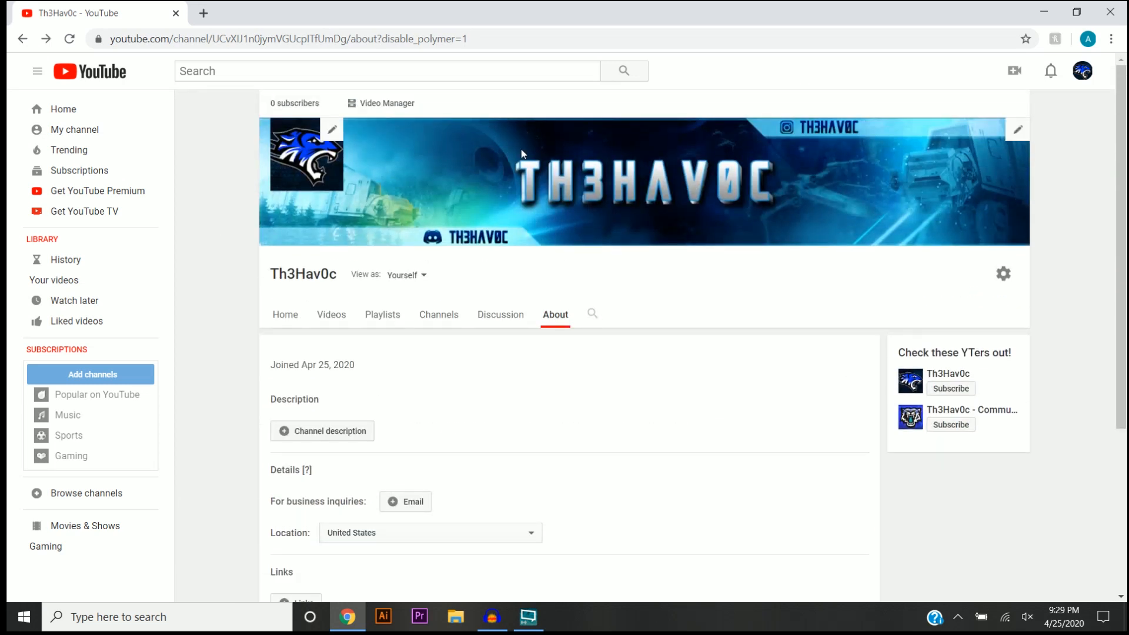
Go from the avatar menu to the Studio dashboard and open its Settings.
click(1082, 71)
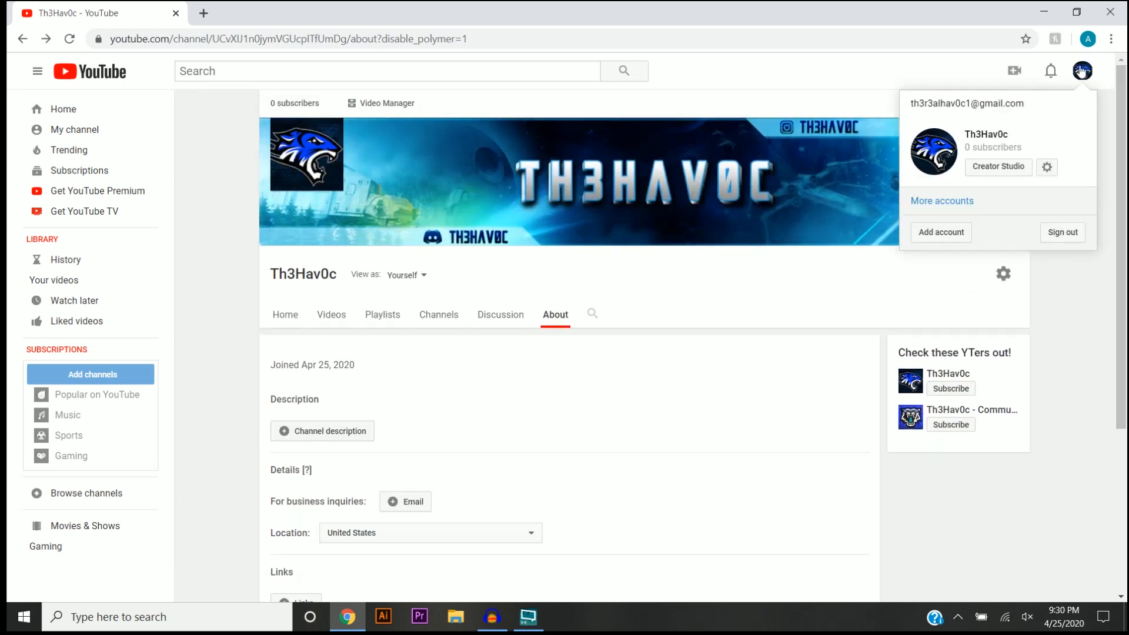
mouse_move(998, 166)
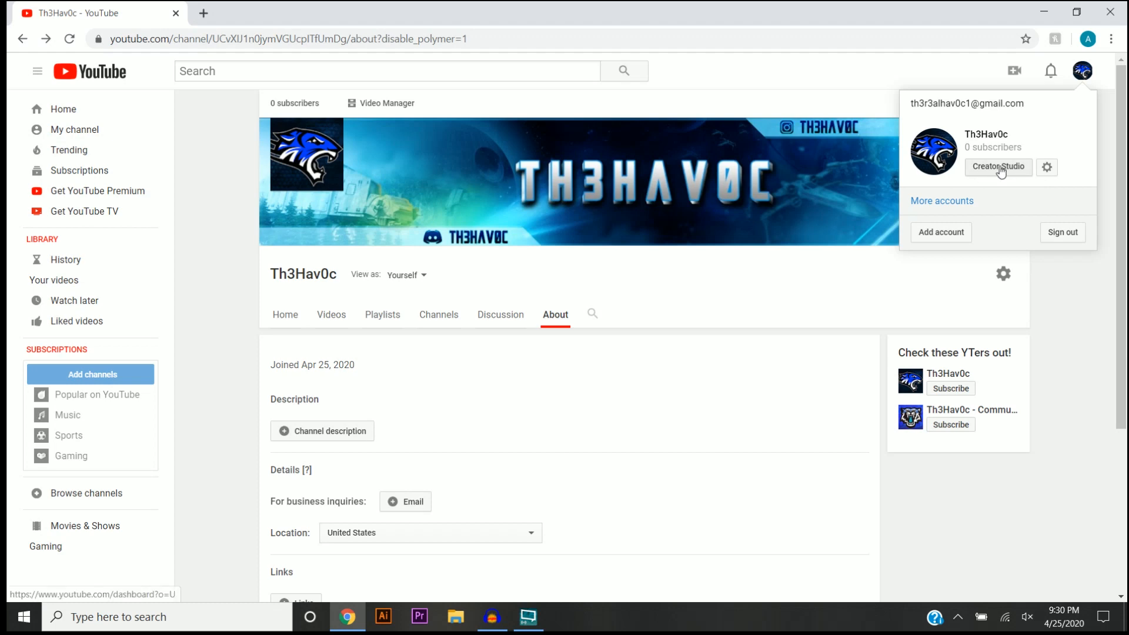
click(997, 167)
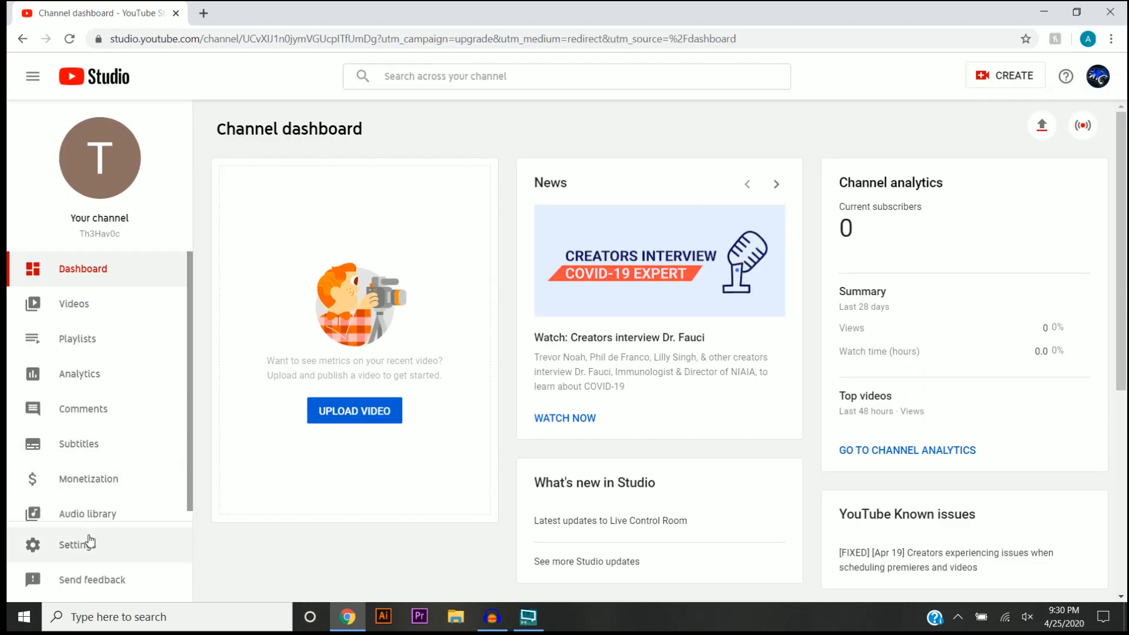
click(77, 544)
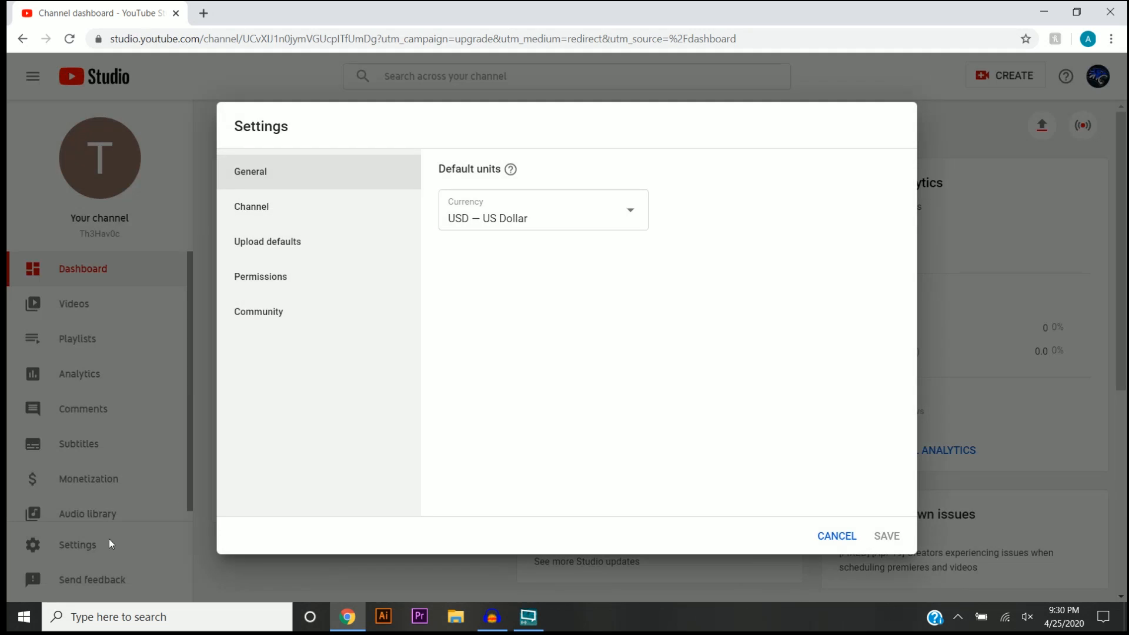
click(267, 241)
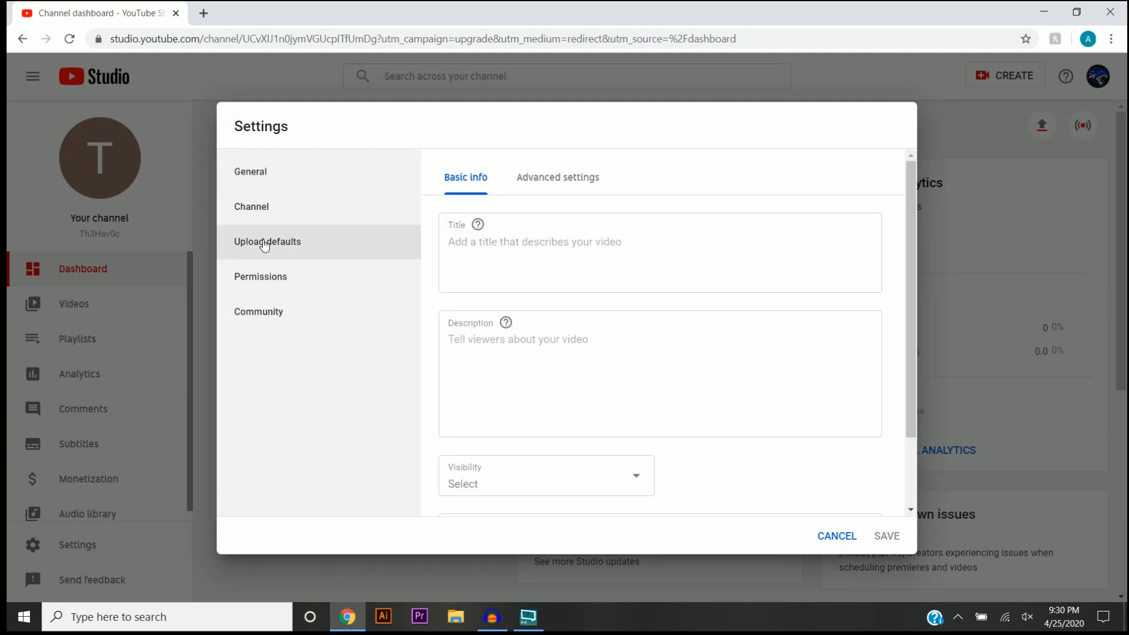
mouse_move(461, 317)
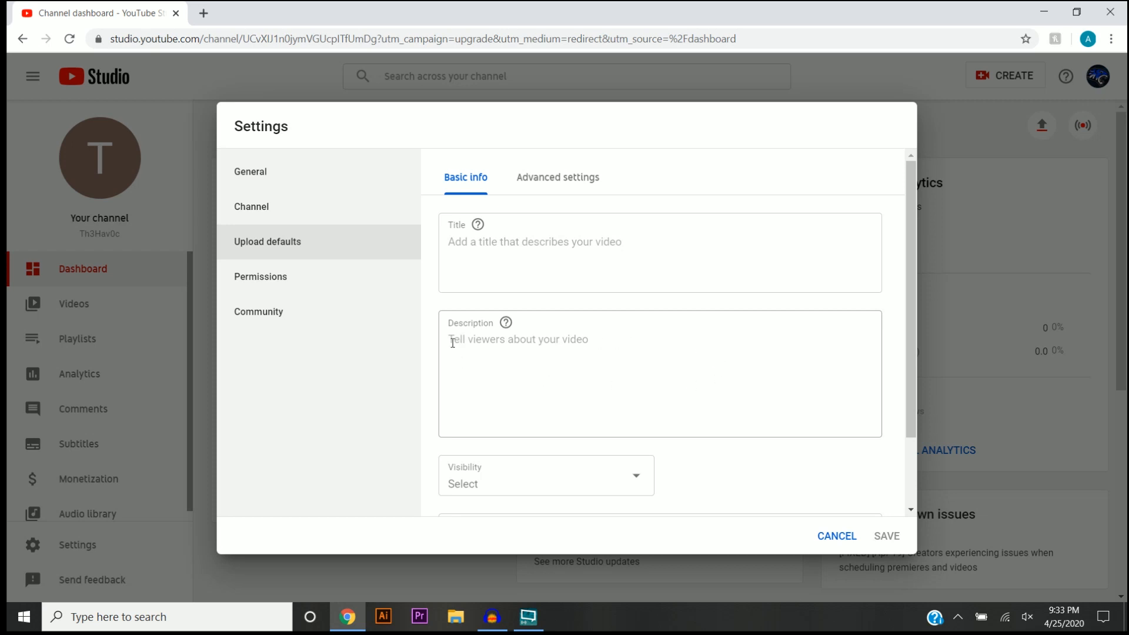
mouse_move(625, 369)
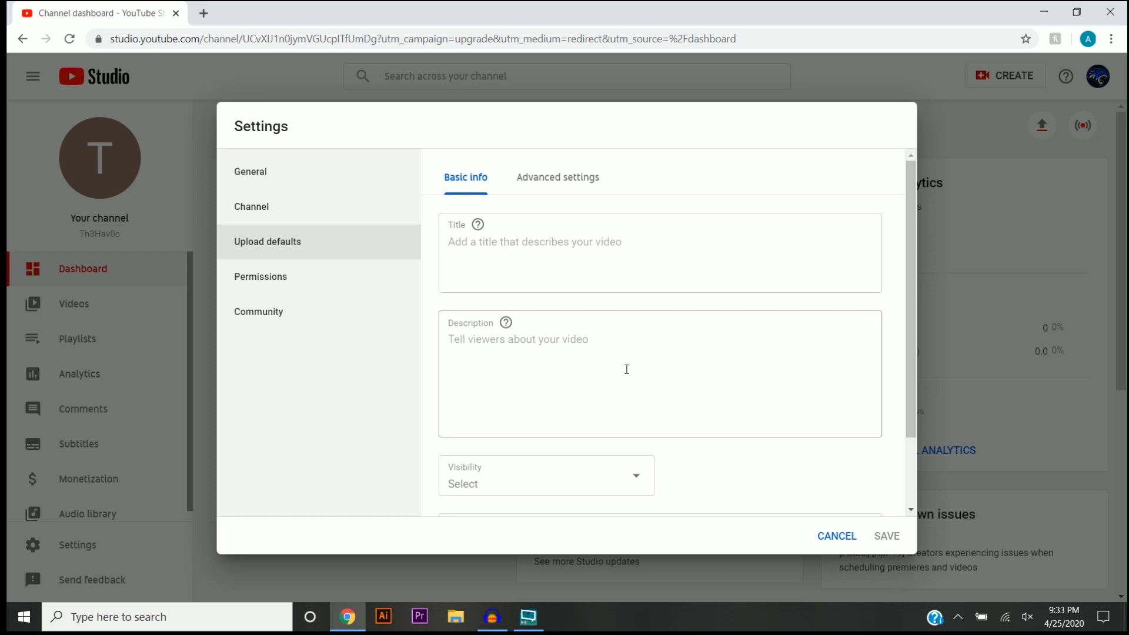
text(instagr)
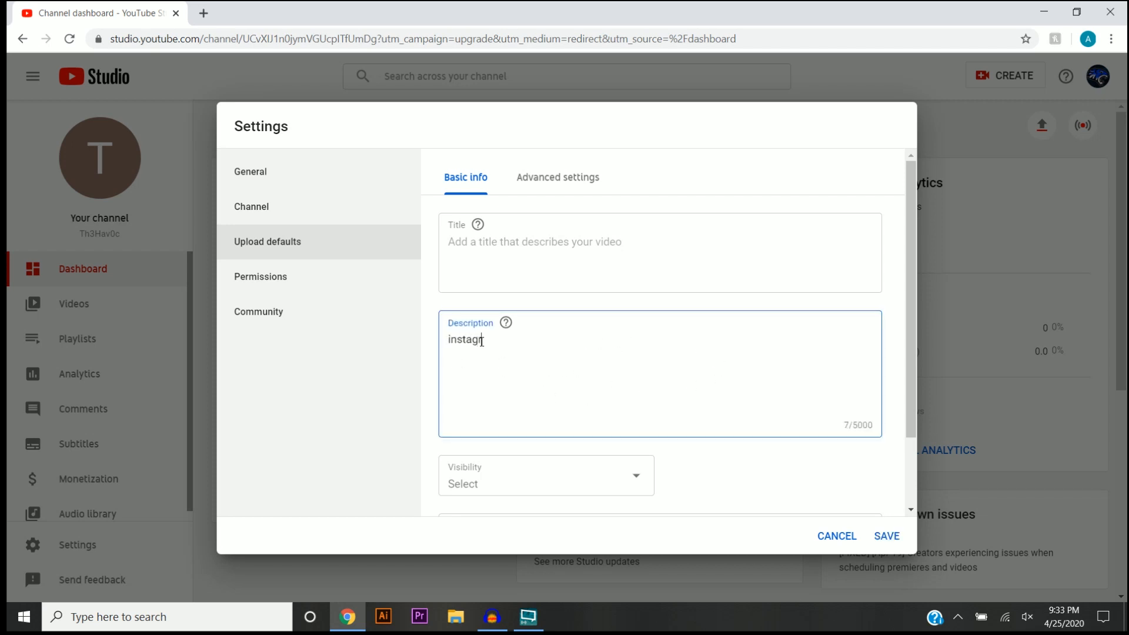
text(ram:)
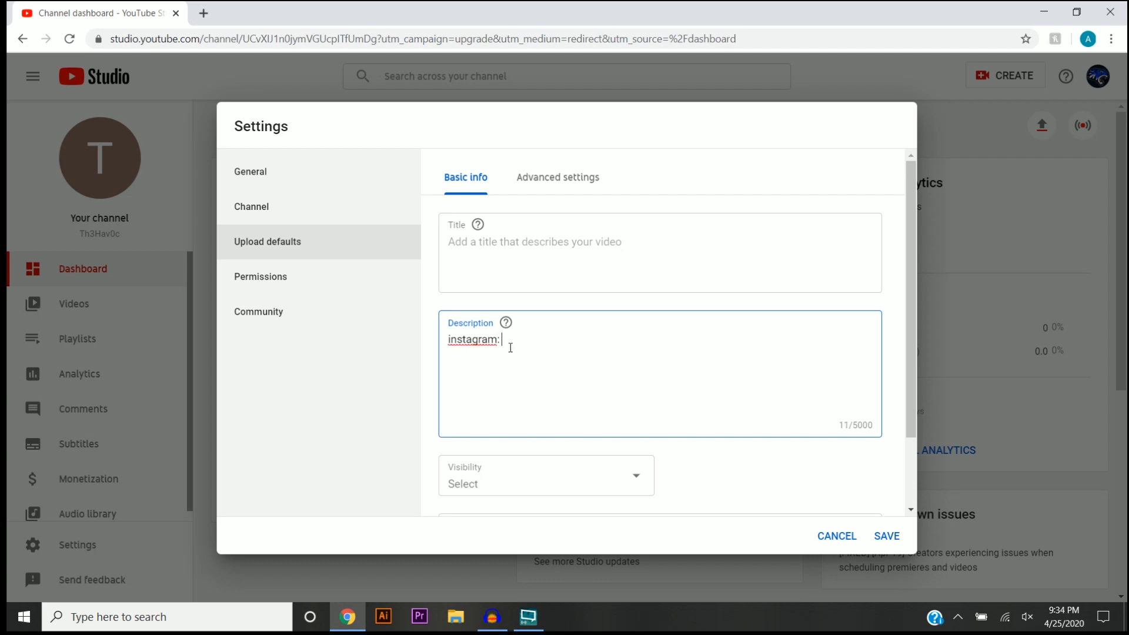
text(www.instagr)
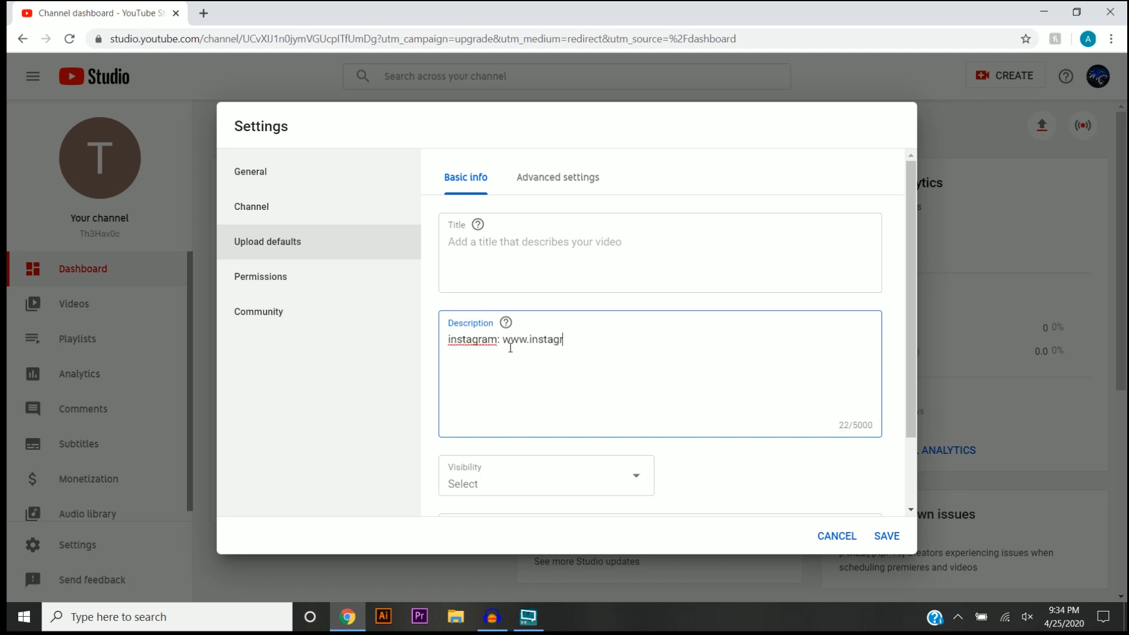
text(am.com/th3hav)
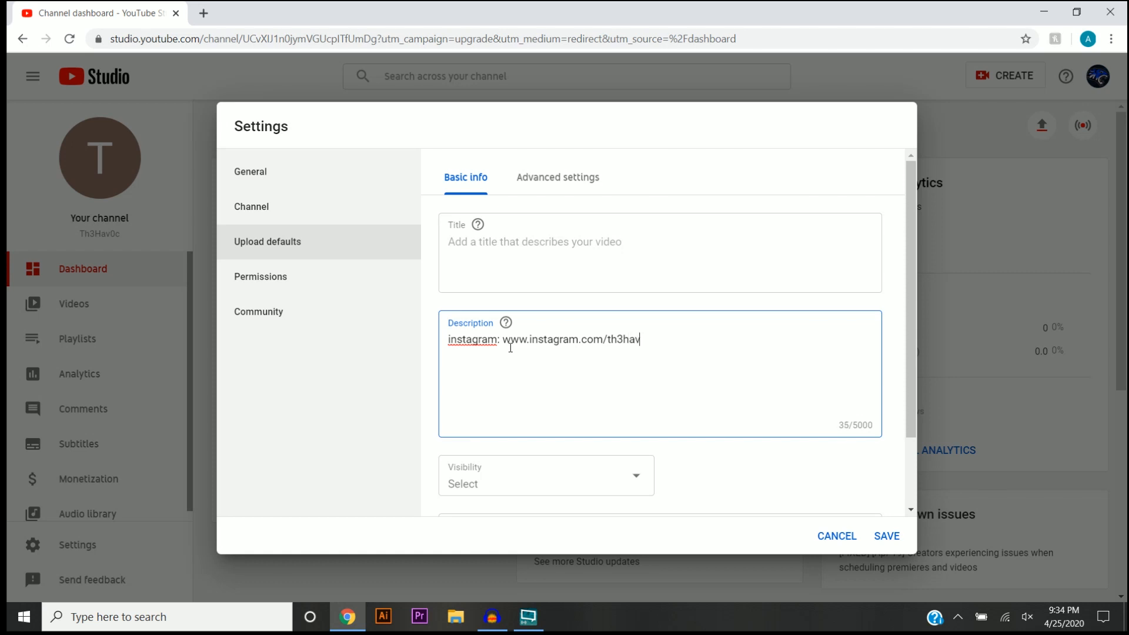
text(0c)
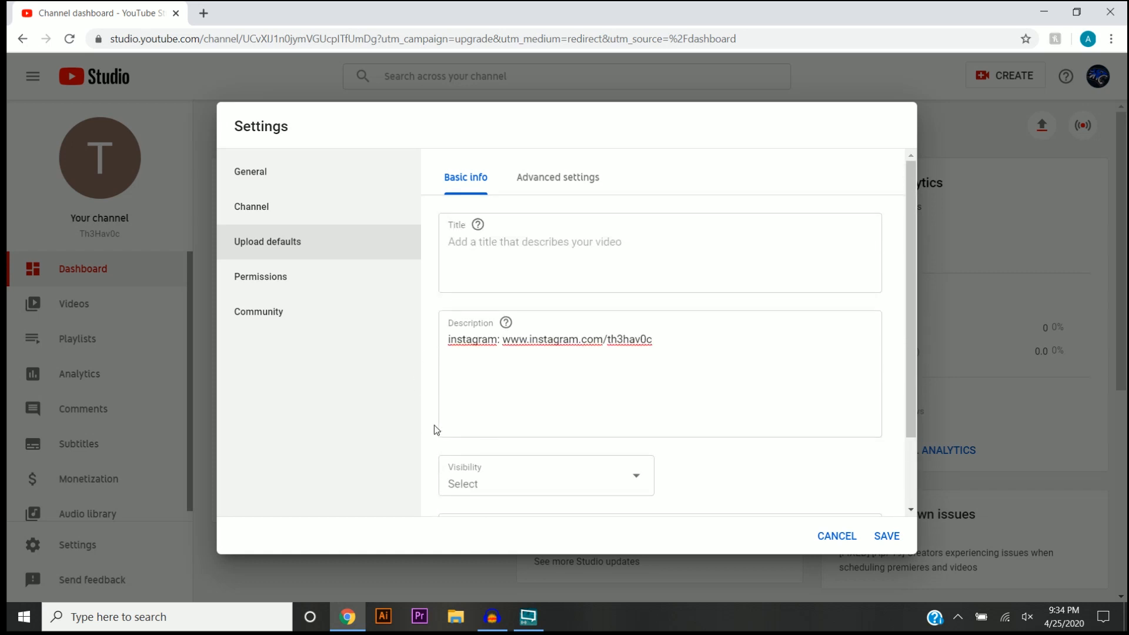
scroll(down, 3)
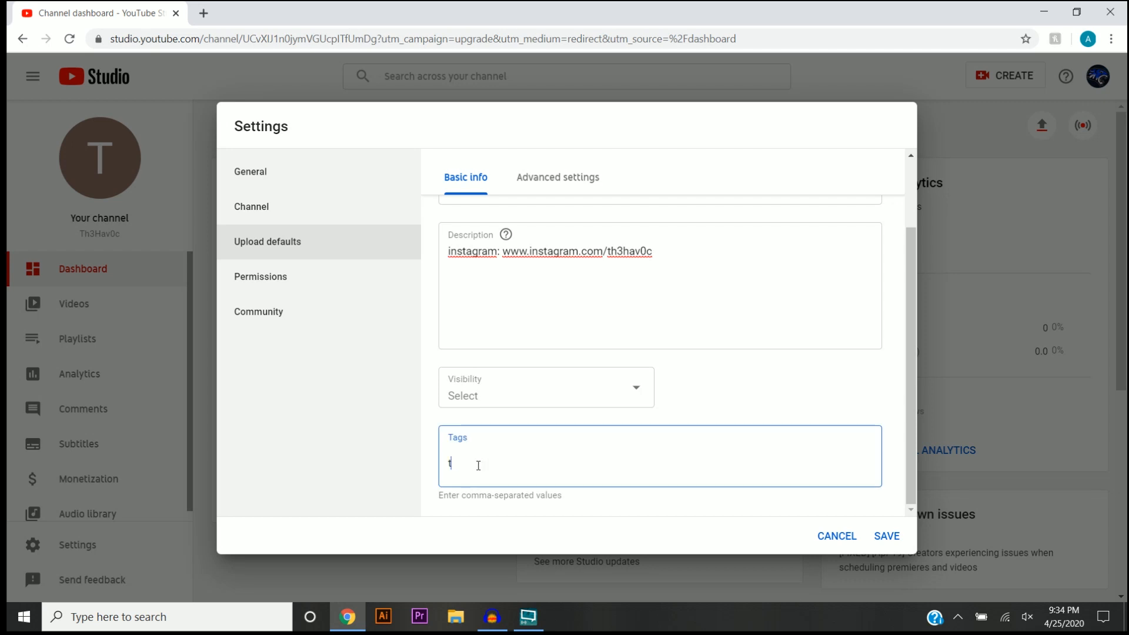
text(h3hav0c)
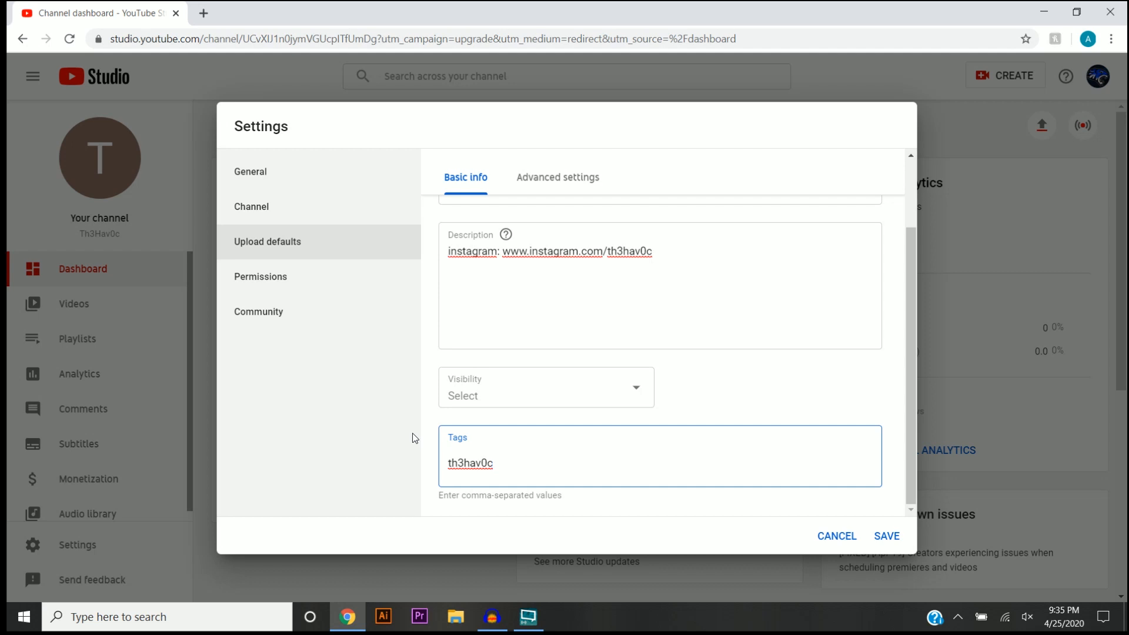
mouse_move(440, 449)
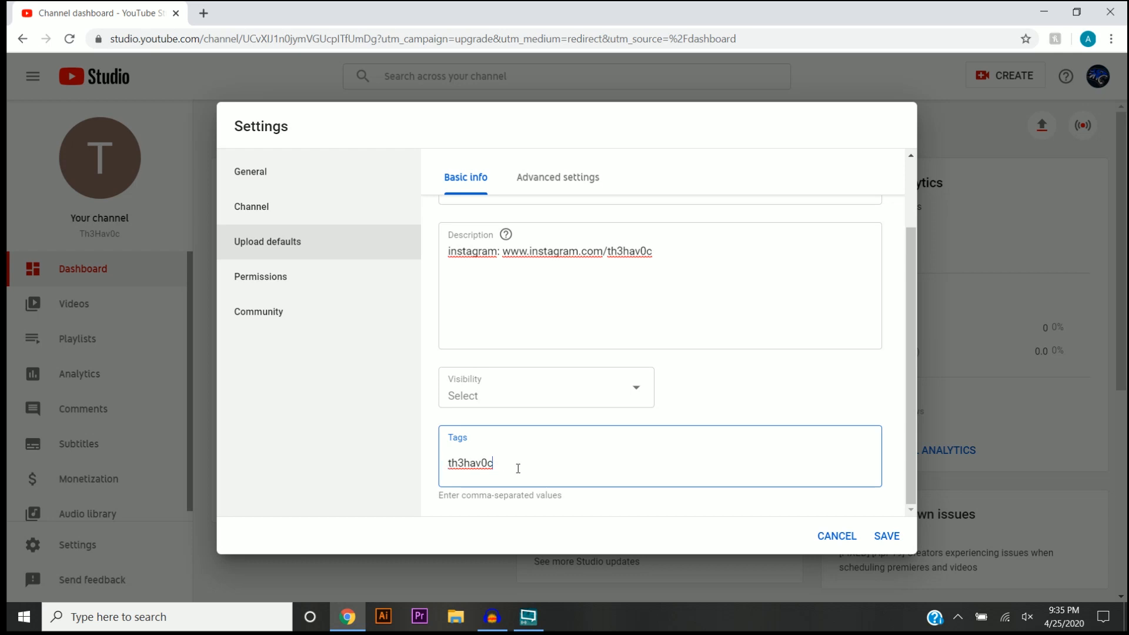
mouse_move(793, 516)
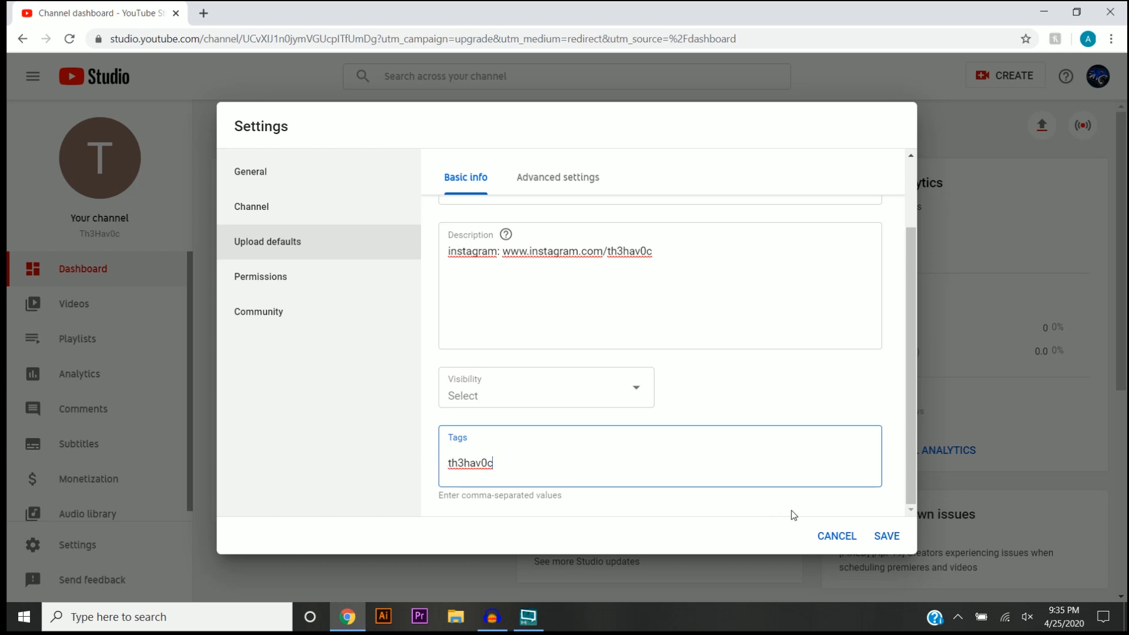
click(837, 536)
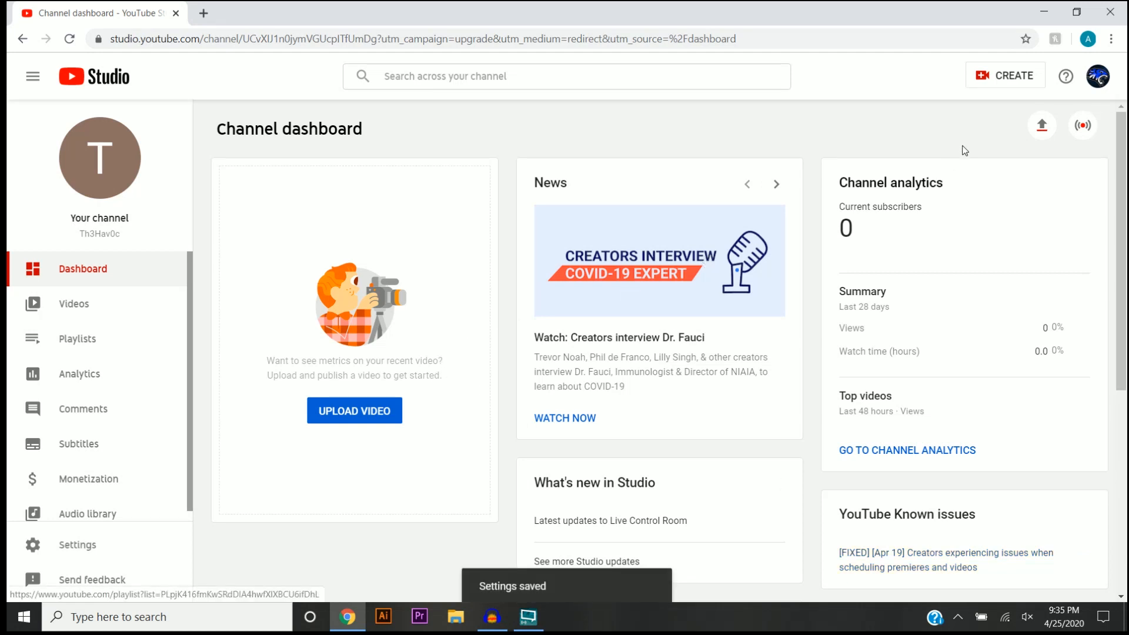
mouse_move(1017, 84)
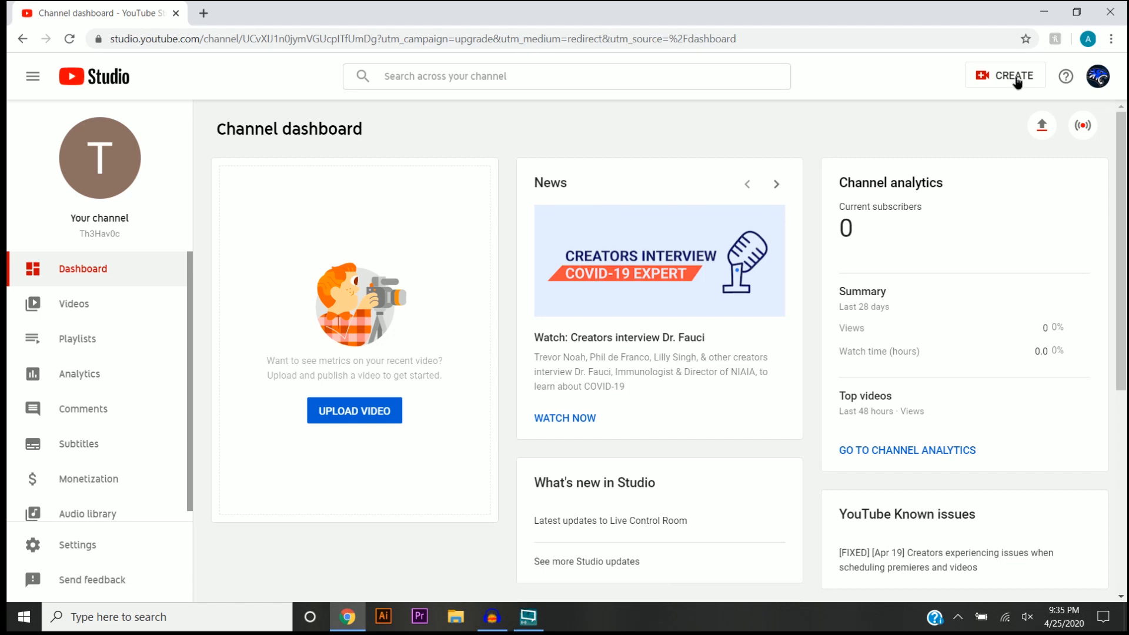
Upload the intro video file and title it 'Fortnite - Heavy Sniper 15 KILL'.
click(1012, 76)
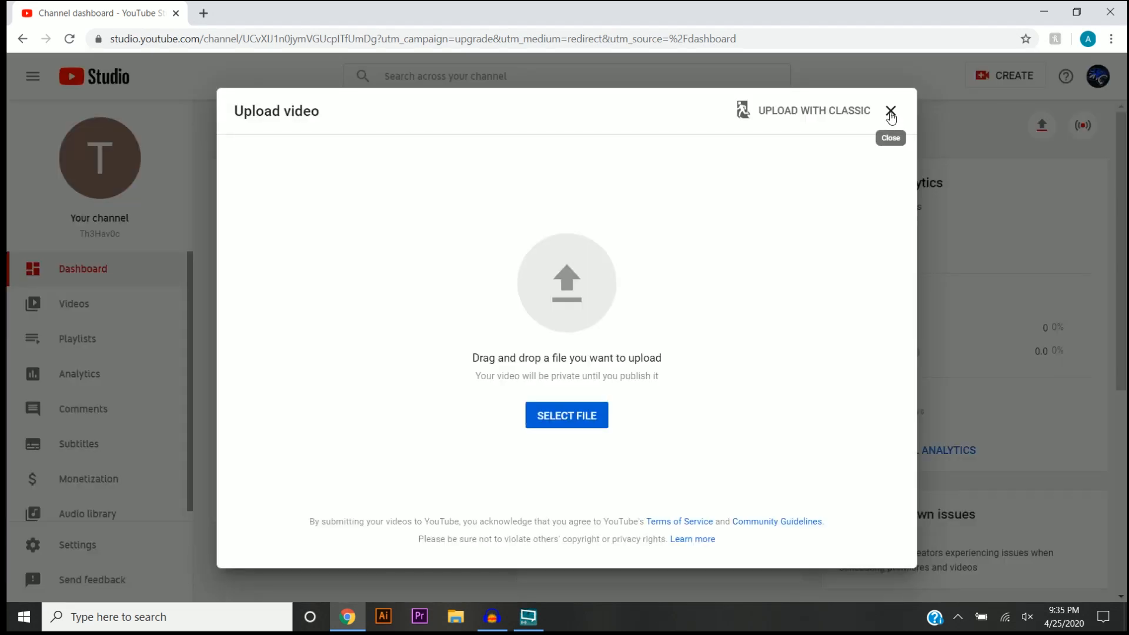
mouse_move(565, 414)
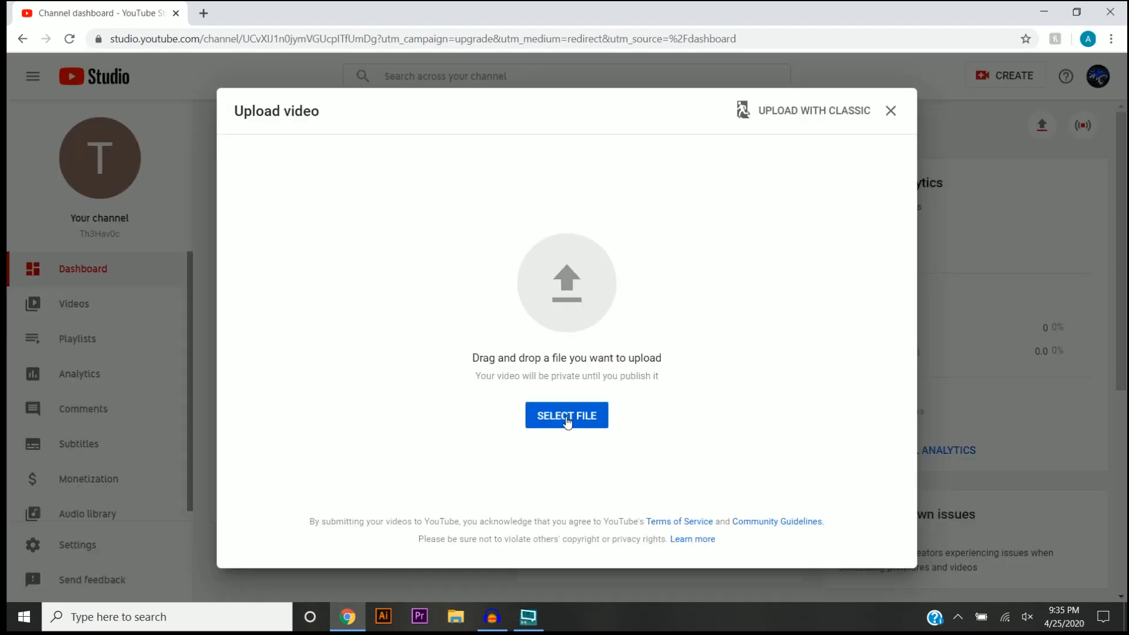
click(565, 415)
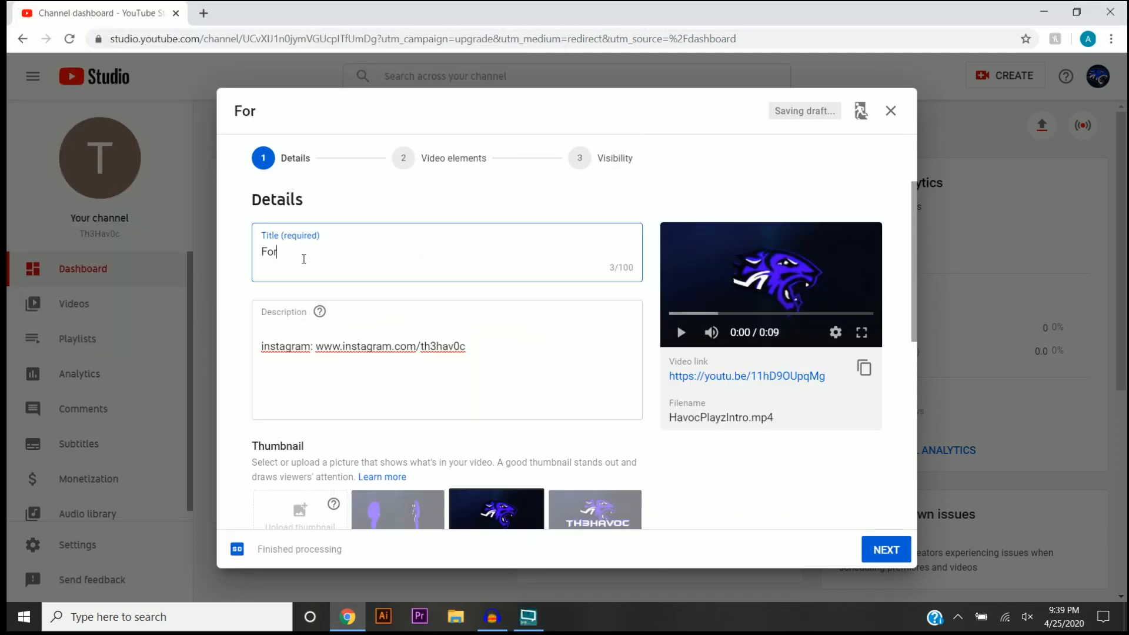
key(Backspace)
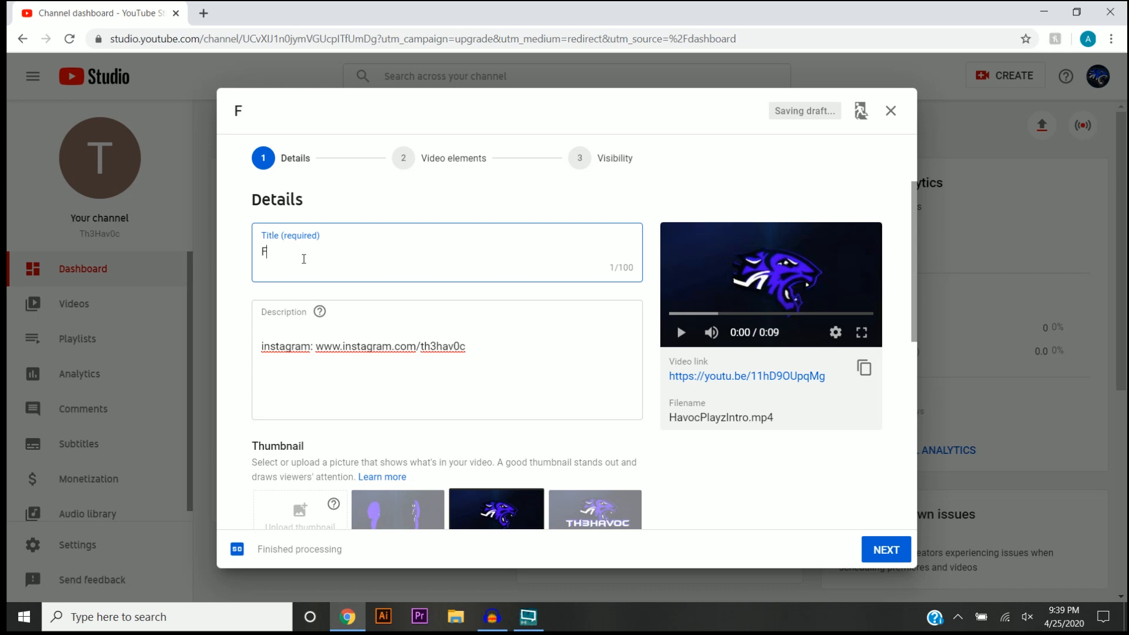
text(ort)
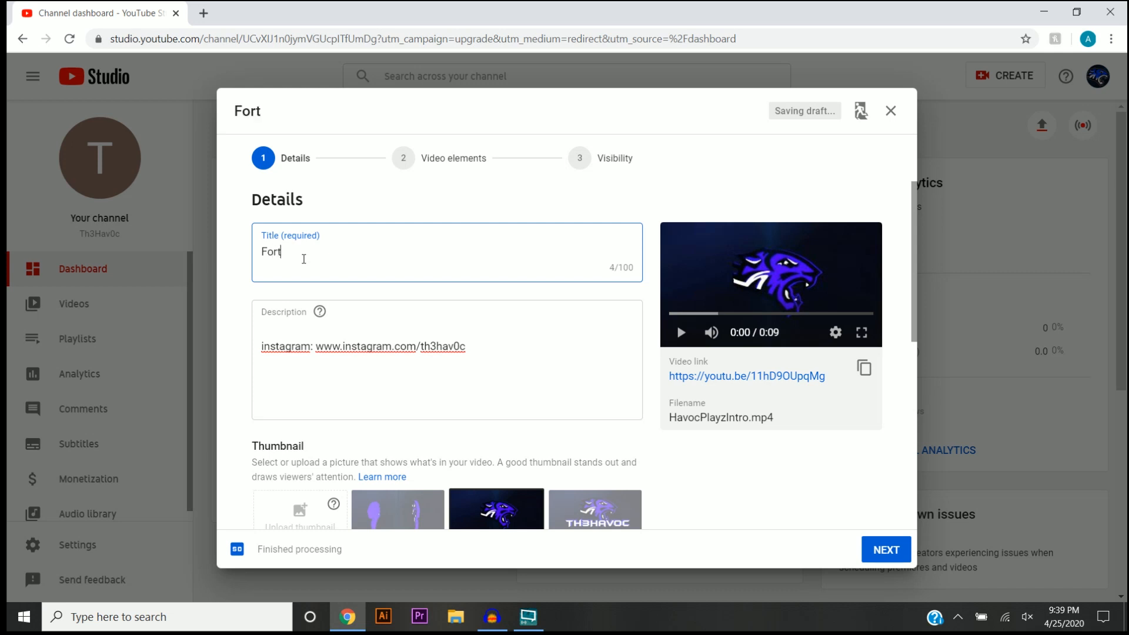
text(nite)
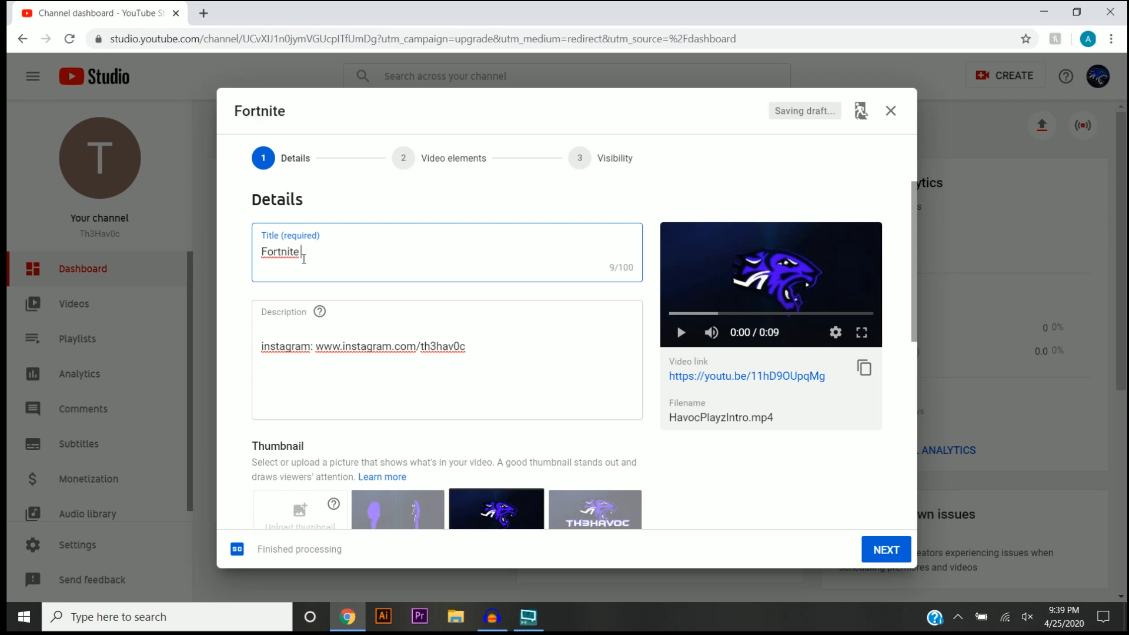
text(-)
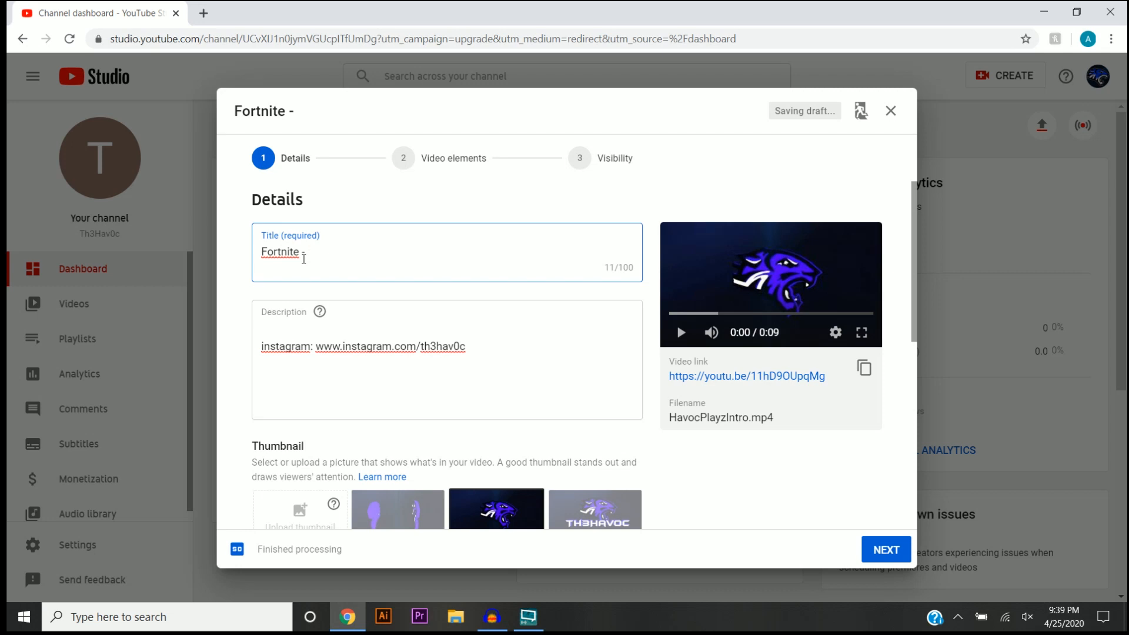
text(Heavy)
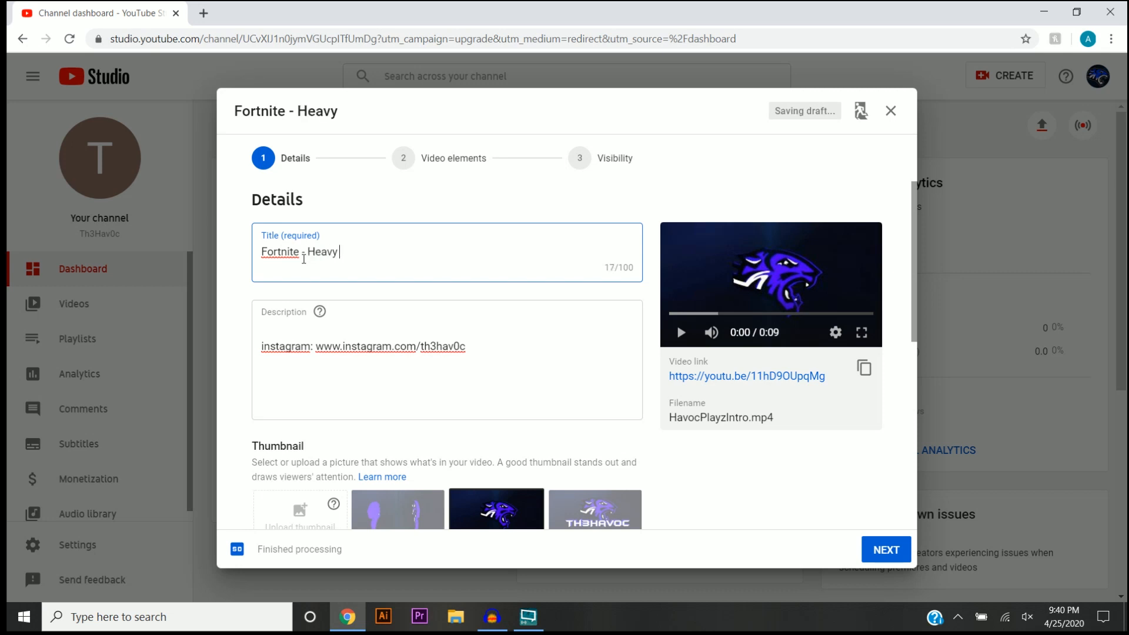
text(Sniper 15)
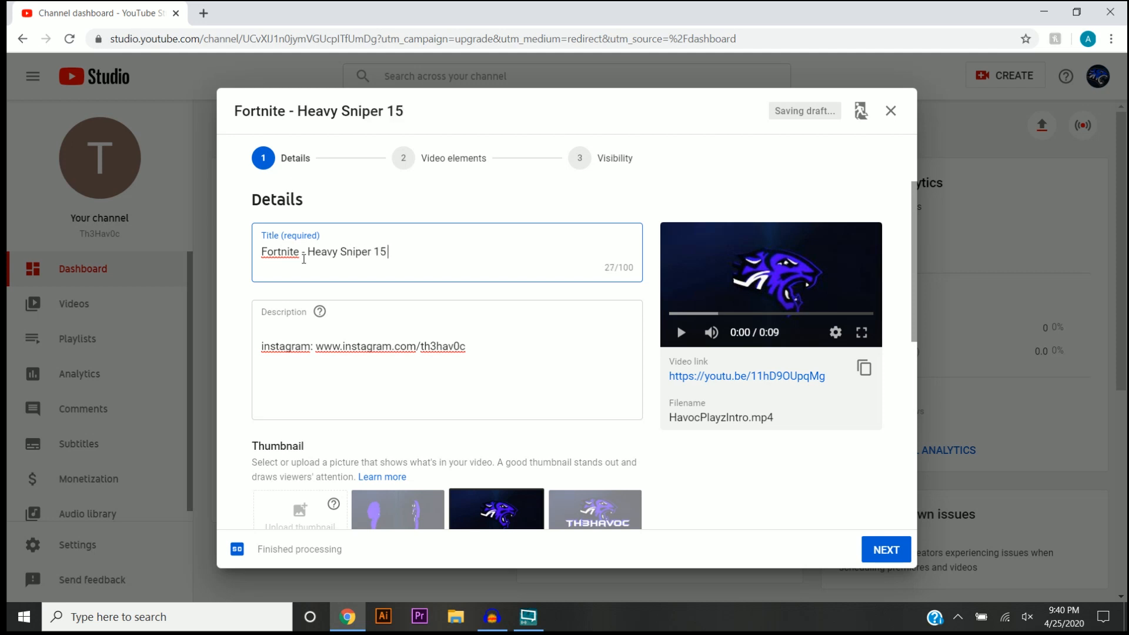
text(KILL Game)
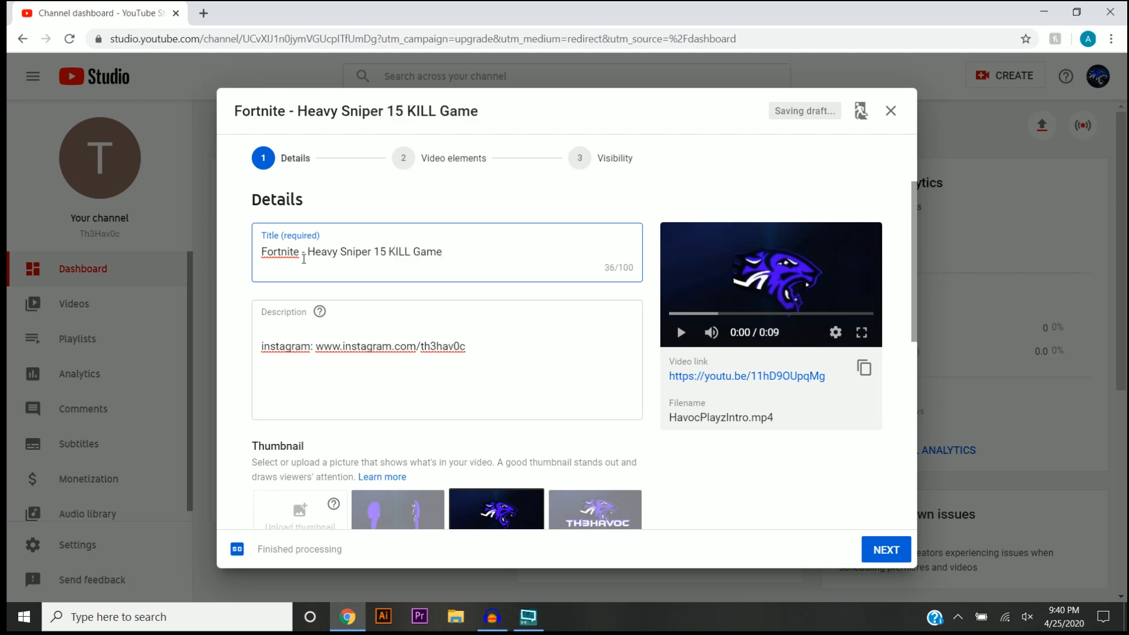
Write the description about getting 15 heavy-sniper kills and check the Verify link.
text(EPIC Heavy)
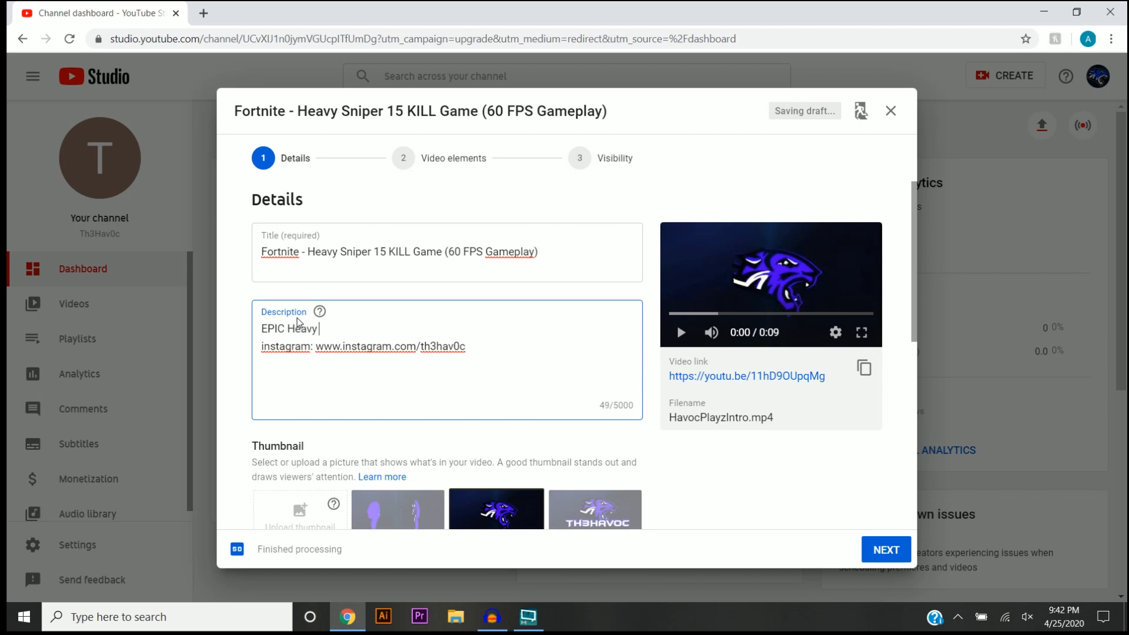
text(Sniper Gameplay on Fortnite)
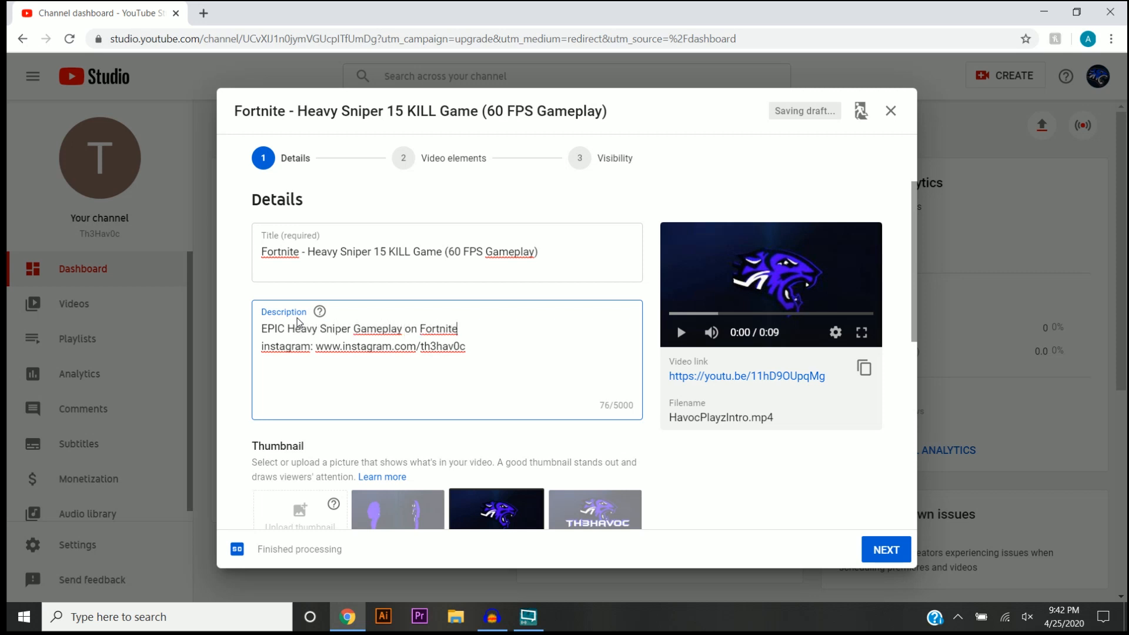
text(In this video I get 1)
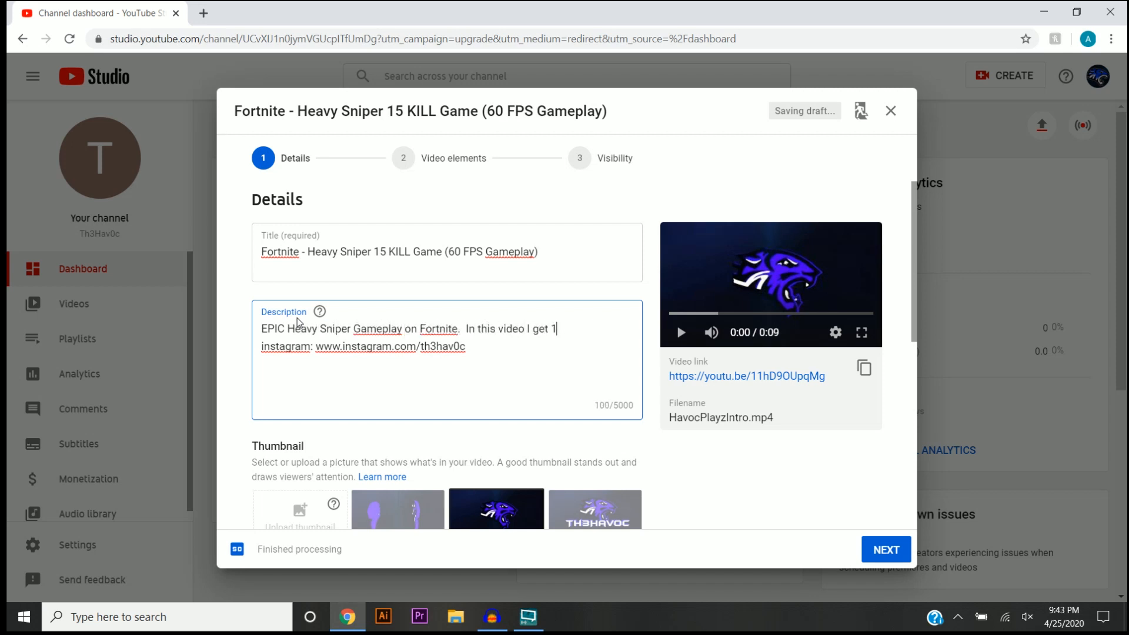
text(5 kills using a heavy sniper in)
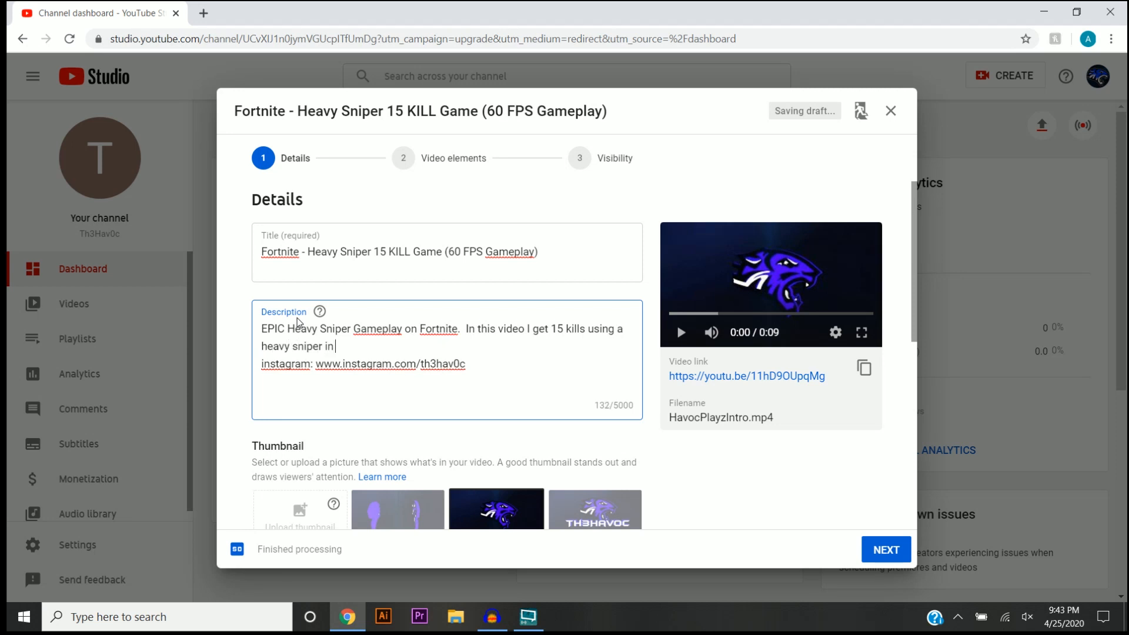
scroll(down, 3)
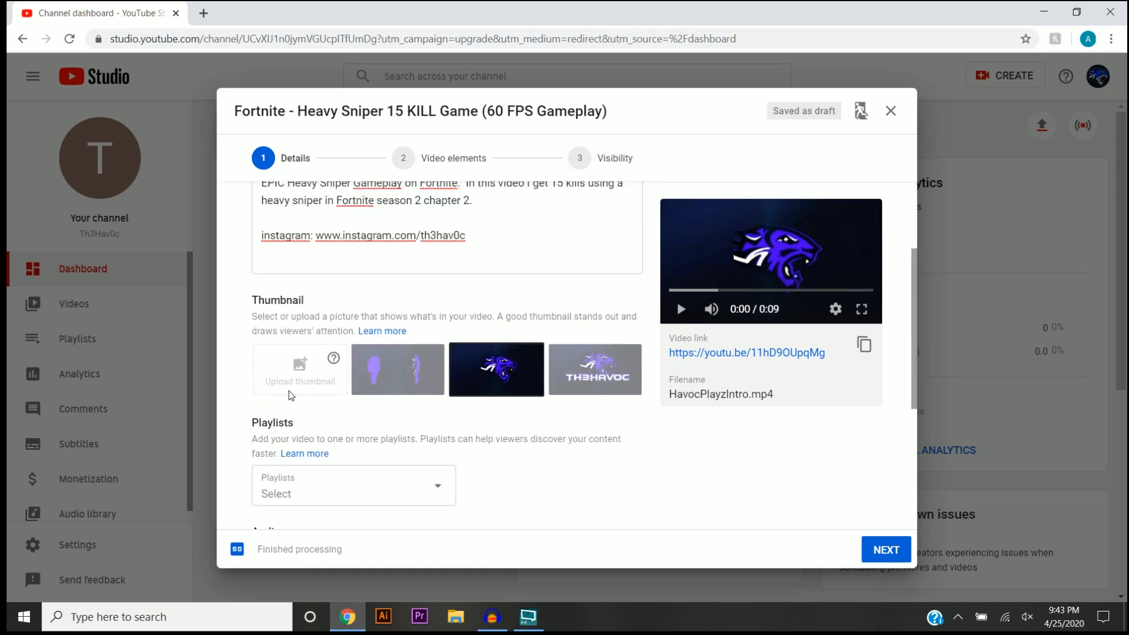
mouse_move(321, 387)
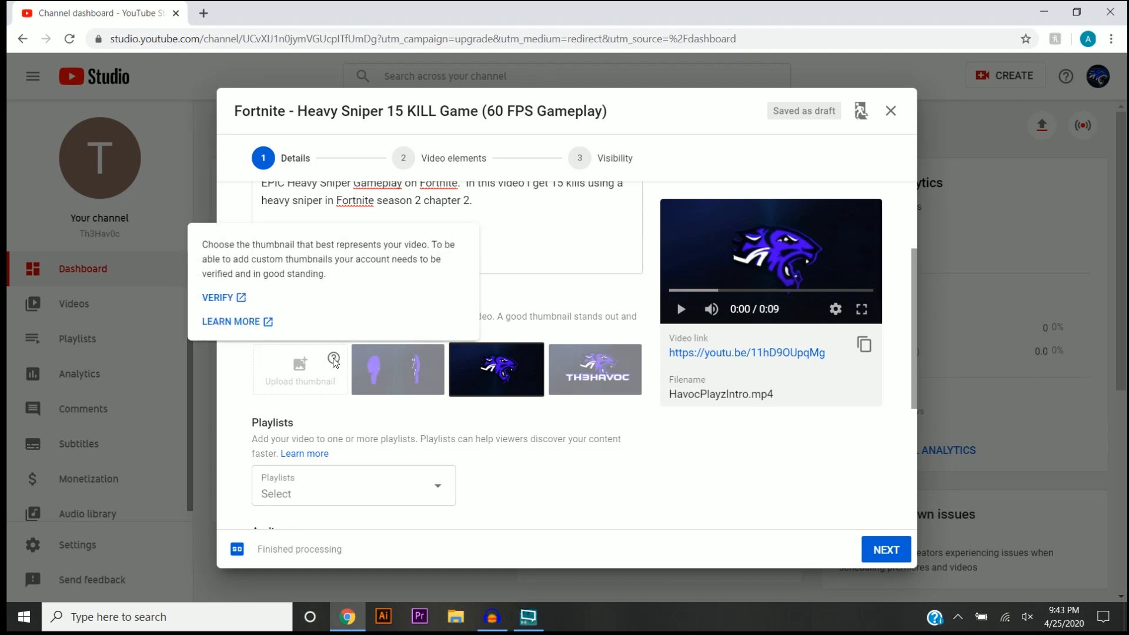
click(218, 297)
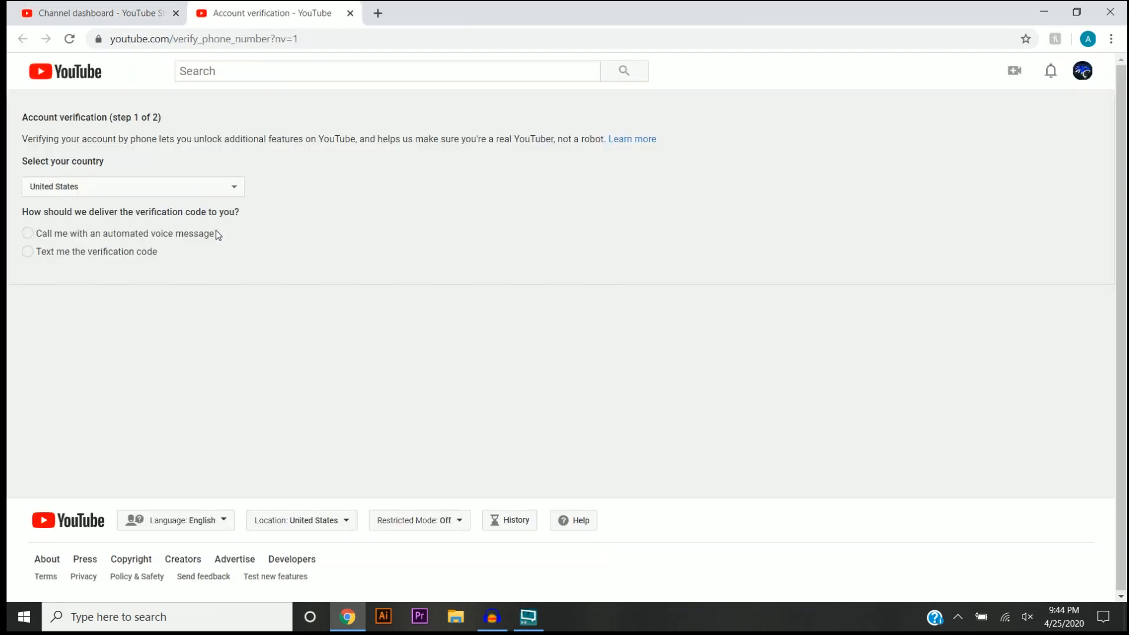
mouse_move(55, 259)
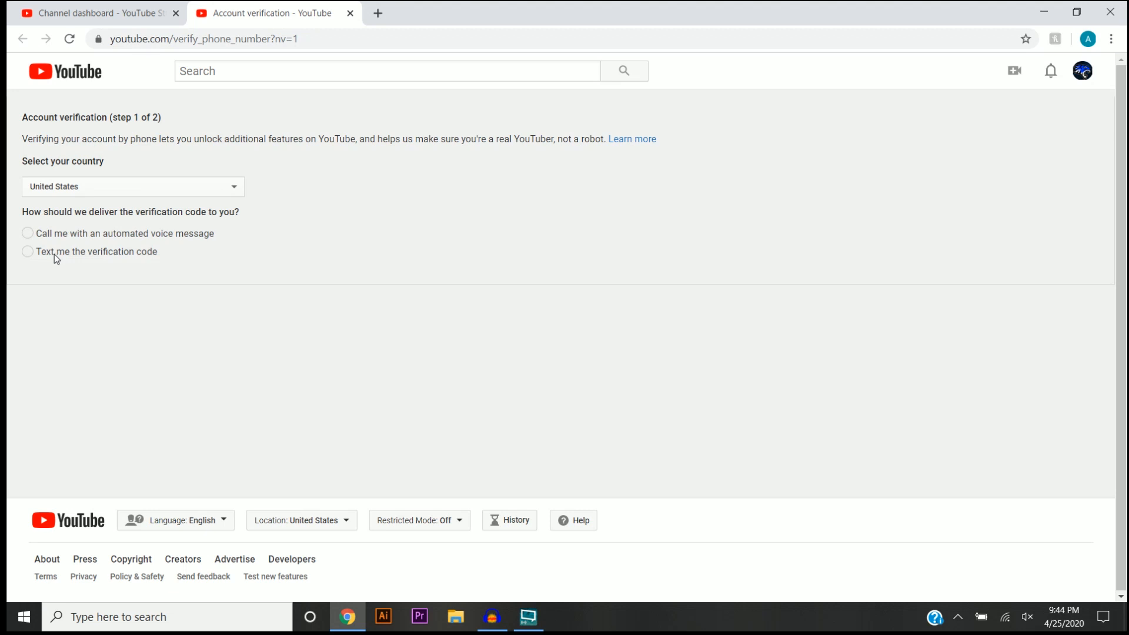
click(97, 13)
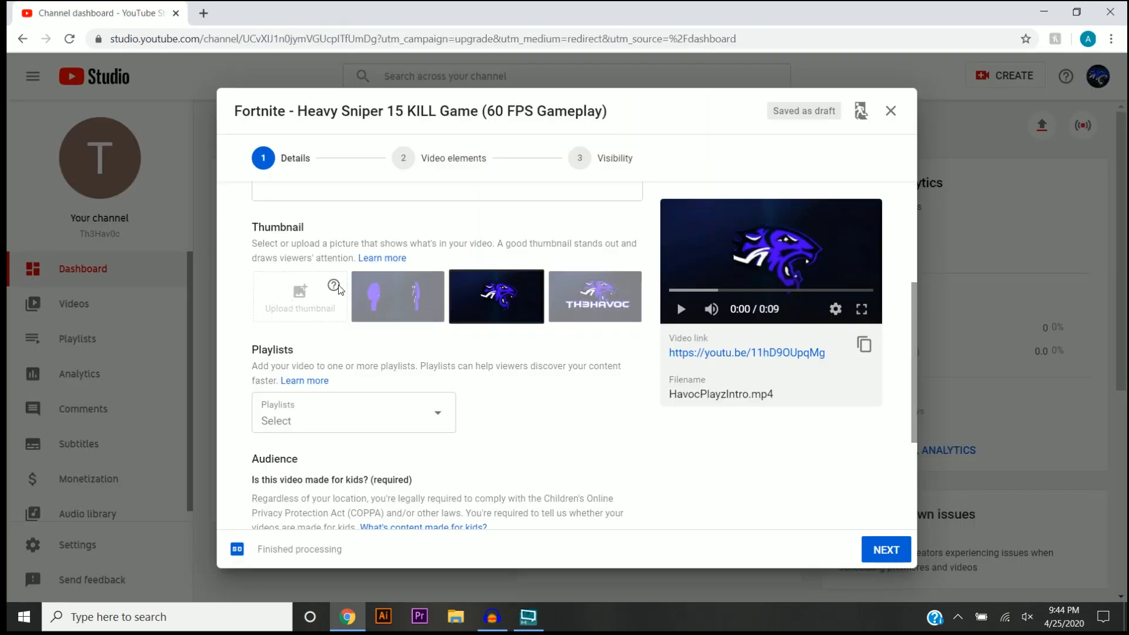
Create a 'Fortnite Gameplays' playlist and add the video to it.
scroll(down, 3)
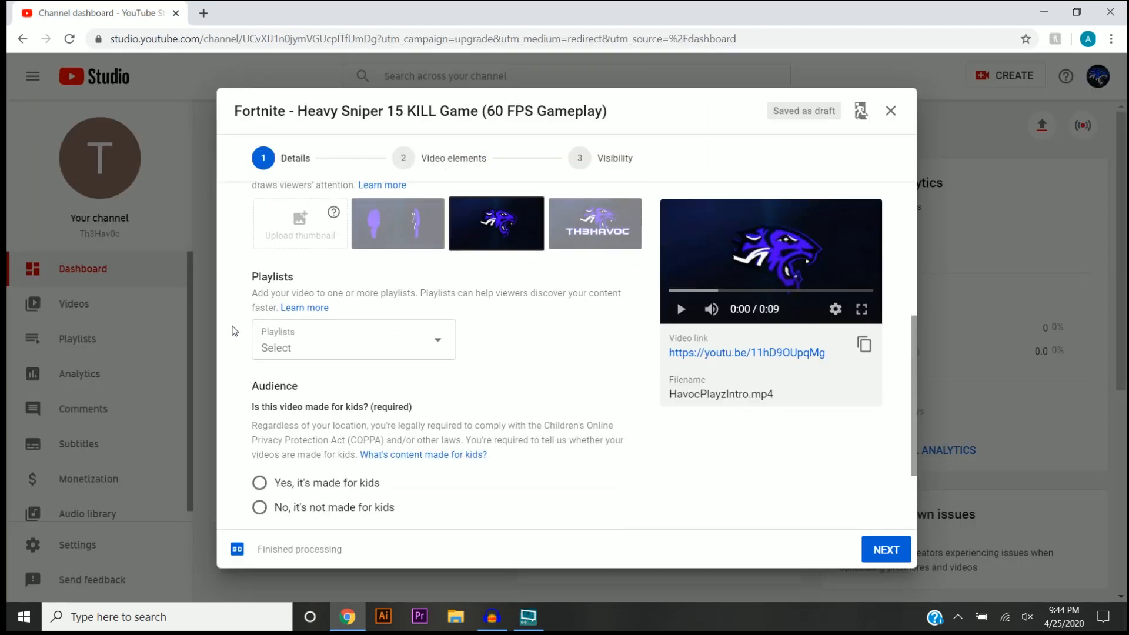
click(352, 339)
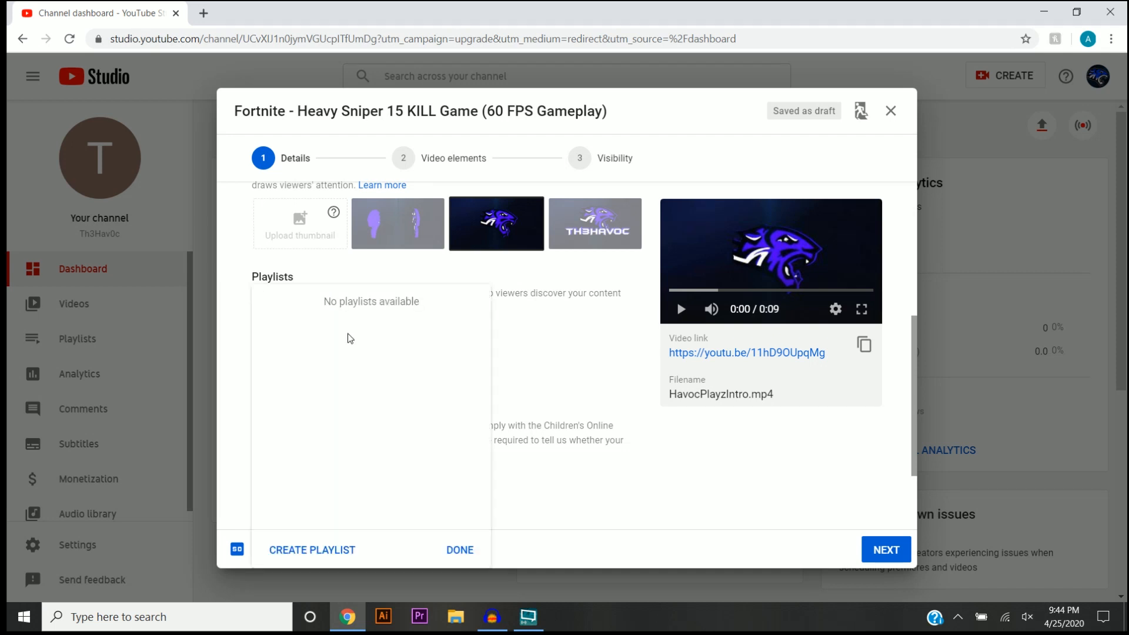
click(311, 549)
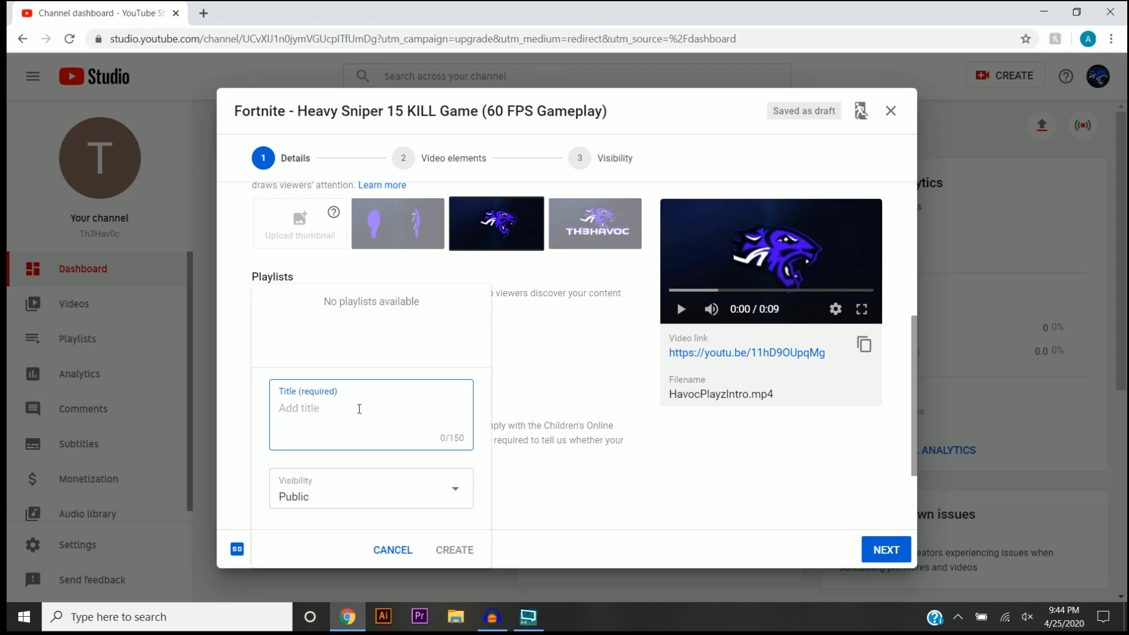
text(Fortnite Gameplays)
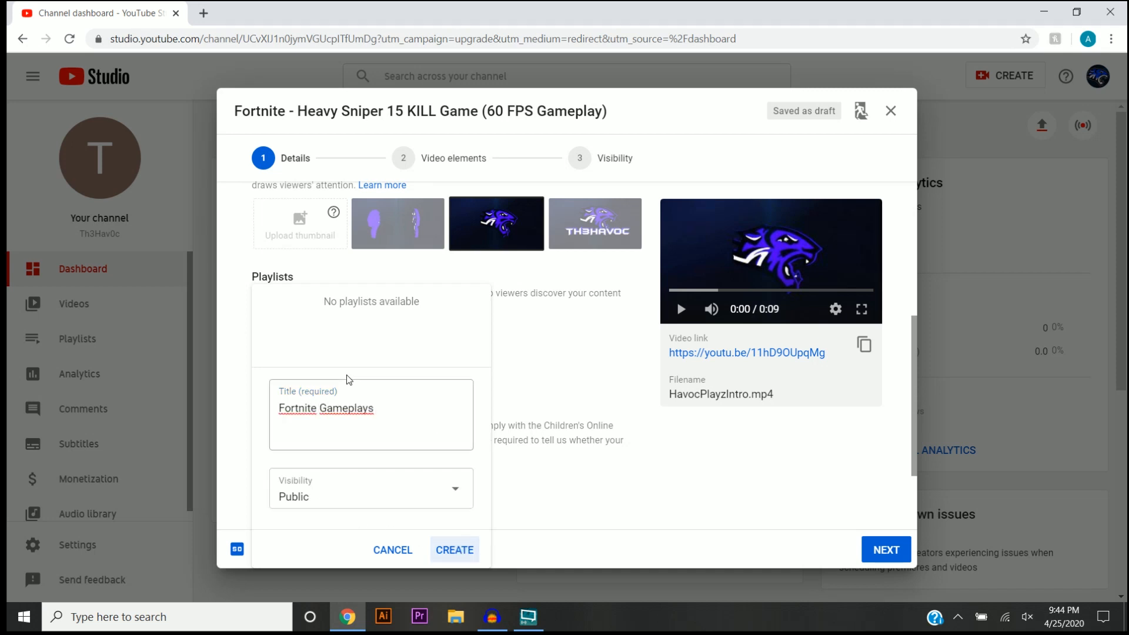
click(455, 549)
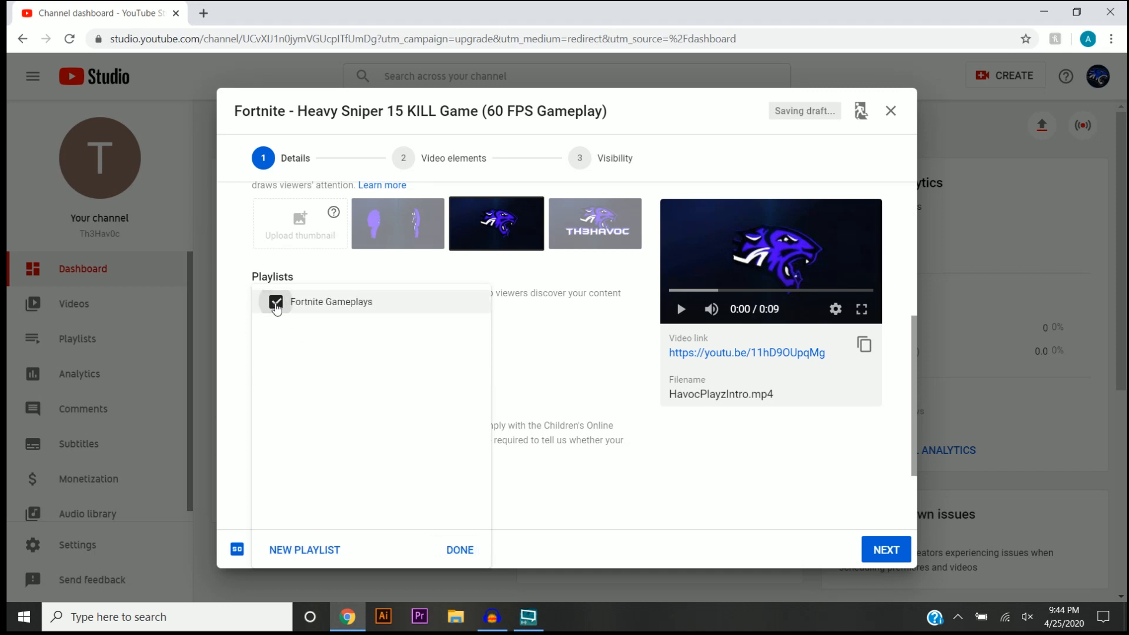
click(459, 549)
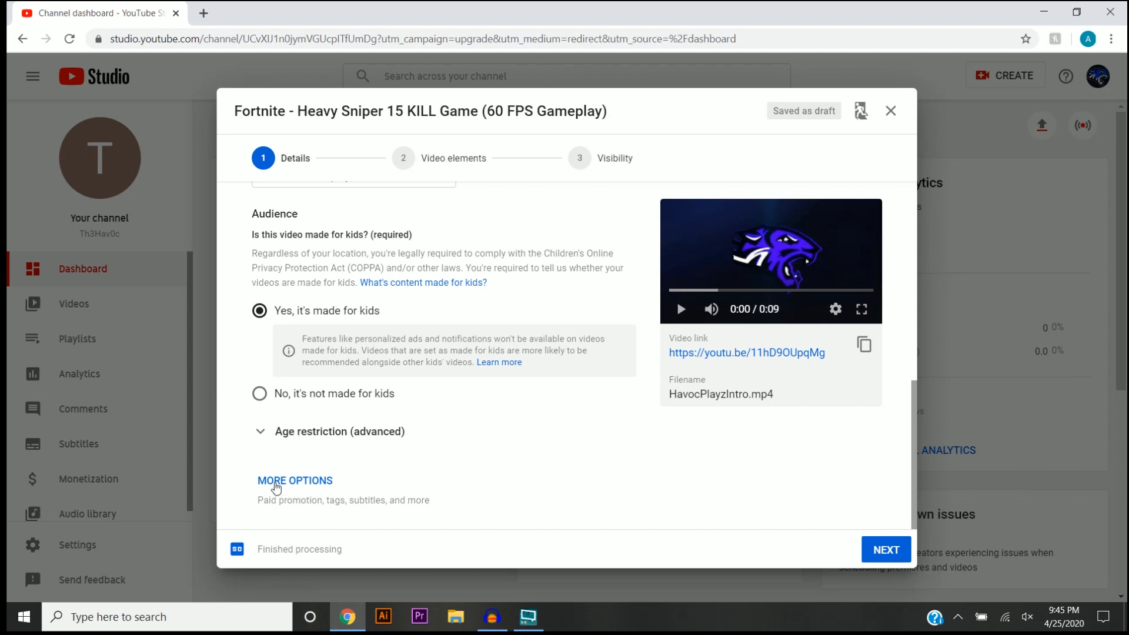
Show more details and add tags: fortnite, fortnite heavy sniper, heavy sniper gameplay.
click(294, 481)
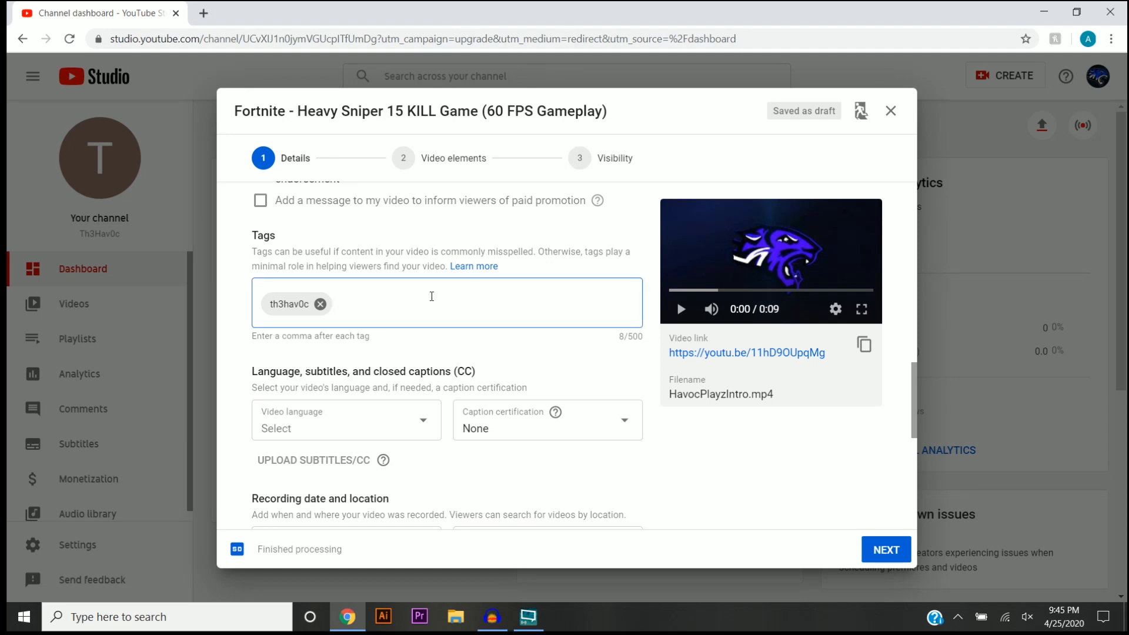
text(fortnite,)
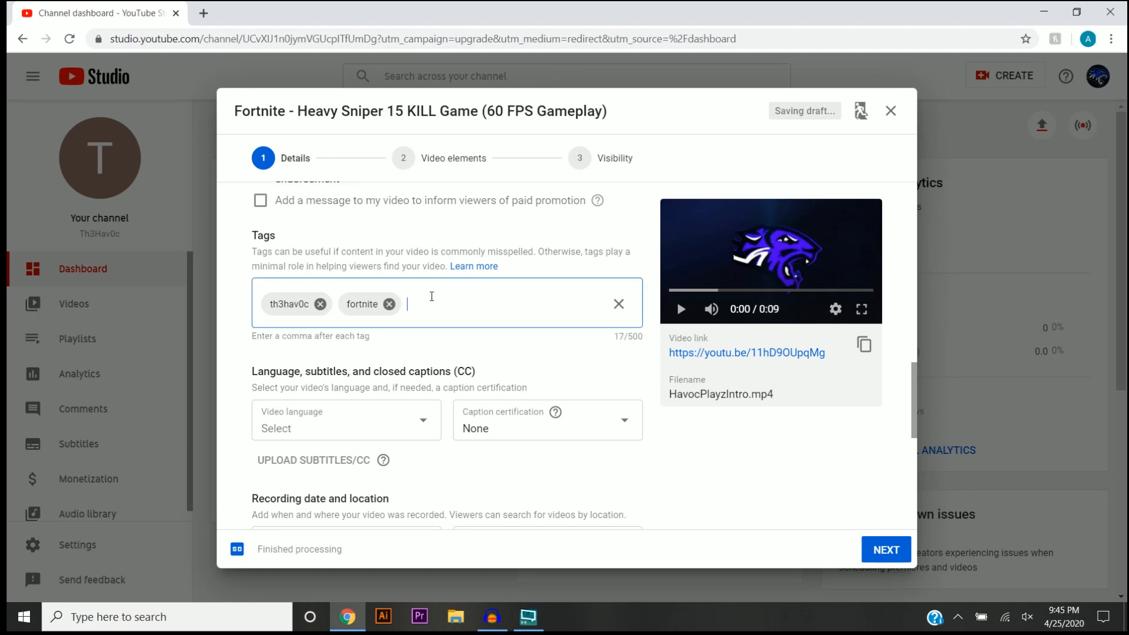
text(fortnite gameplay,)
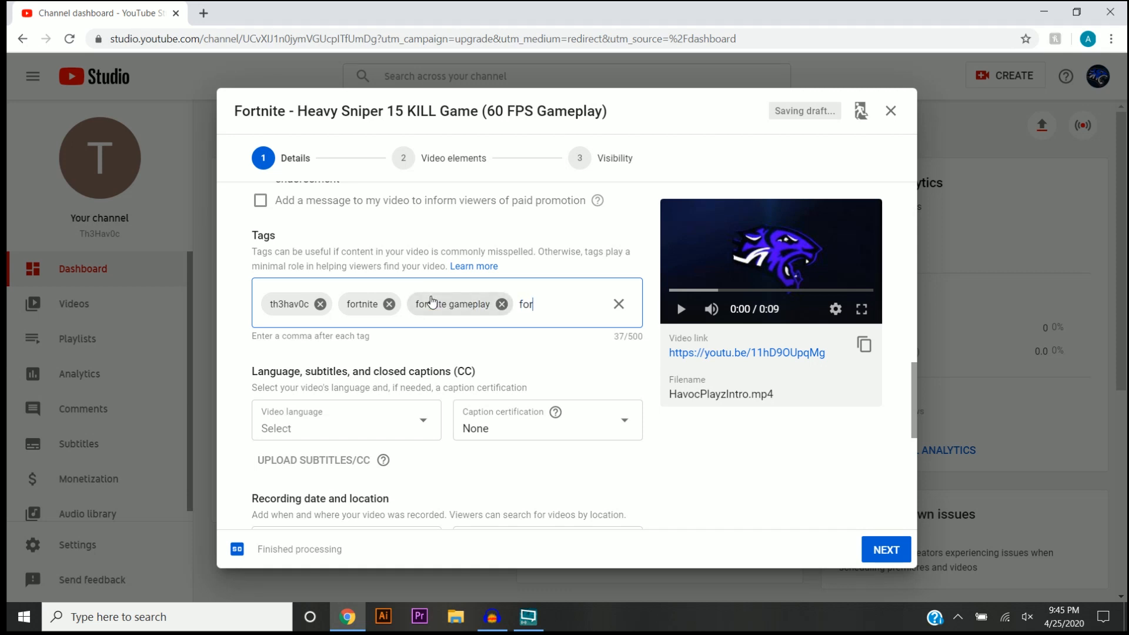
text(fortnite heavy sniper,)
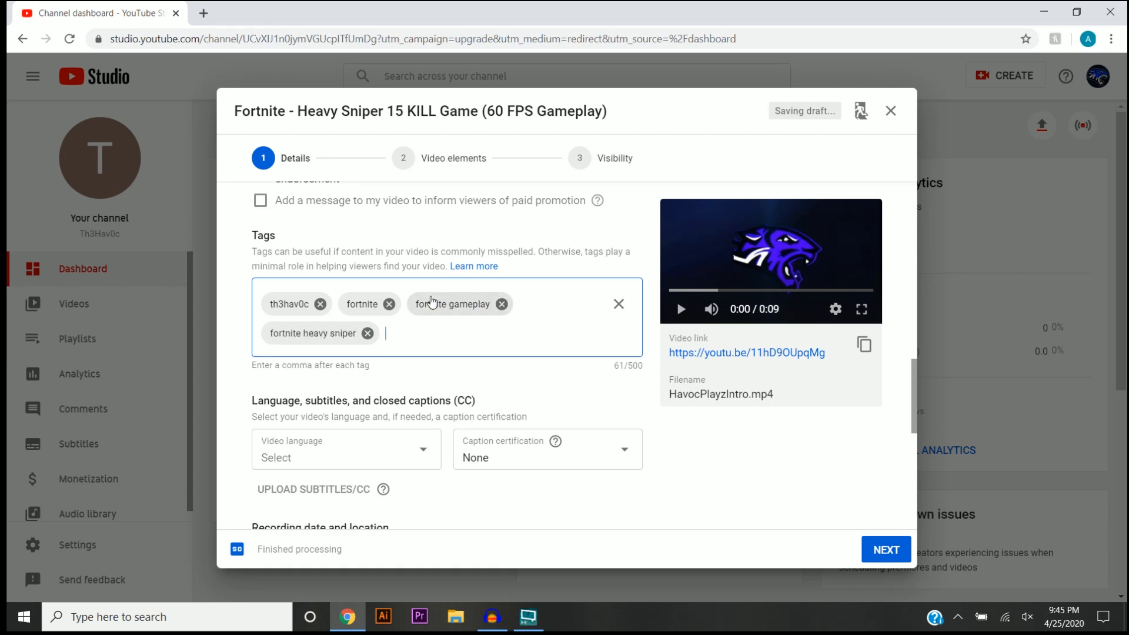
text(heavy sniper gameplay, 60 fps, gameplay, fortnite season 2)
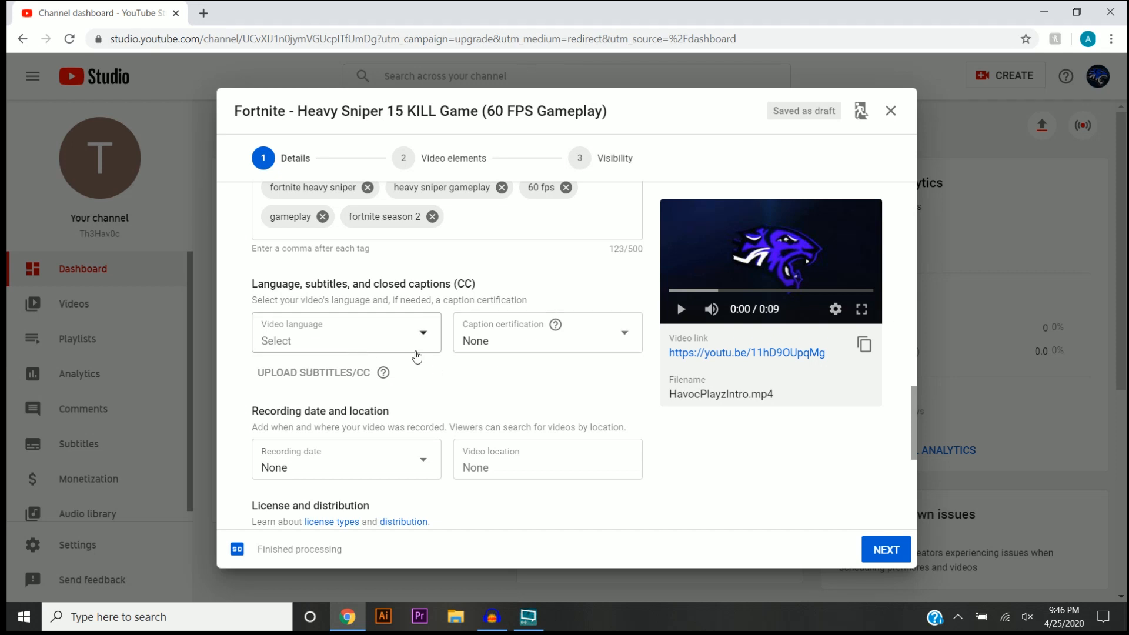
Set category to Gaming with game title Fortnite, then advance to Video elements.
scroll(down, 3)
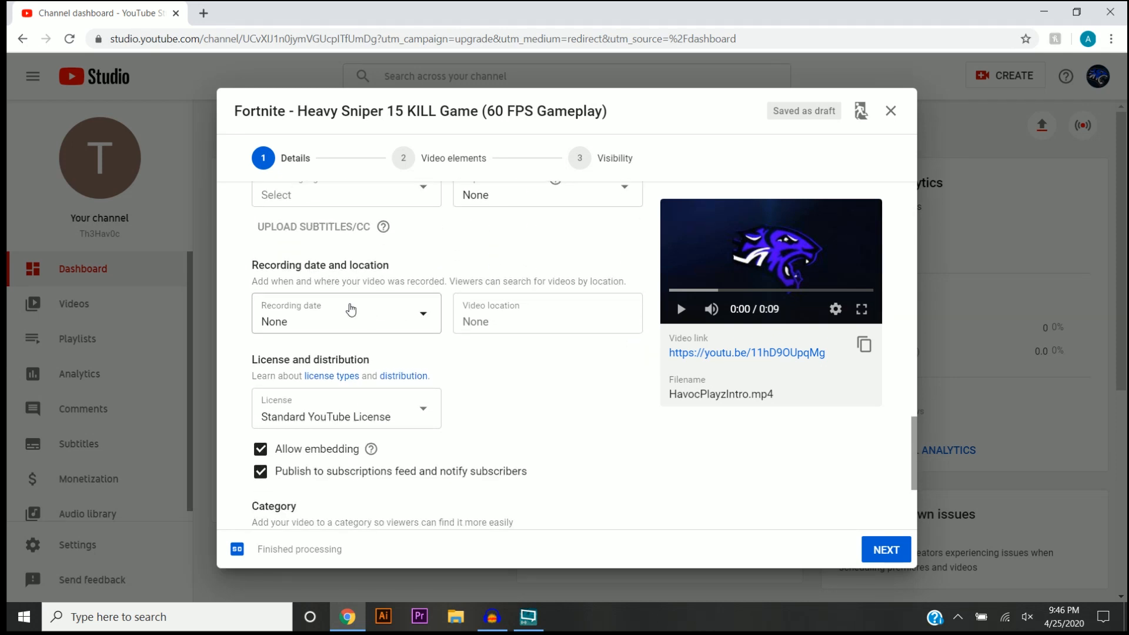
scroll(down, 3)
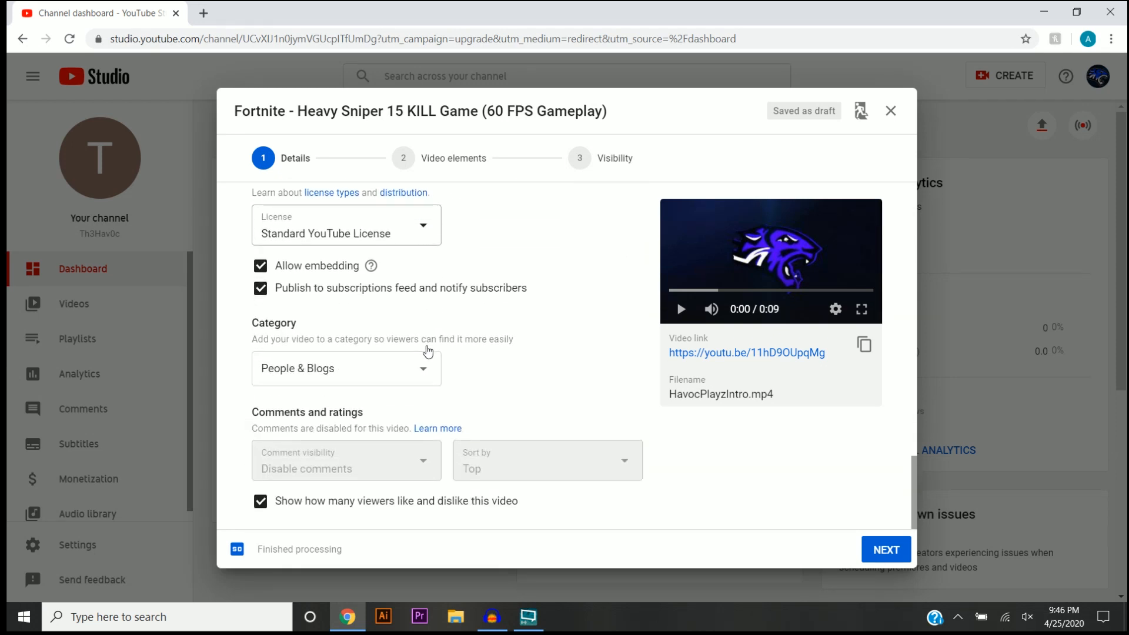
click(346, 368)
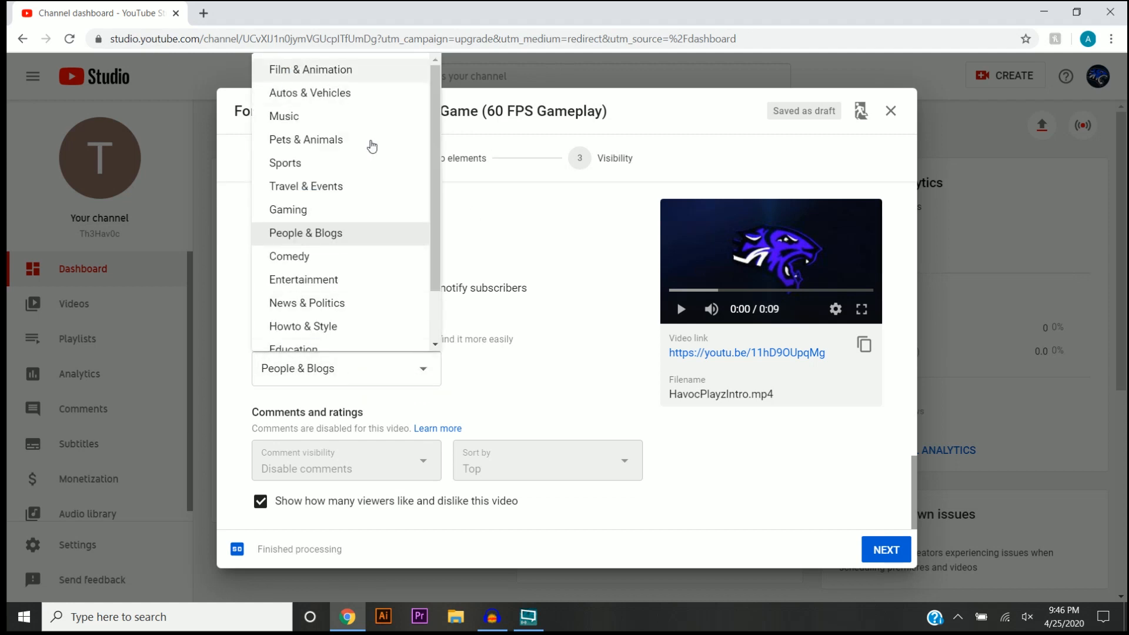
click(288, 210)
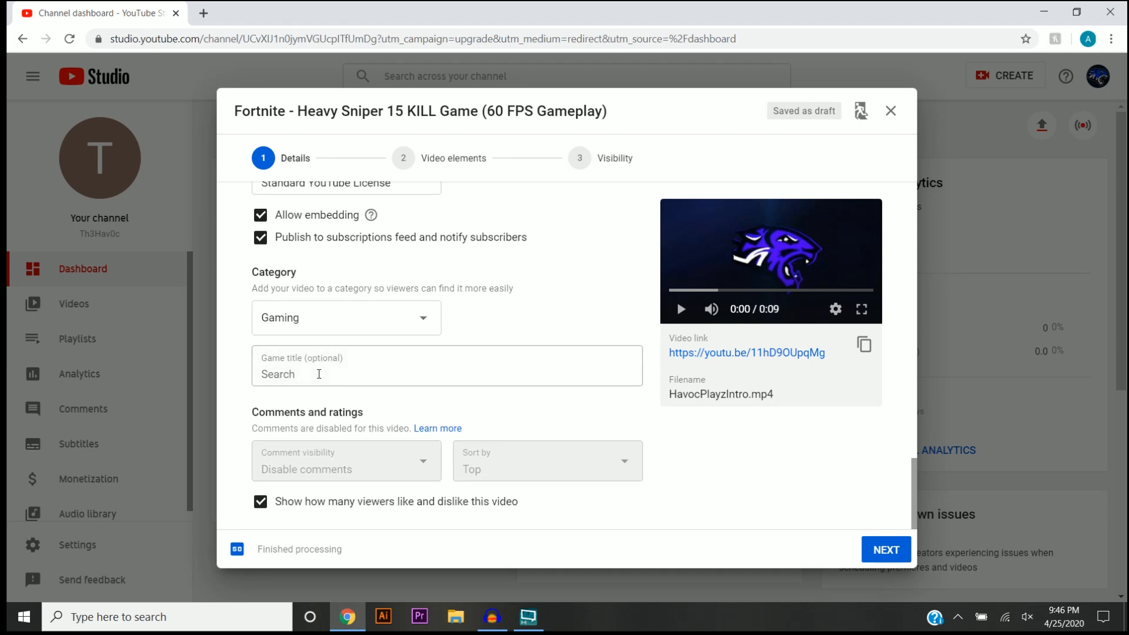
text(Fortnite)
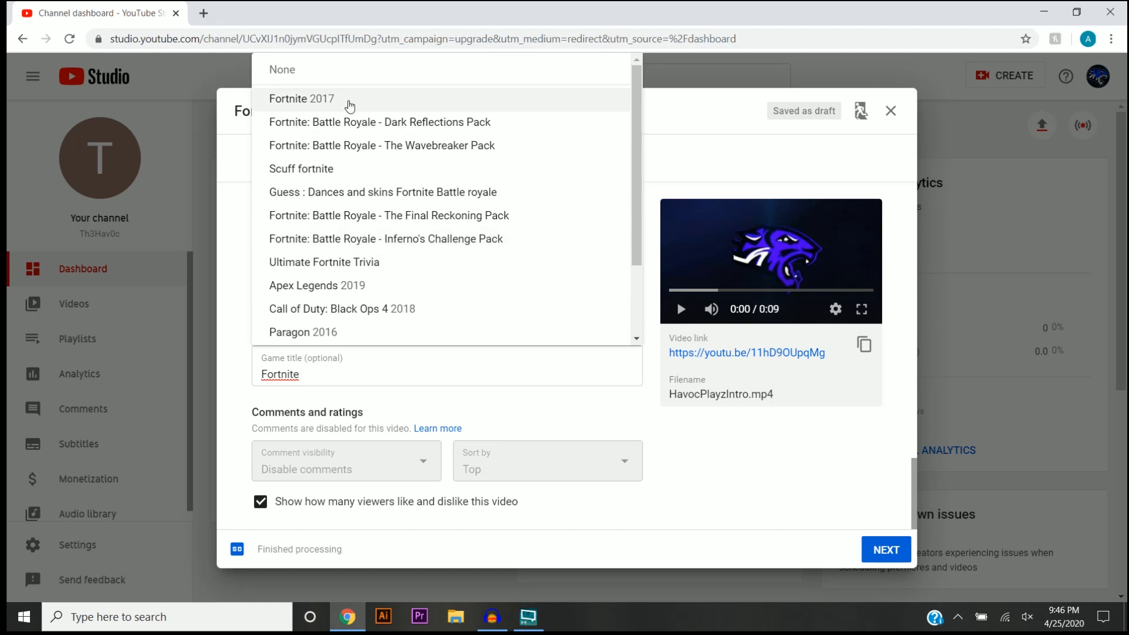
click(301, 99)
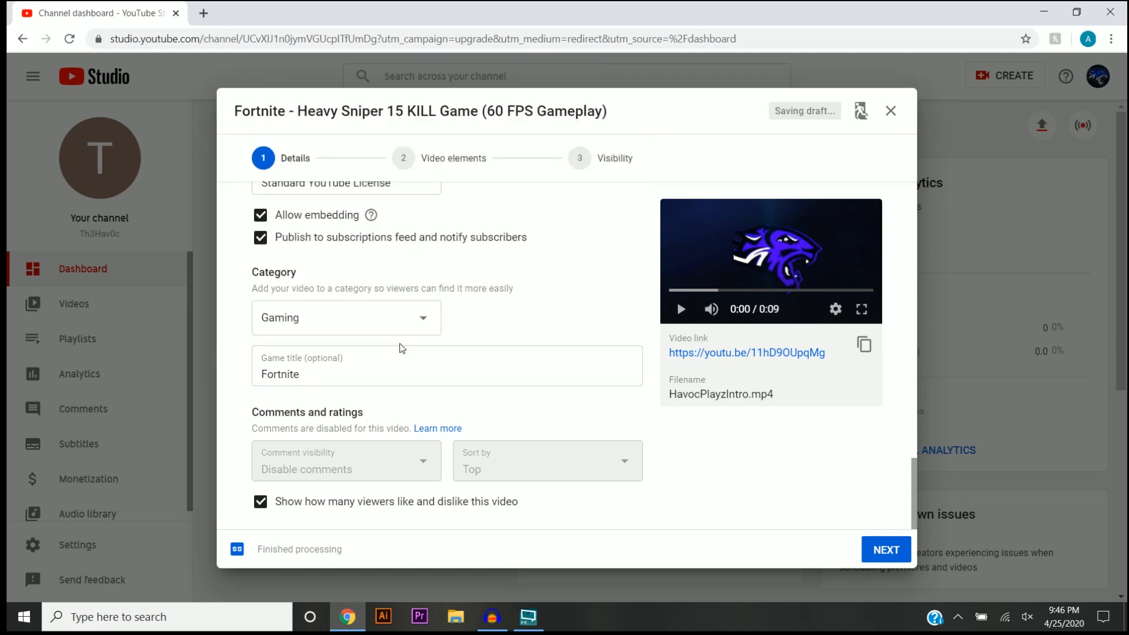
mouse_move(288, 400)
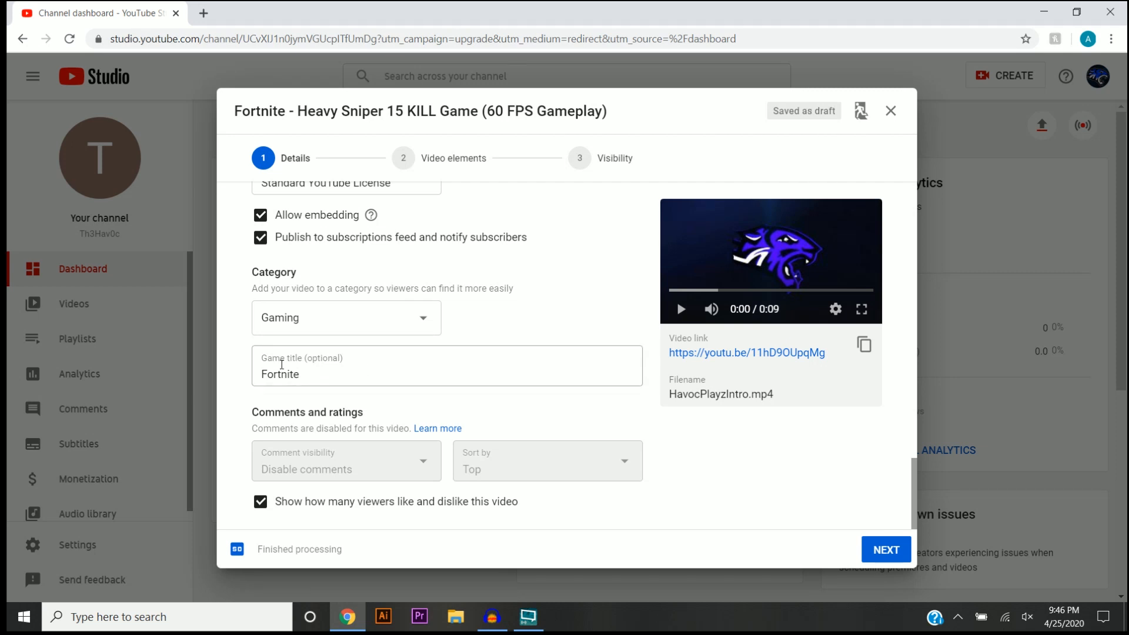
click(885, 549)
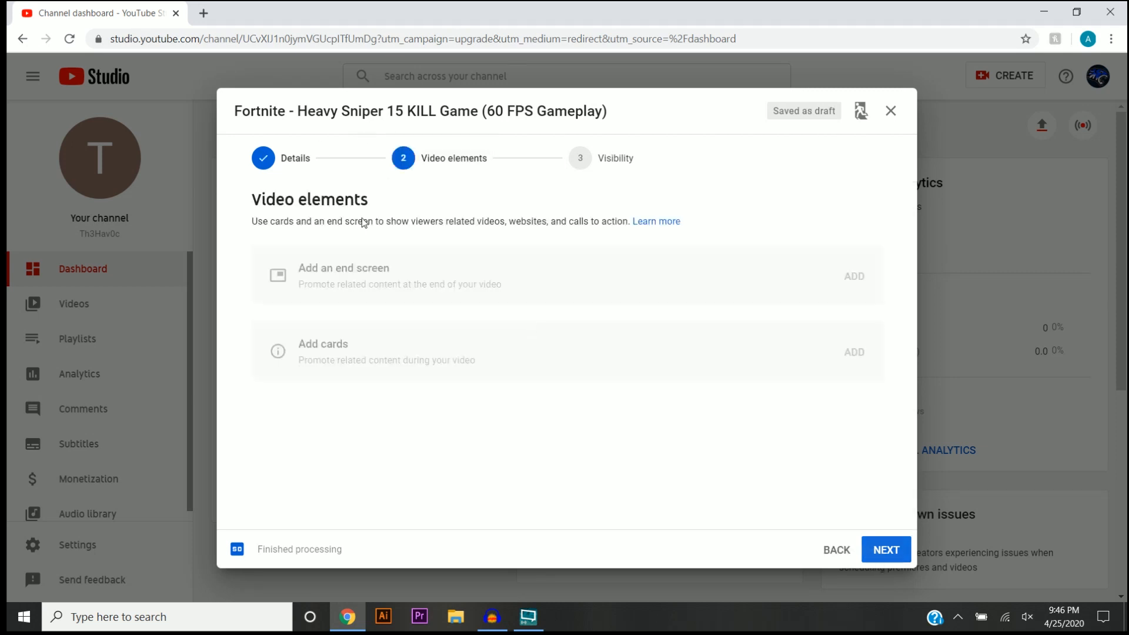
Reach Visibility, choose Public instead of scheduling, and publish the video.
click(885, 549)
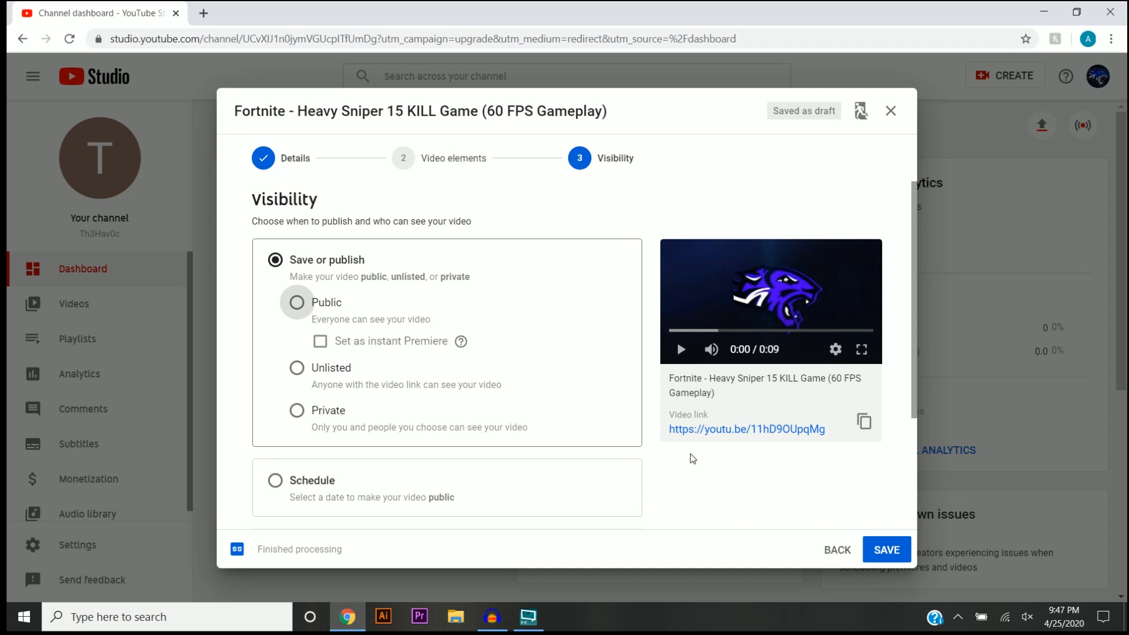
mouse_move(296, 303)
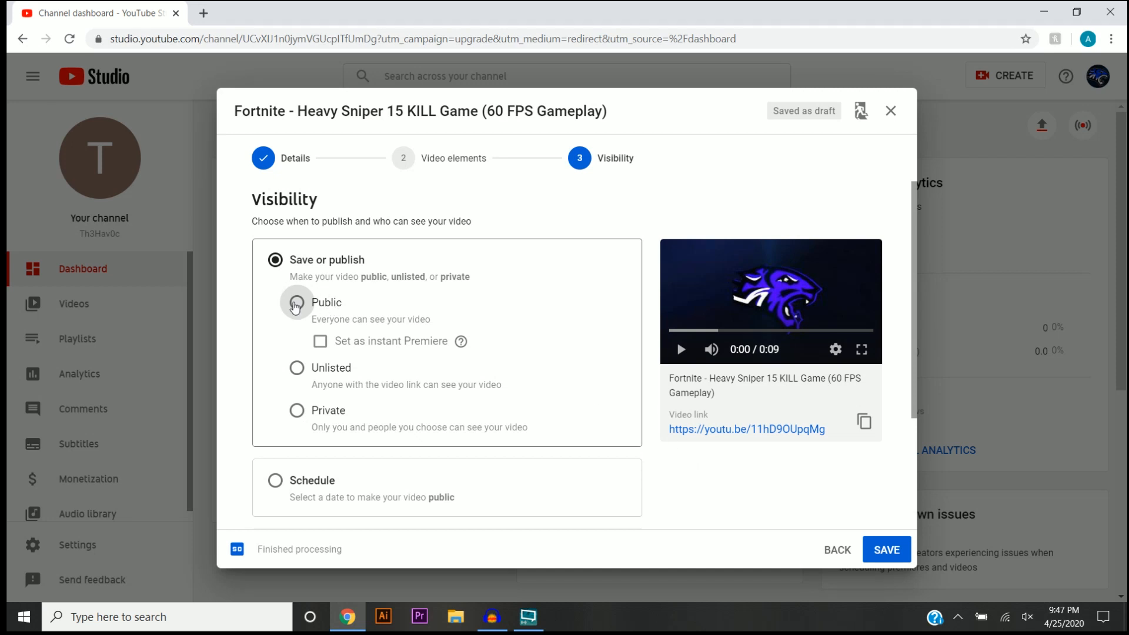
click(274, 480)
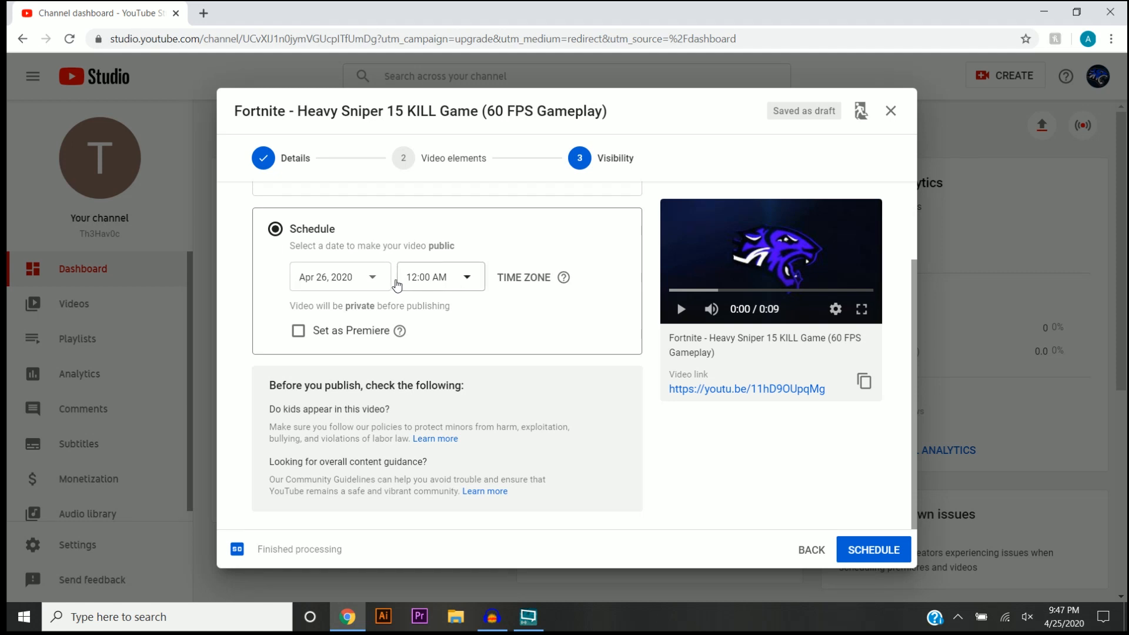
scroll(up, 3)
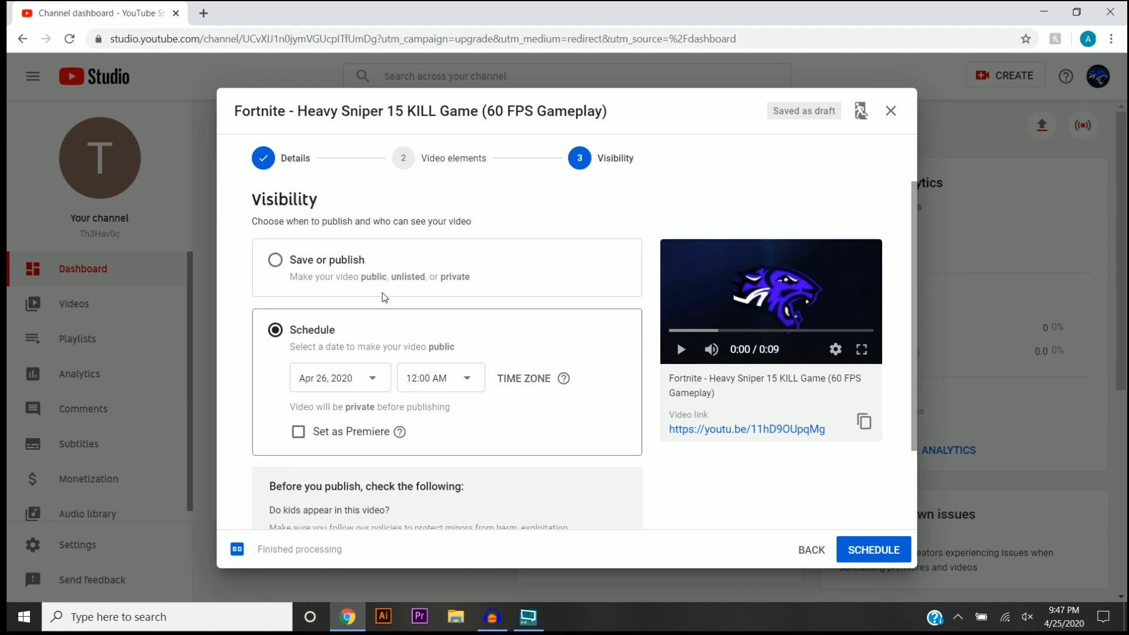
click(275, 259)
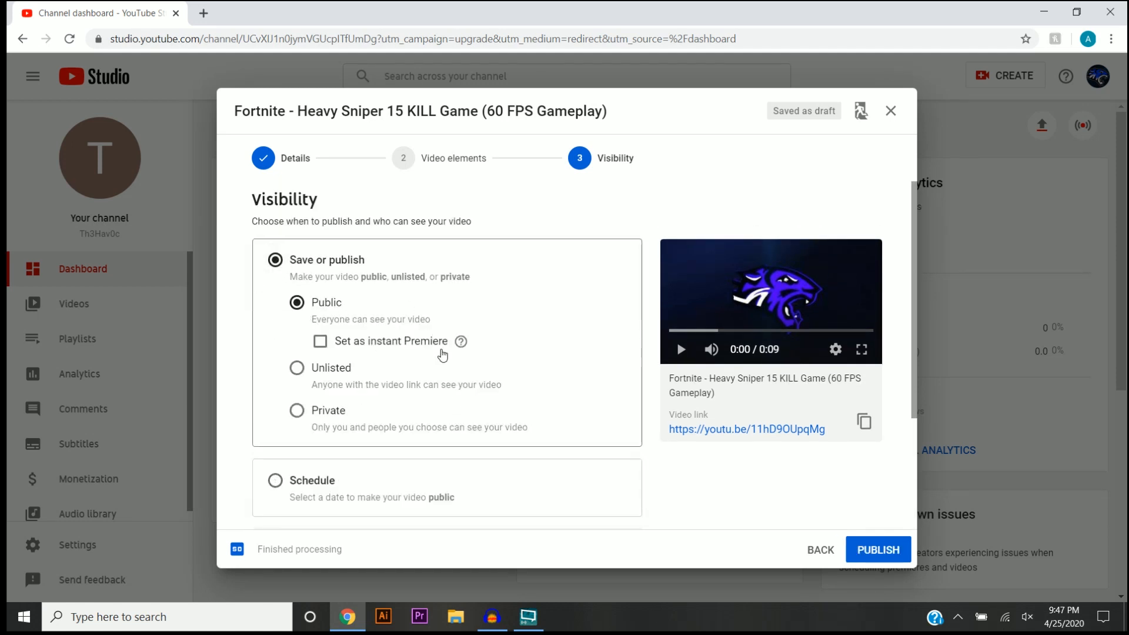
scroll(down, 3)
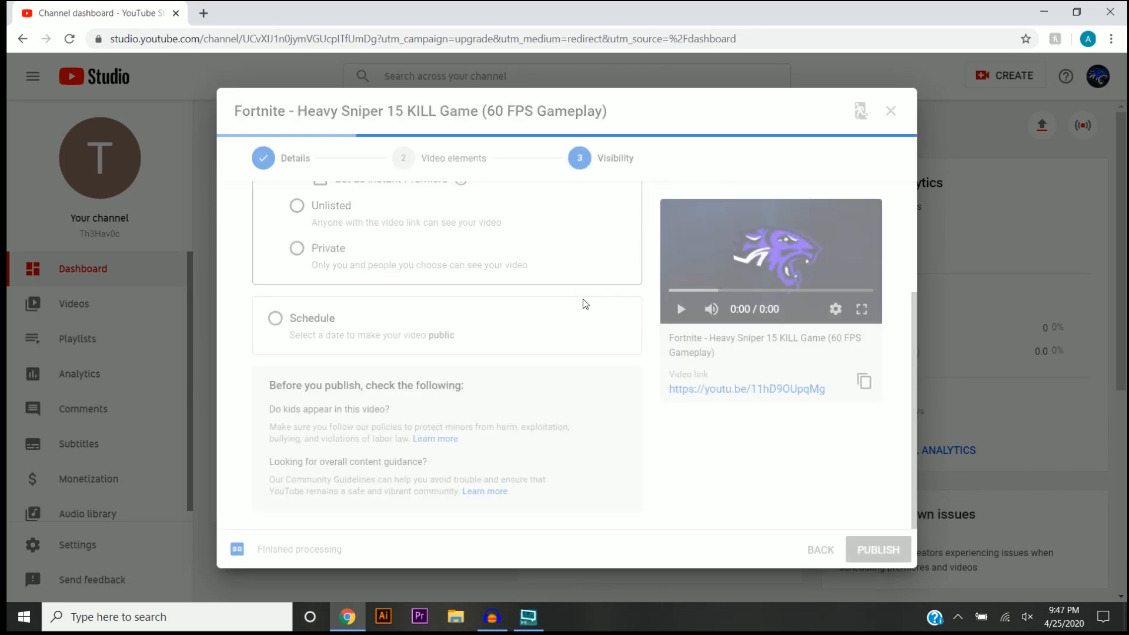
click(878, 549)
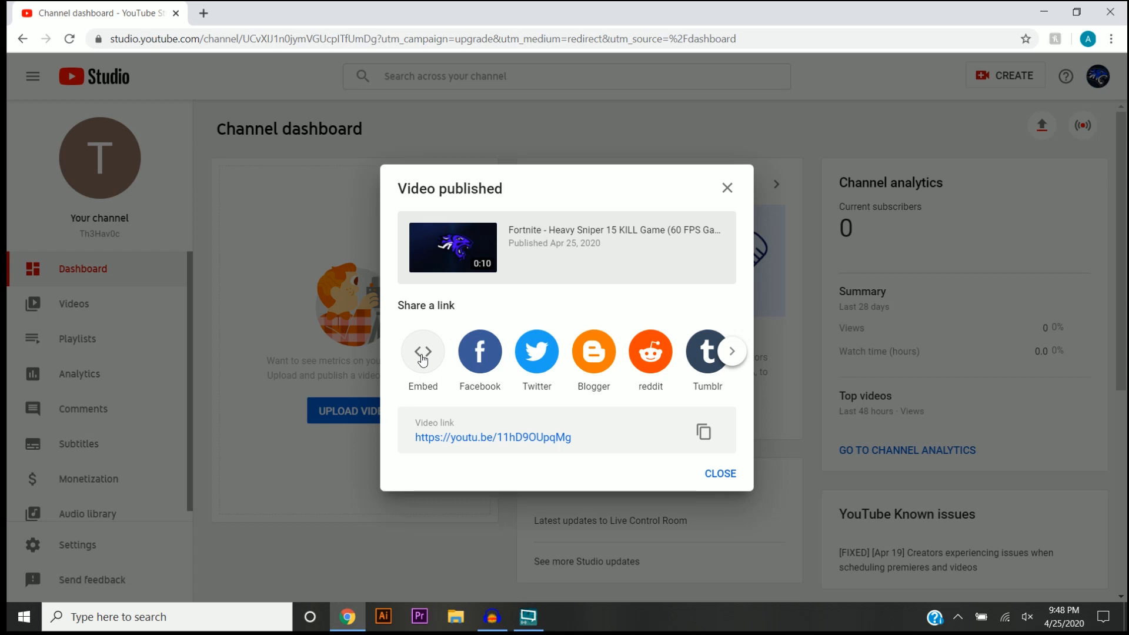
mouse_move(984, 373)
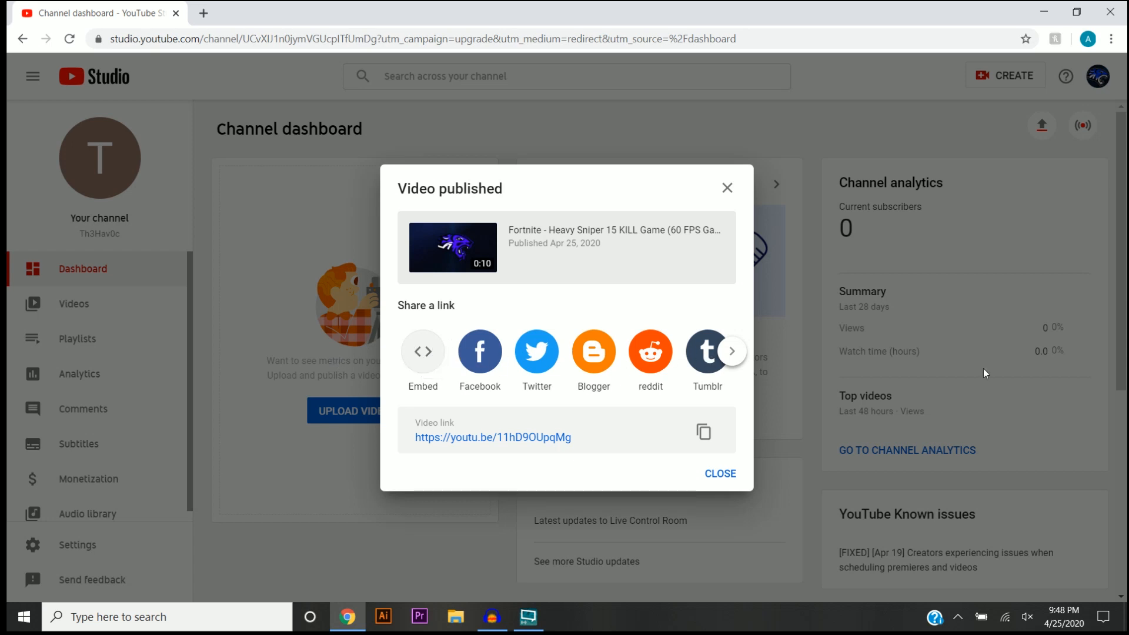
mouse_move(536, 352)
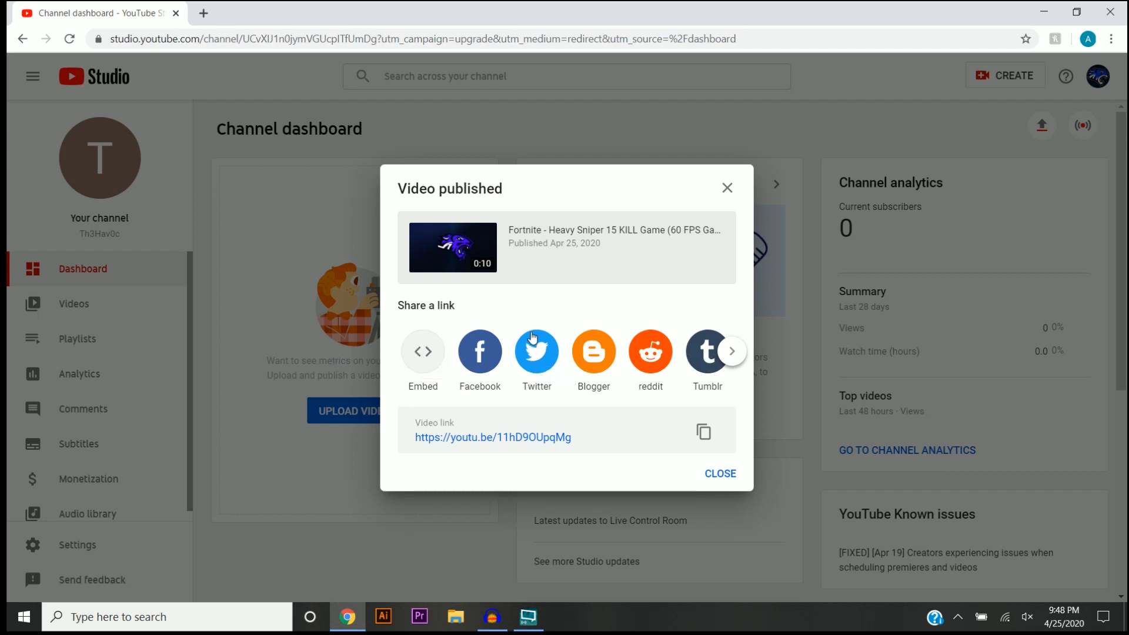
mouse_move(536, 353)
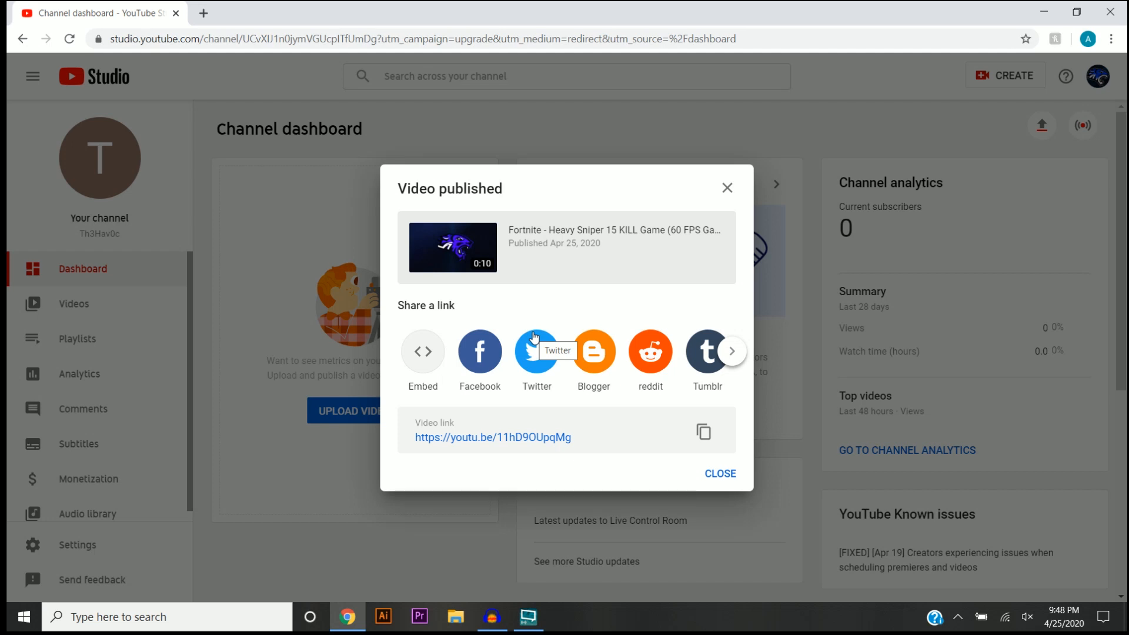
mouse_move(483, 308)
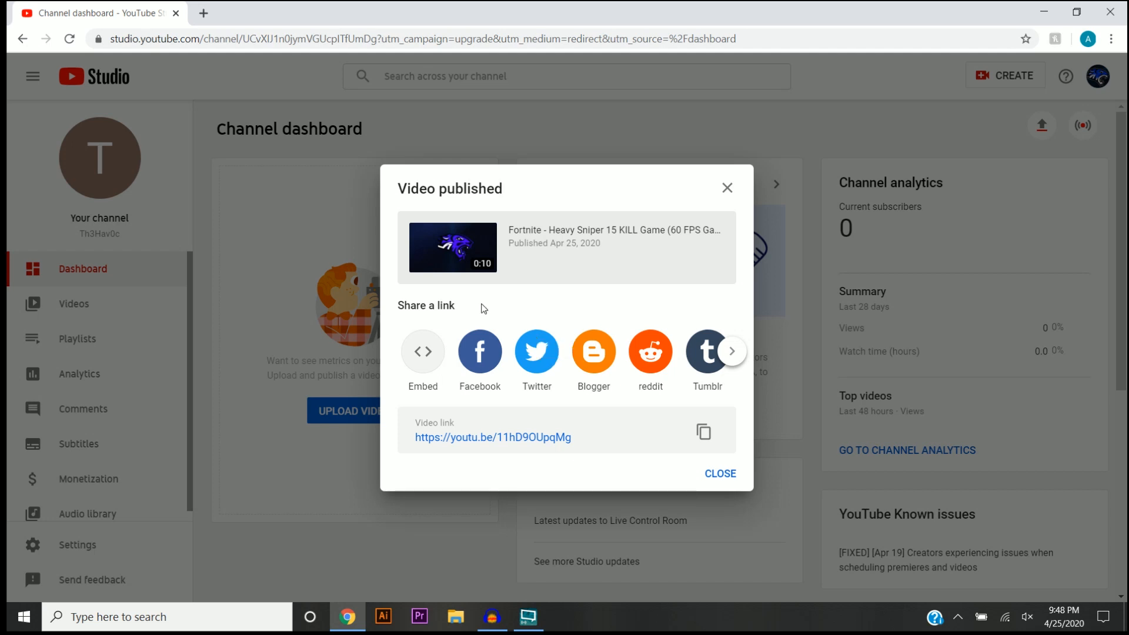
mouse_move(536, 304)
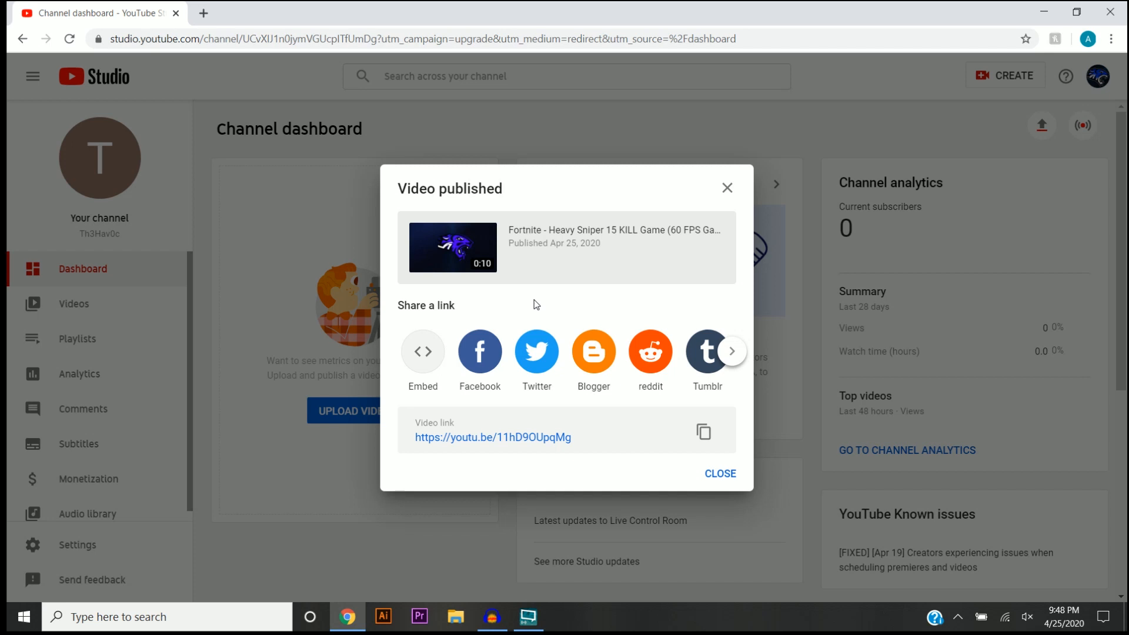
Close the 'Video published' confirmation dialog.
click(720, 472)
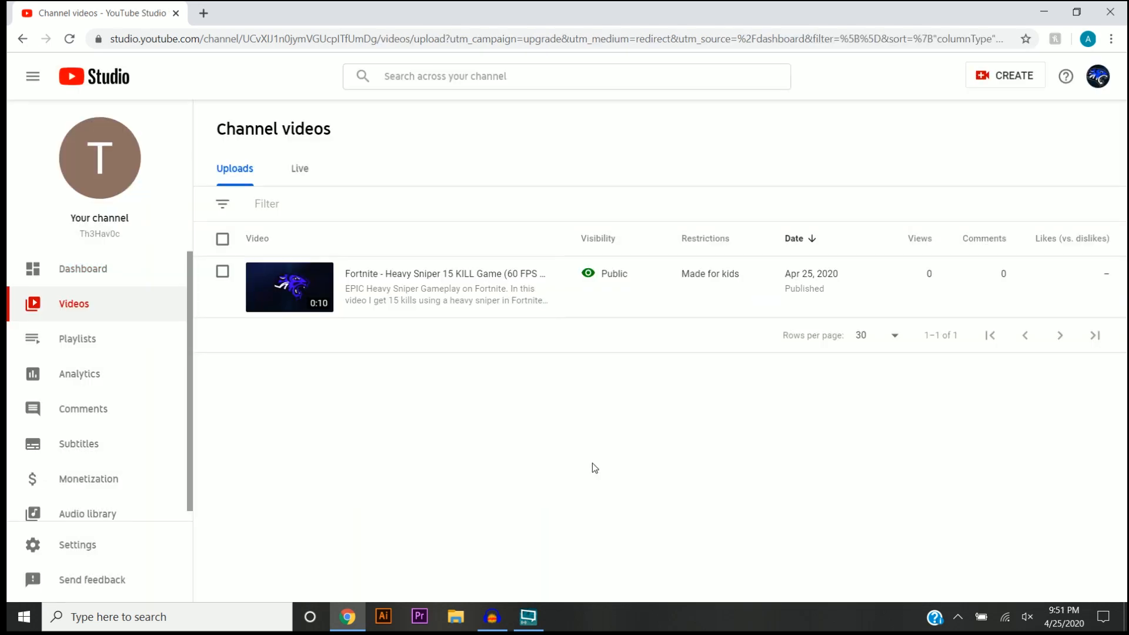
mouse_move(989, 112)
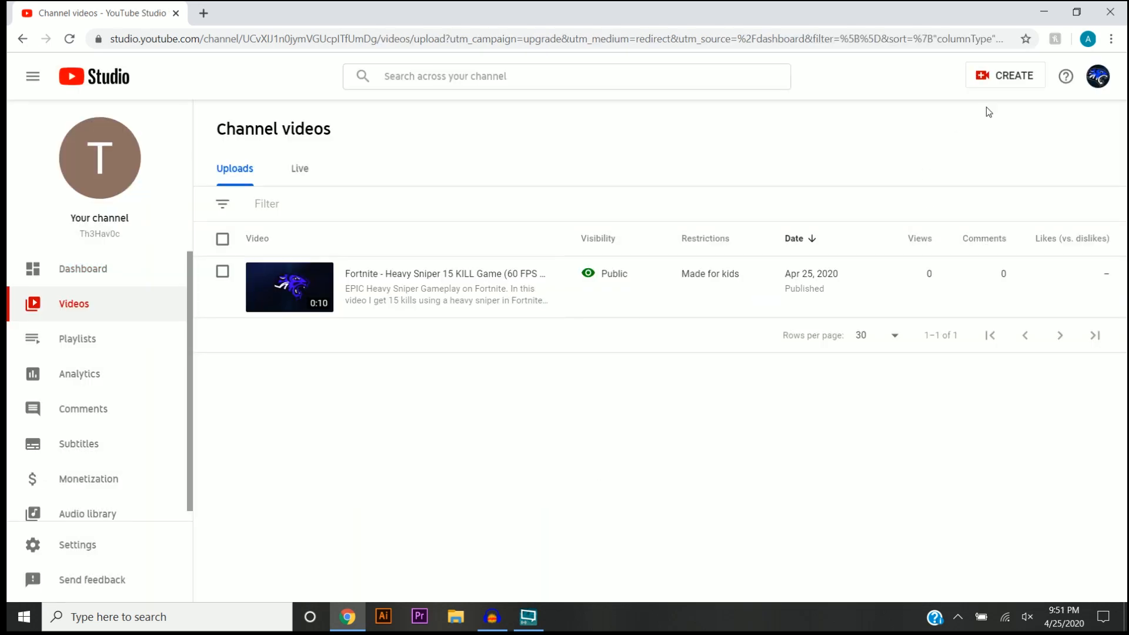
Feature the Fortnite upload as the video for returning subscribers.
click(1098, 77)
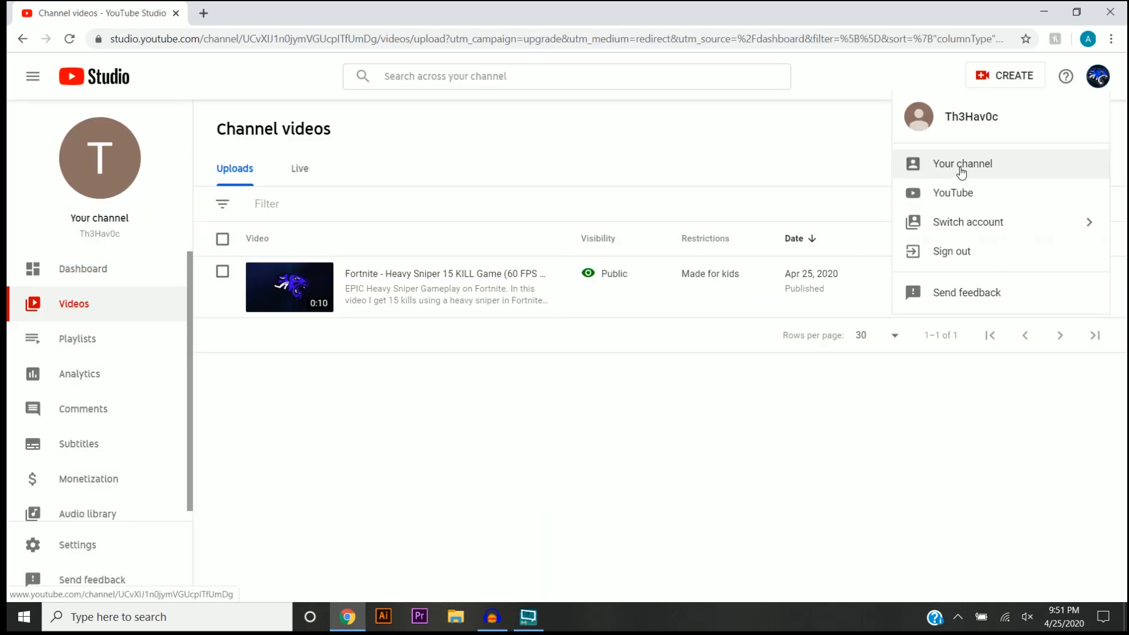
click(962, 163)
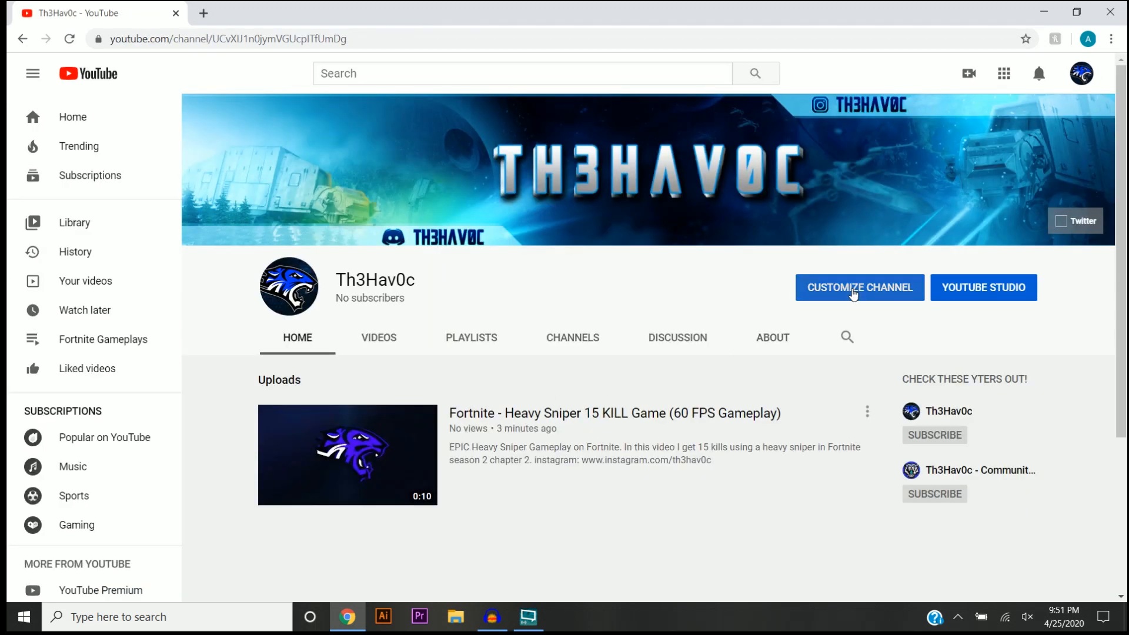
click(859, 288)
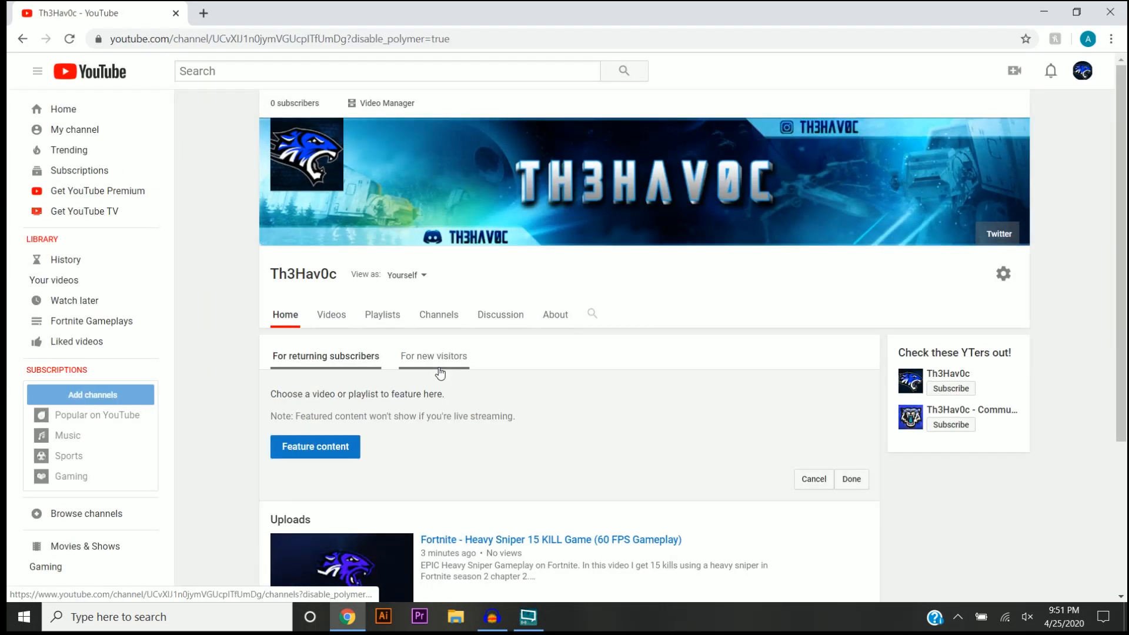
scroll(down, 3)
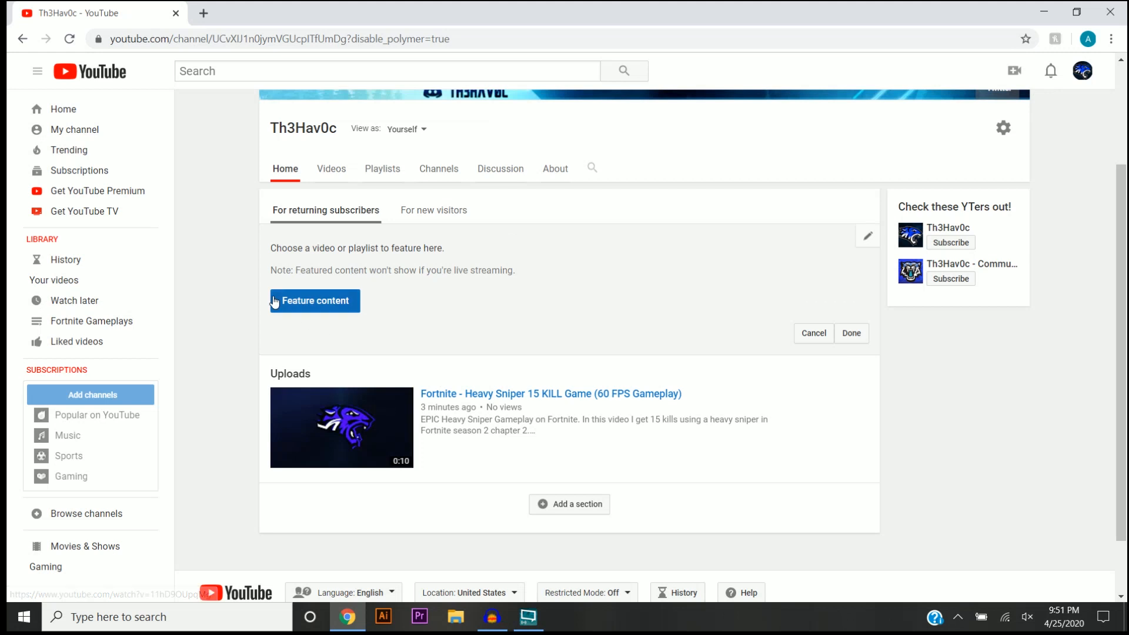
mouse_move(289, 214)
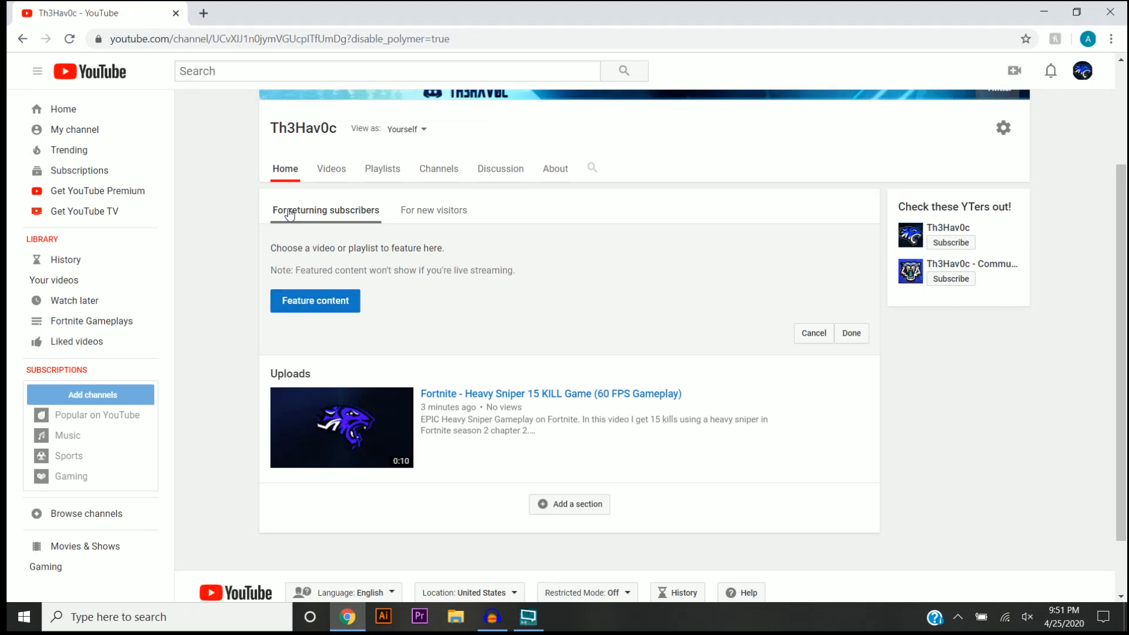
scroll(up, 3)
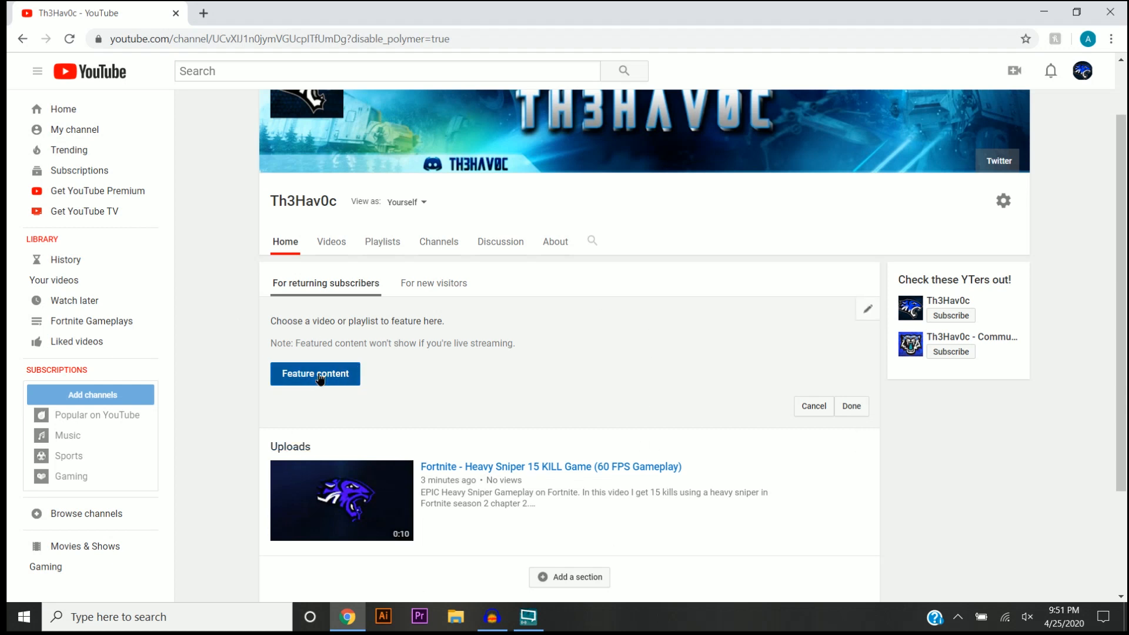
click(314, 374)
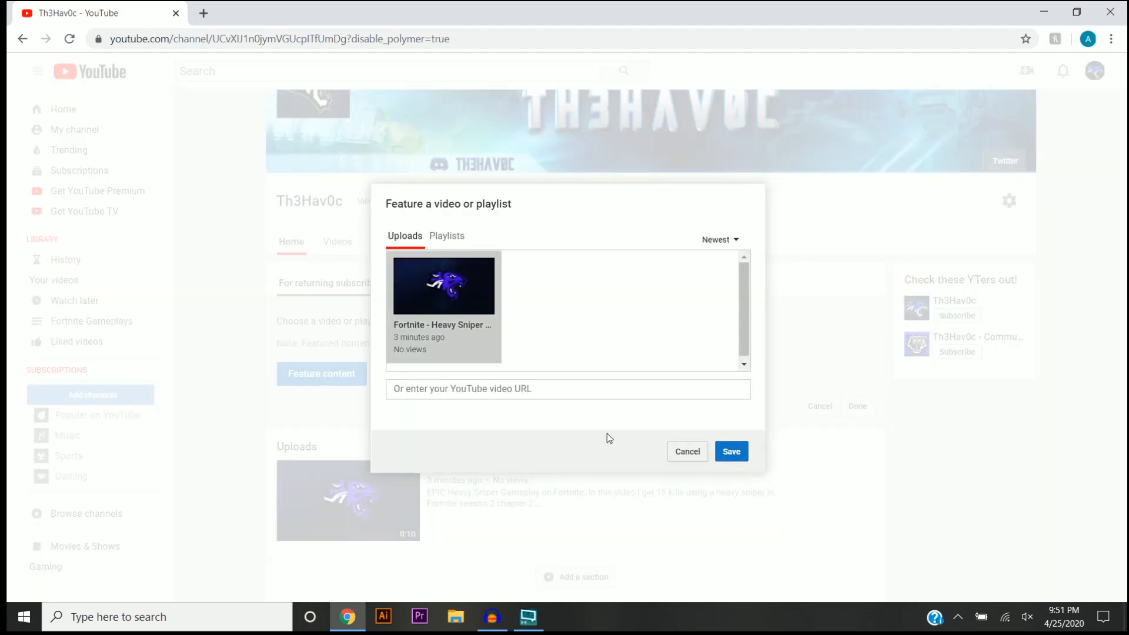
click(730, 452)
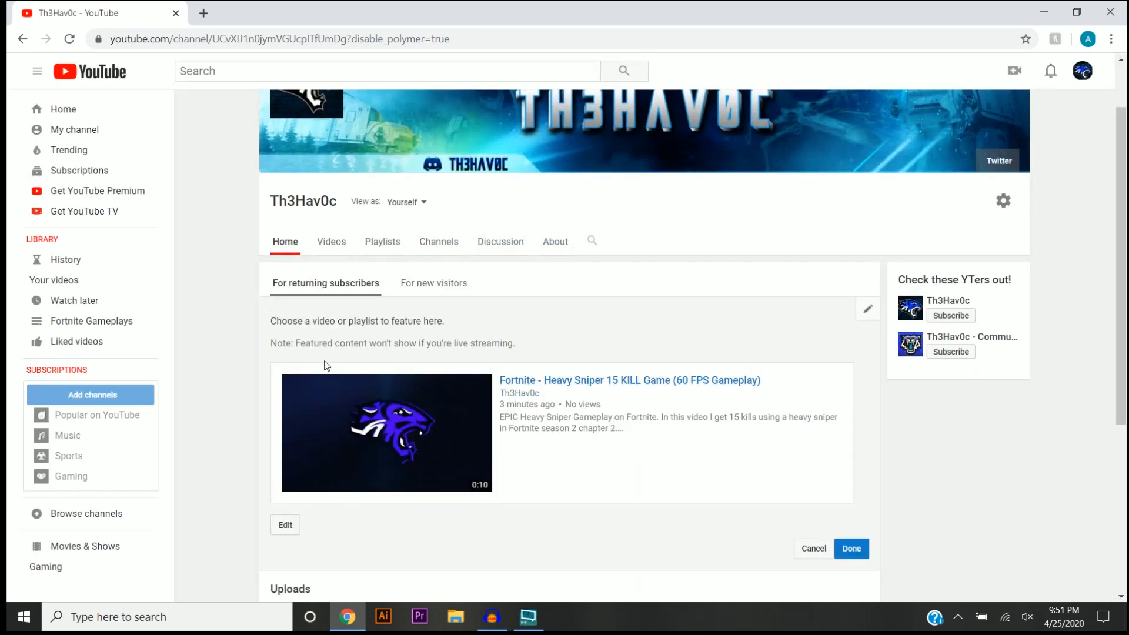
Add a new home section showing created playlists for new visitors.
click(432, 282)
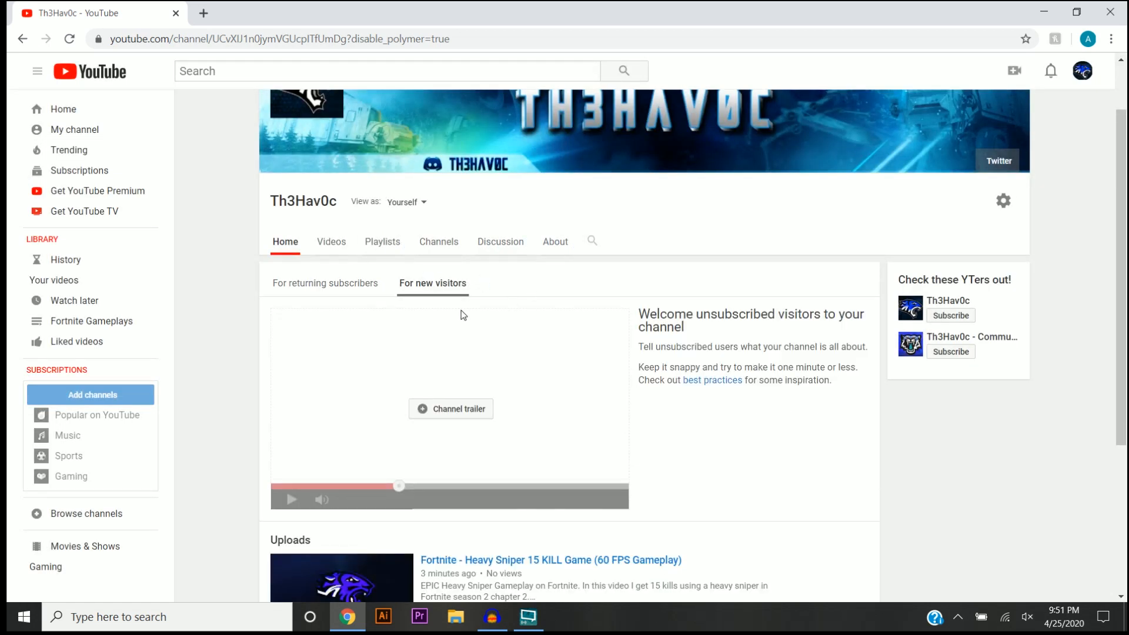
mouse_move(615, 345)
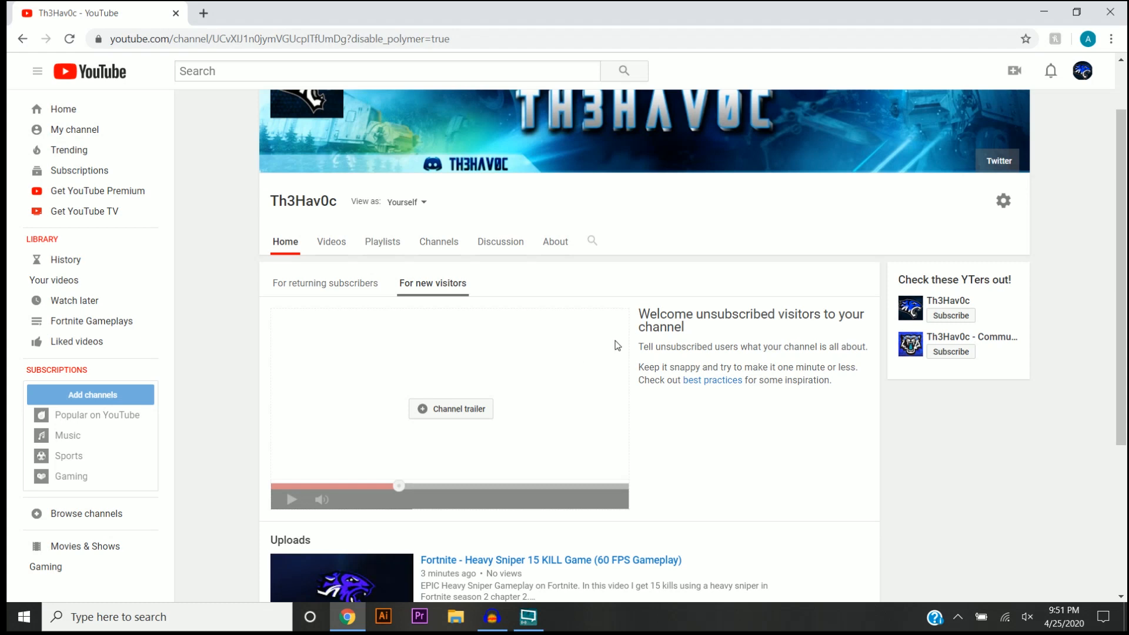
scroll(down, 3)
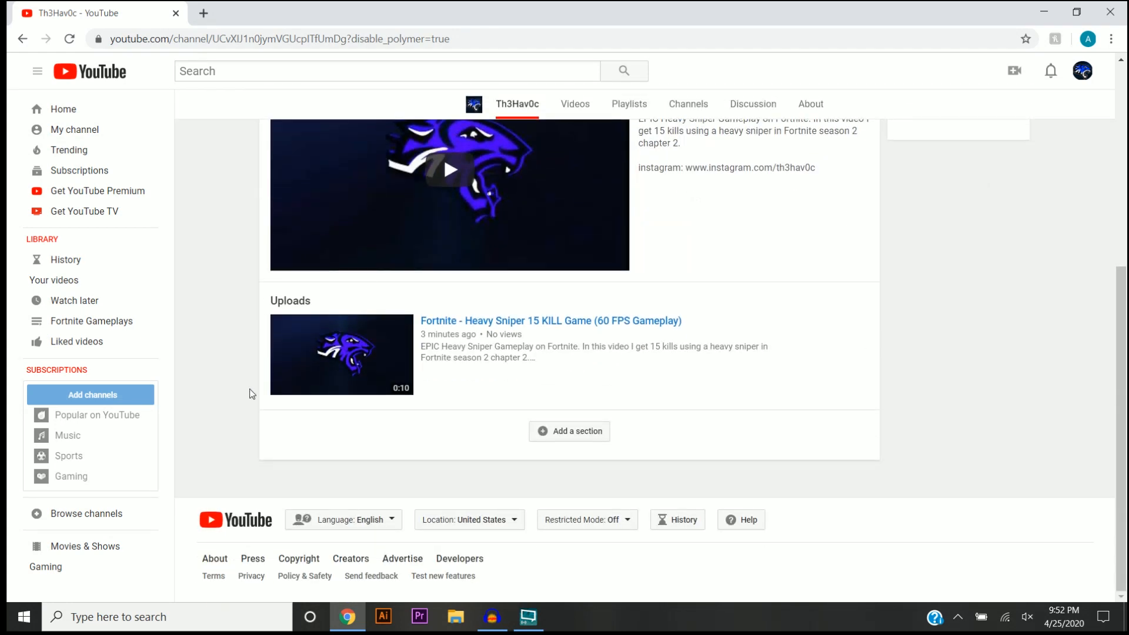
click(569, 430)
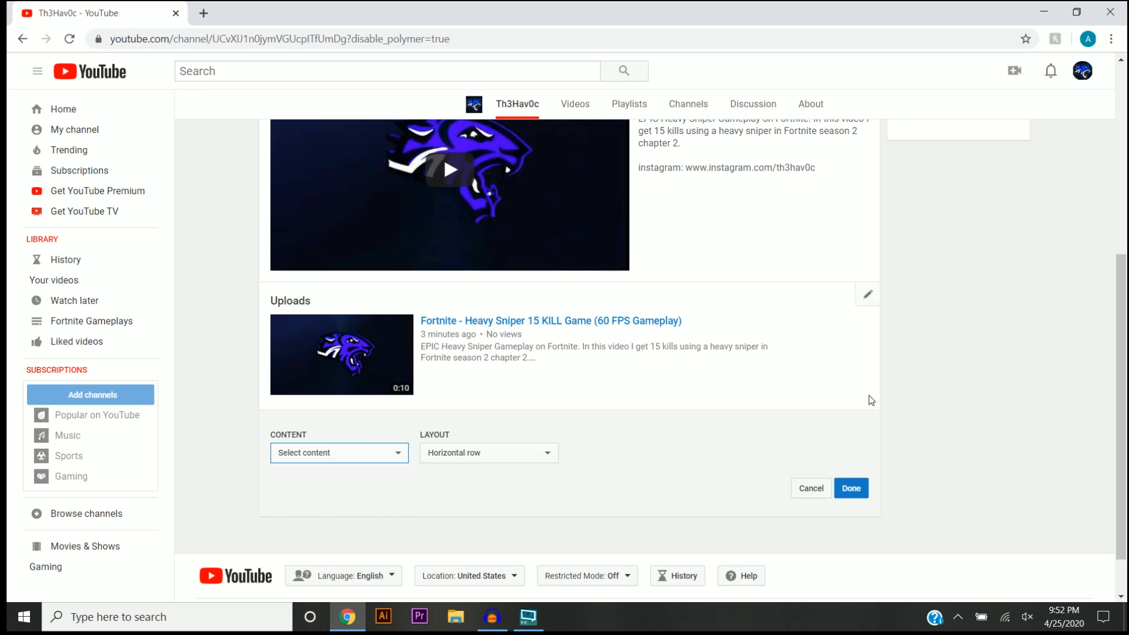
click(339, 452)
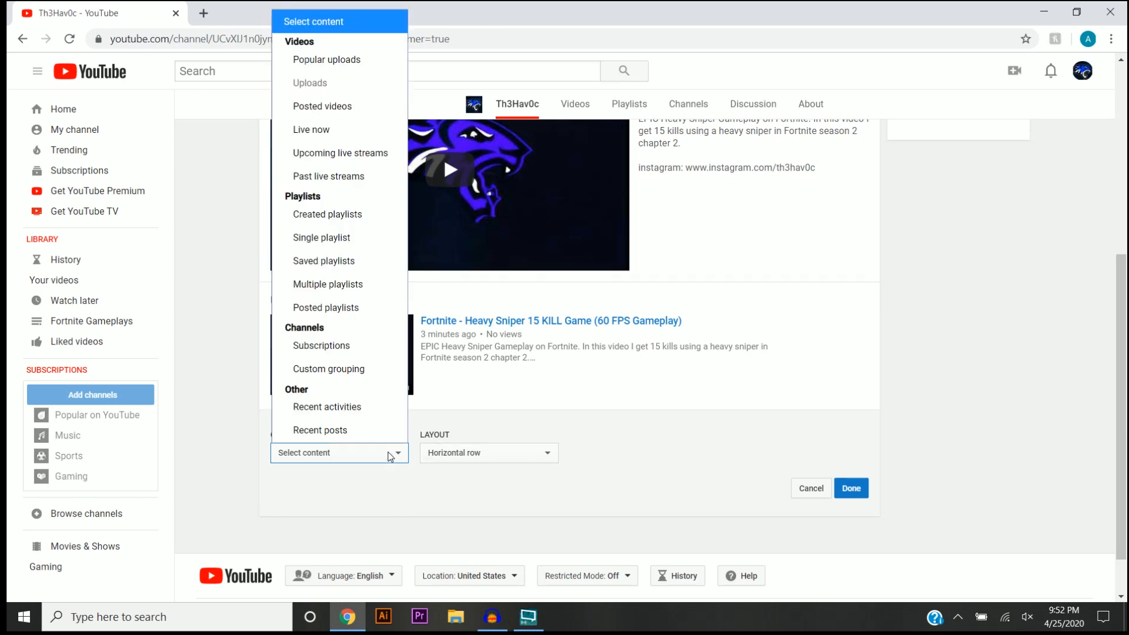
mouse_move(321, 237)
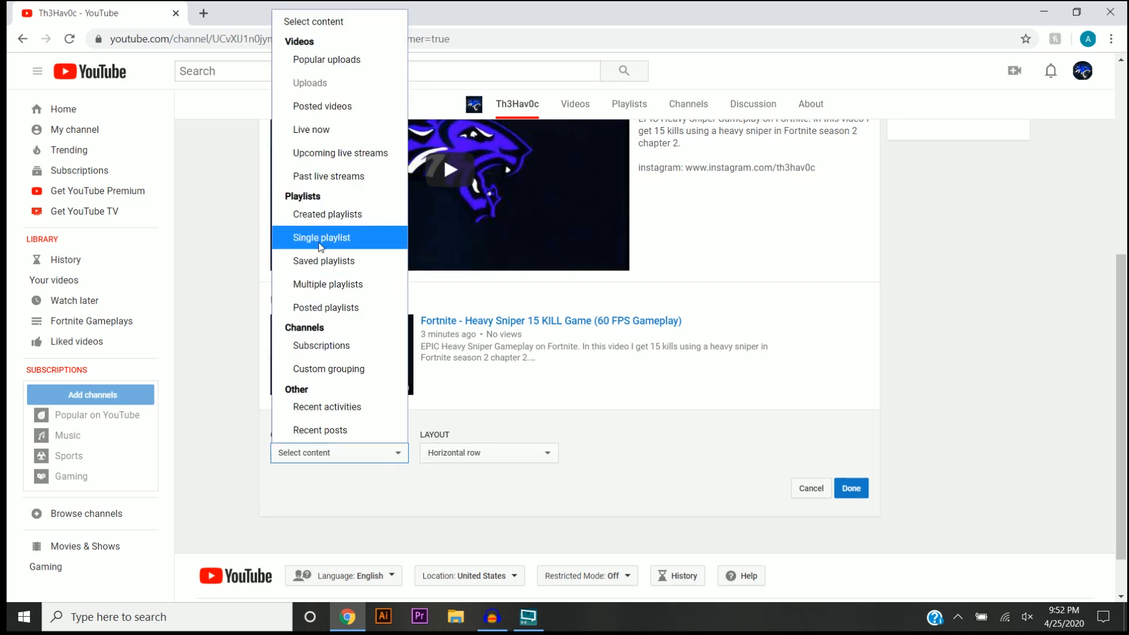
click(327, 214)
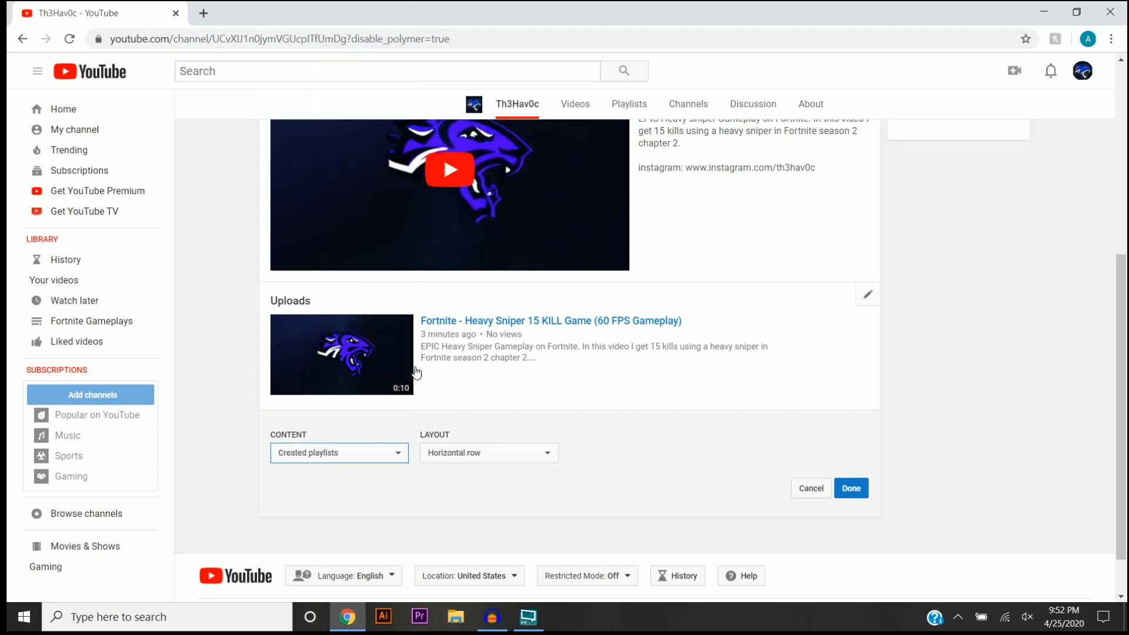
click(851, 488)
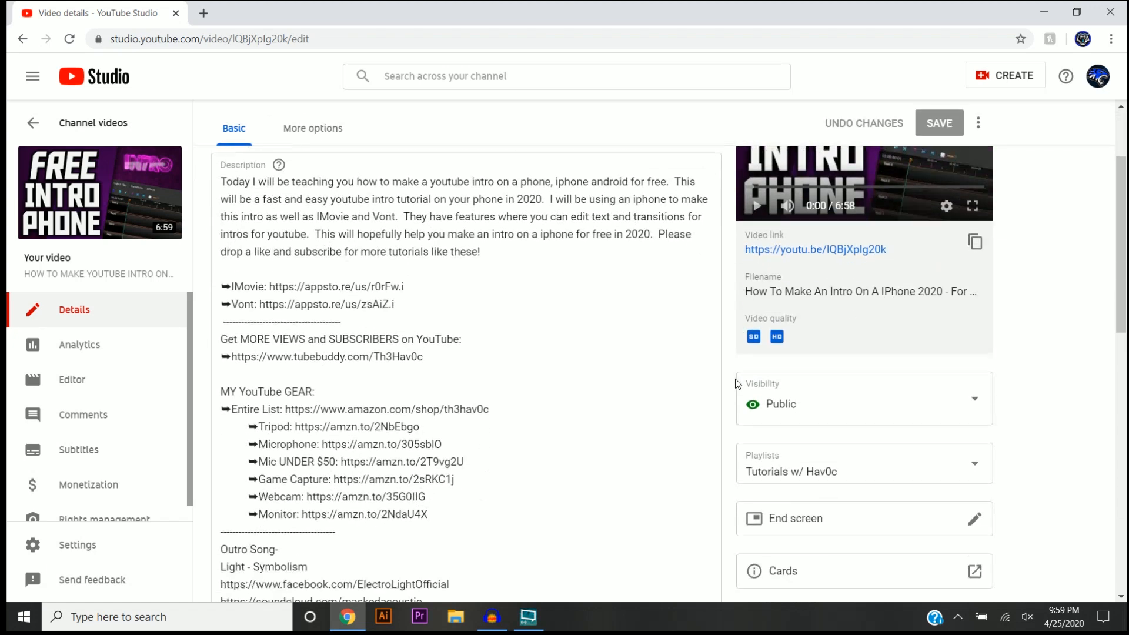
Remove a video element from the intro tutorial's end screen and start adding a video element.
scroll(down, 3)
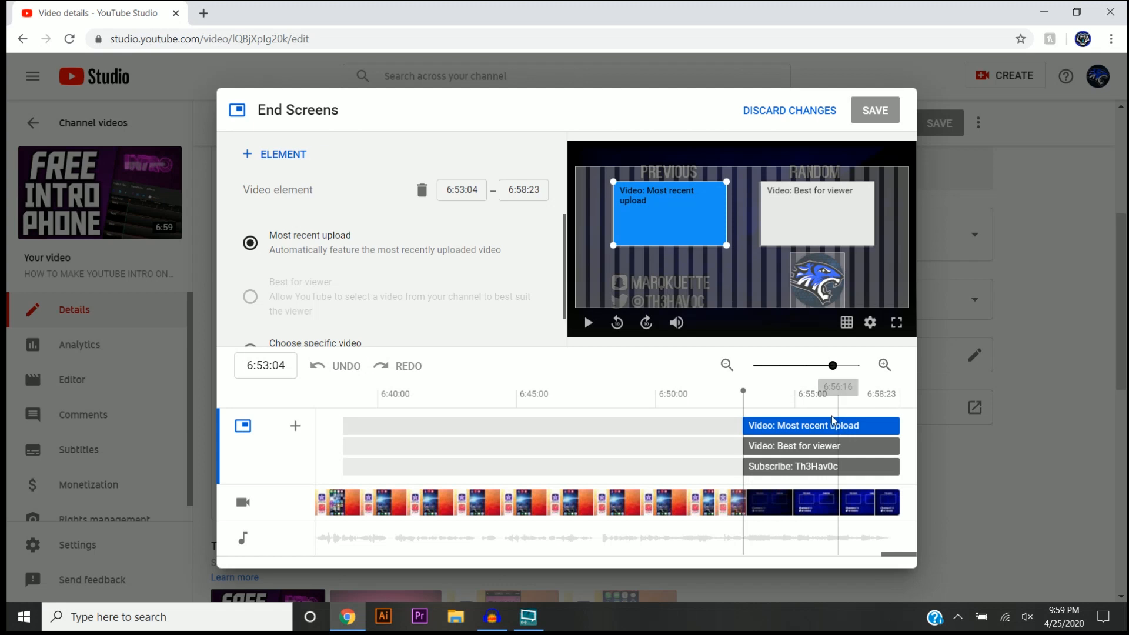
click(820, 465)
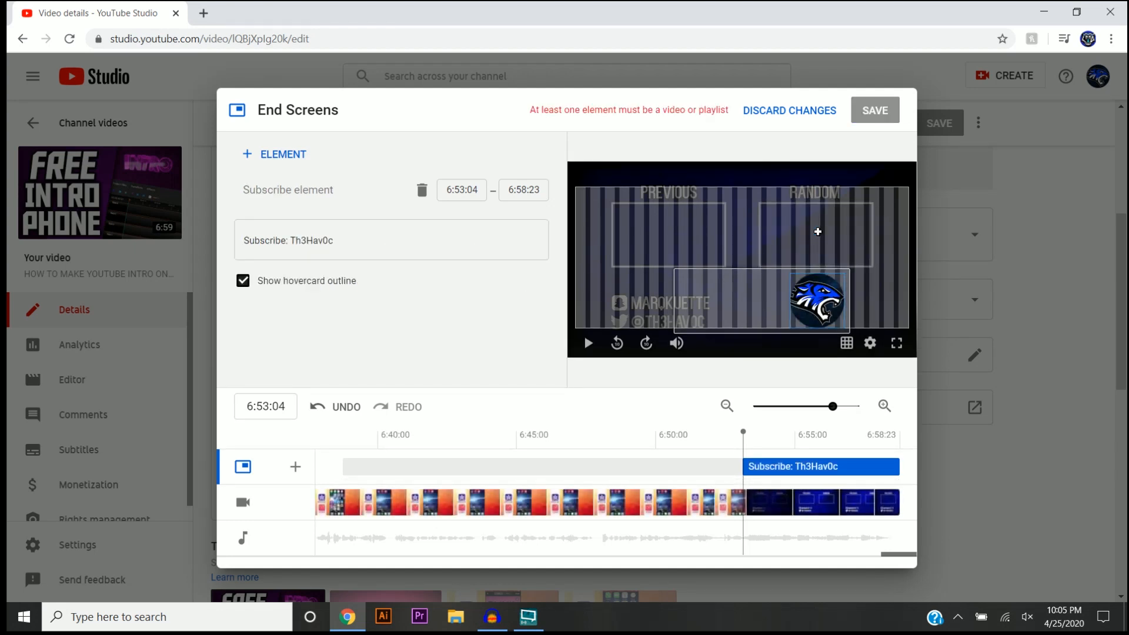
mouse_move(282, 178)
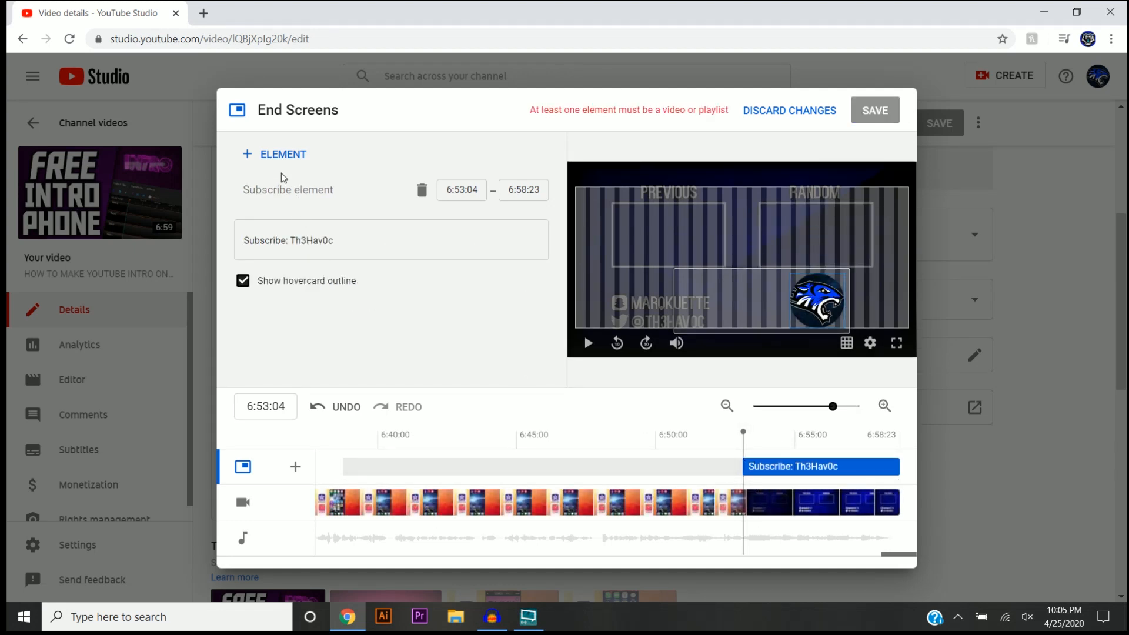
click(273, 154)
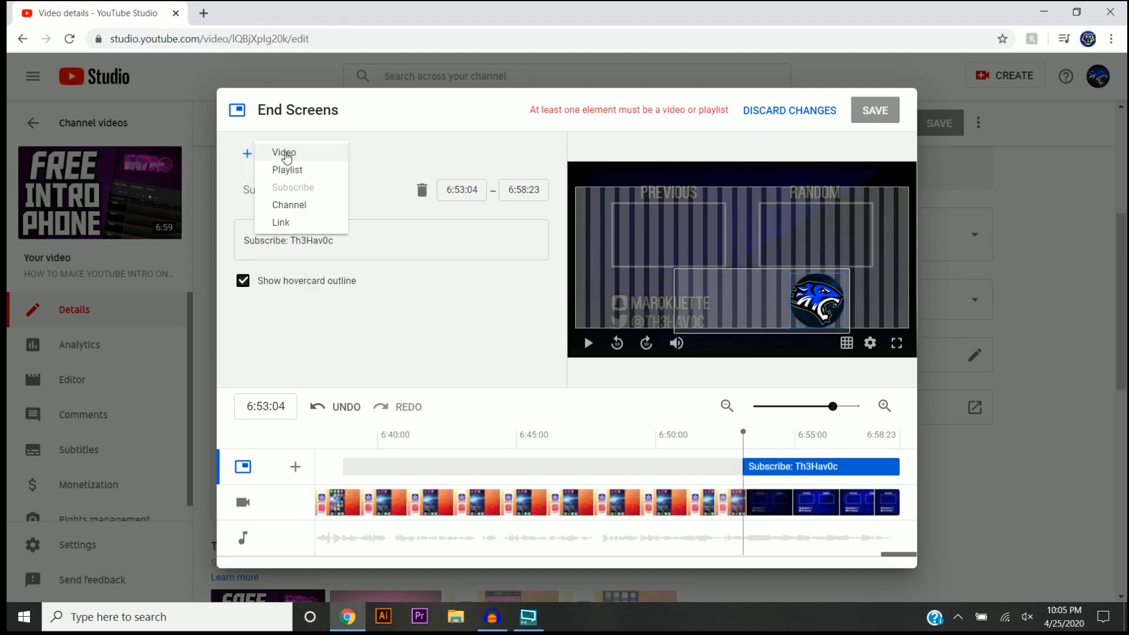
click(282, 152)
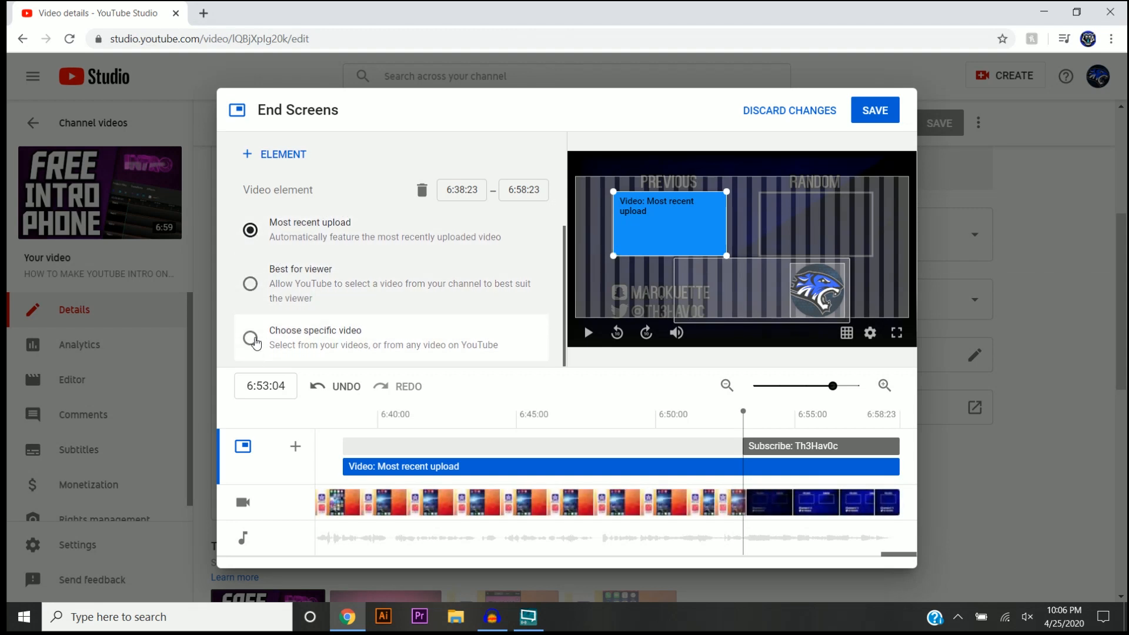
Set the video element to the specific video 'How To Make A YouTube Banner WITHOUT Photoshop 2020!'.
click(250, 339)
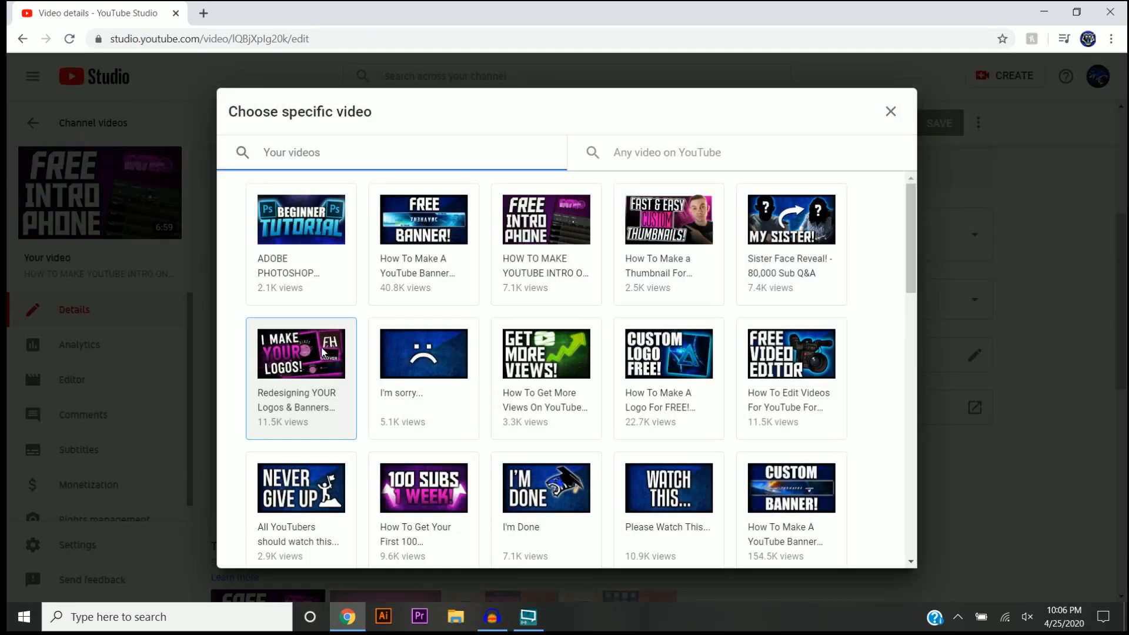
scroll(down, 3)
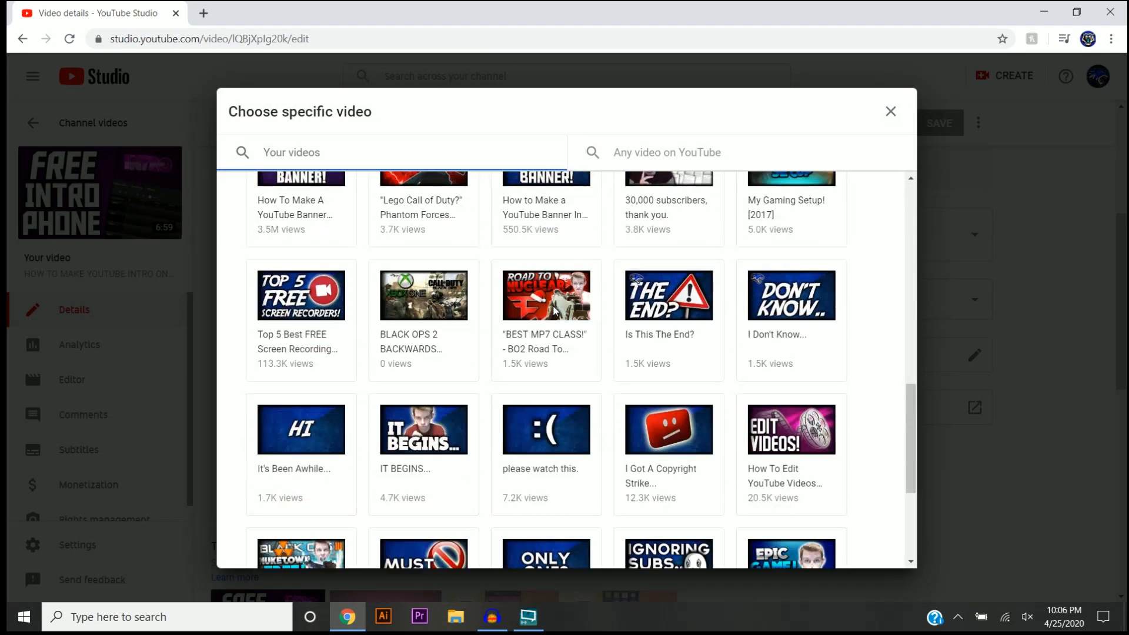
scroll(up, 3)
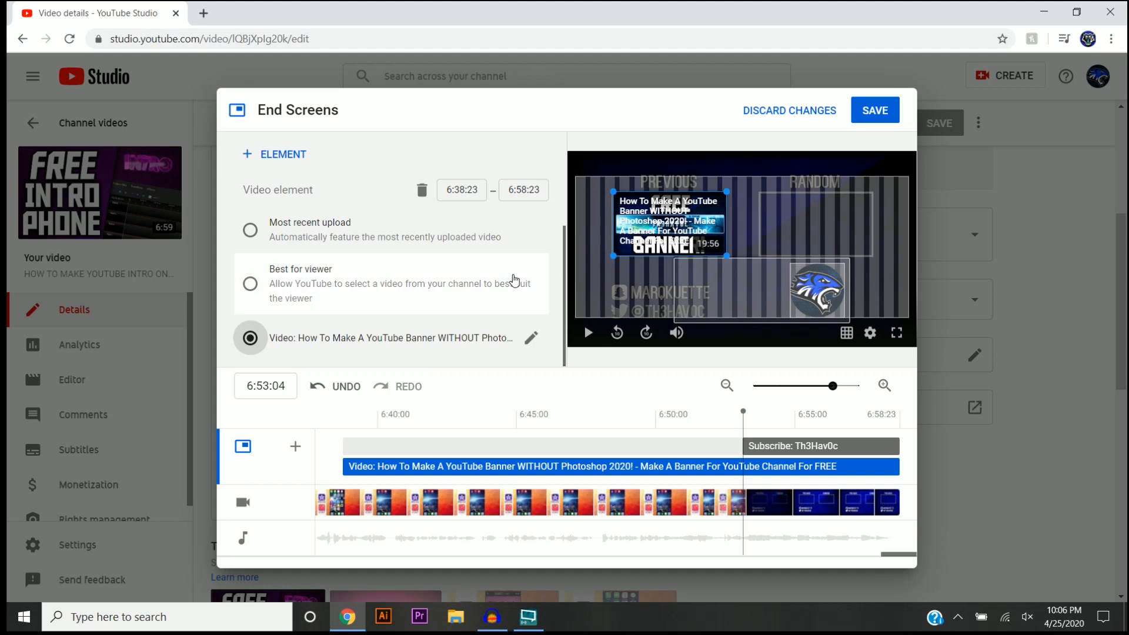
mouse_move(274, 154)
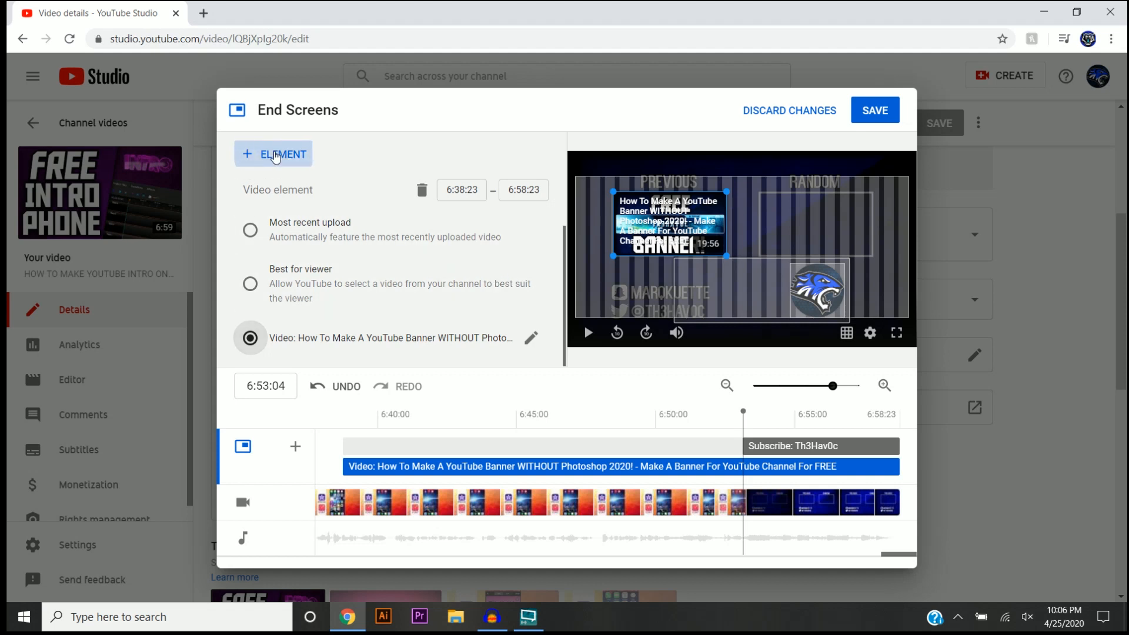
Add a Best for viewer video element, preview the end screen at the video's end, and save.
click(250, 229)
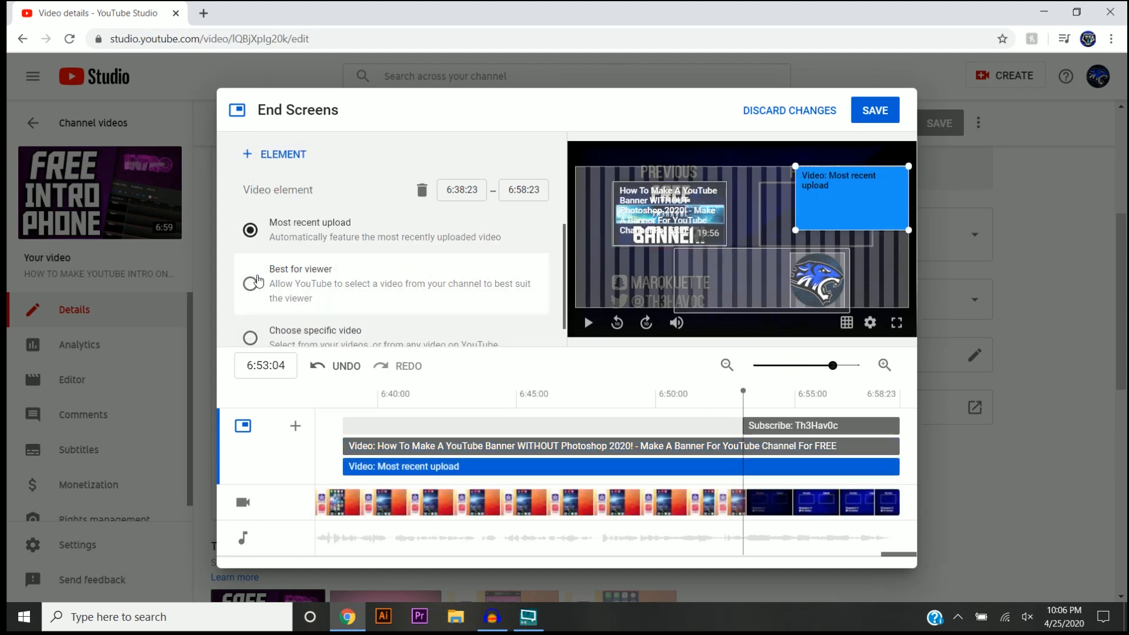
click(250, 283)
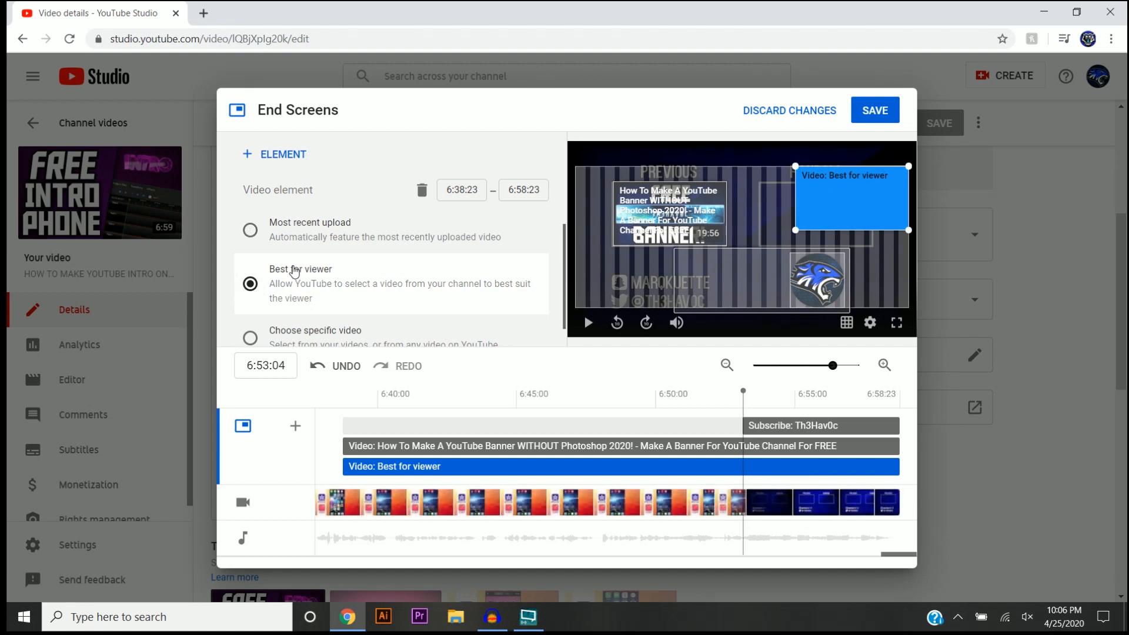
mouse_move(18, 229)
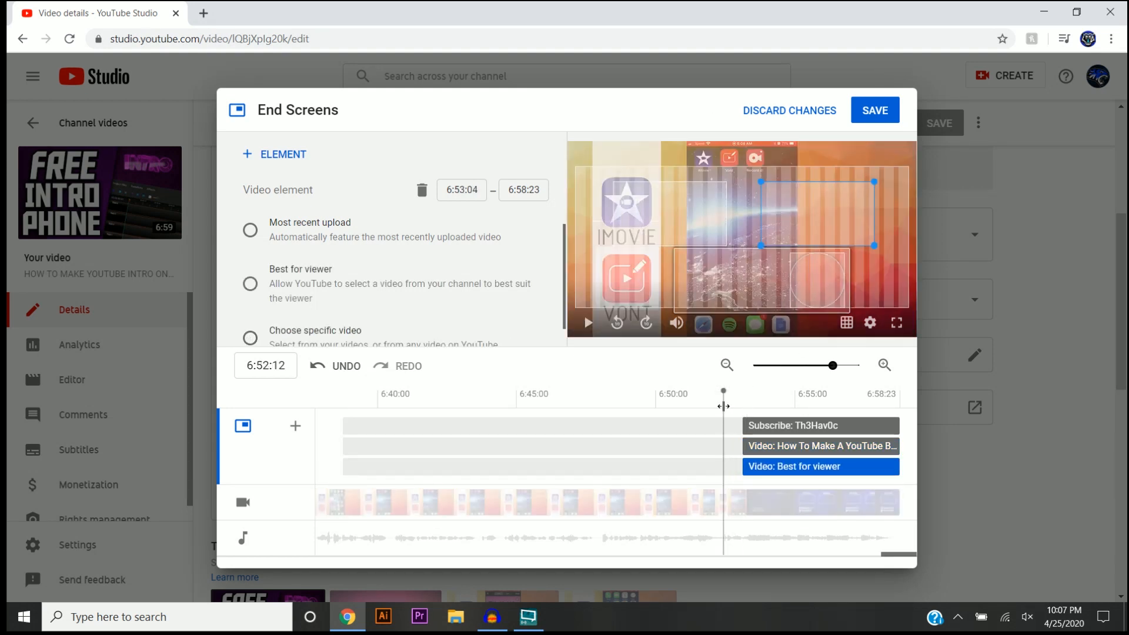
click(588, 322)
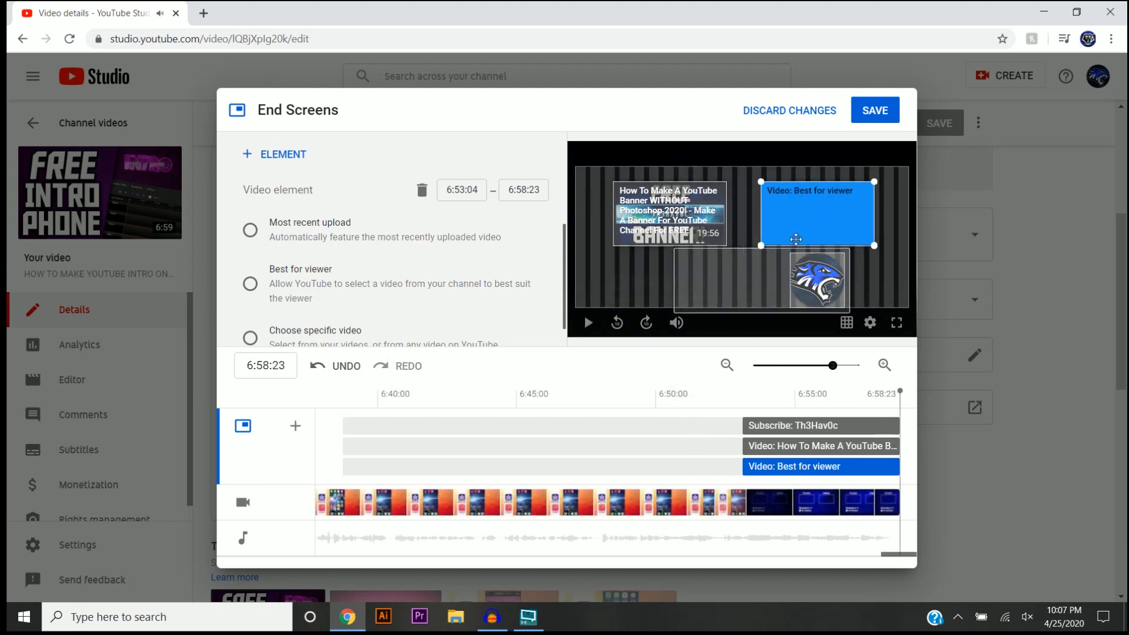
mouse_move(870, 133)
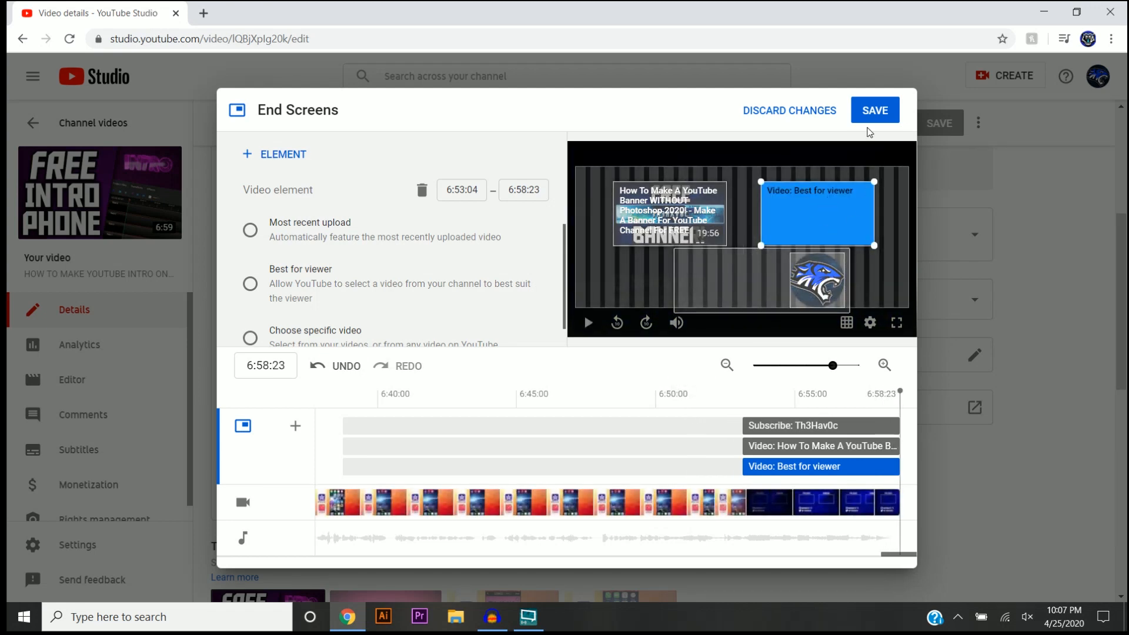
click(874, 110)
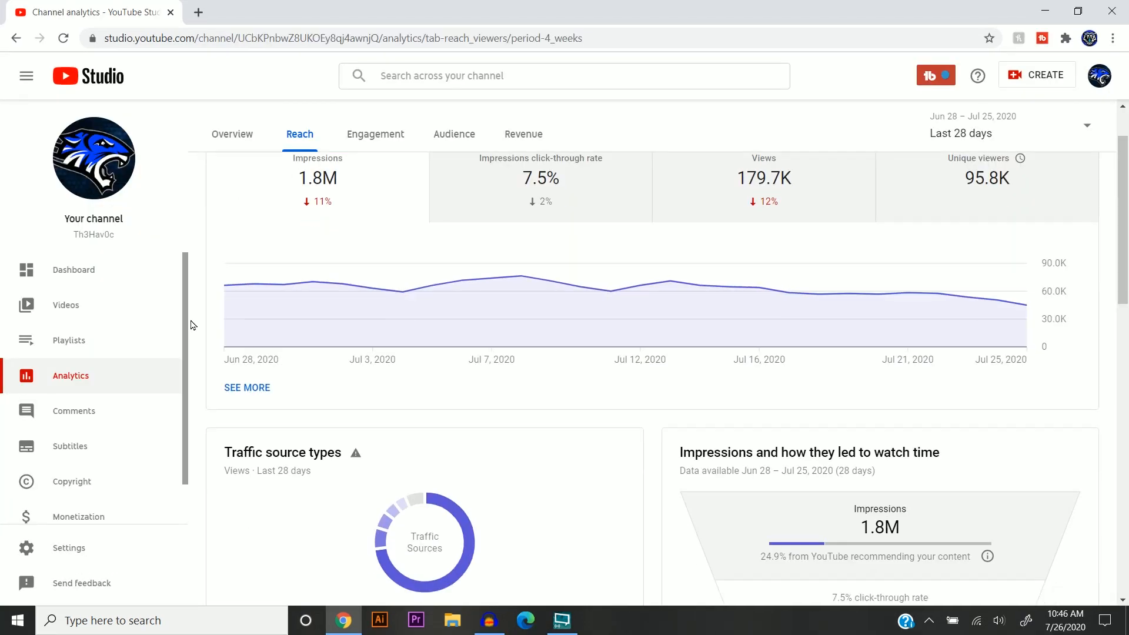
Review the Reach analytics, then view the Engagement tab's watch time and top videos.
scroll(down, 3)
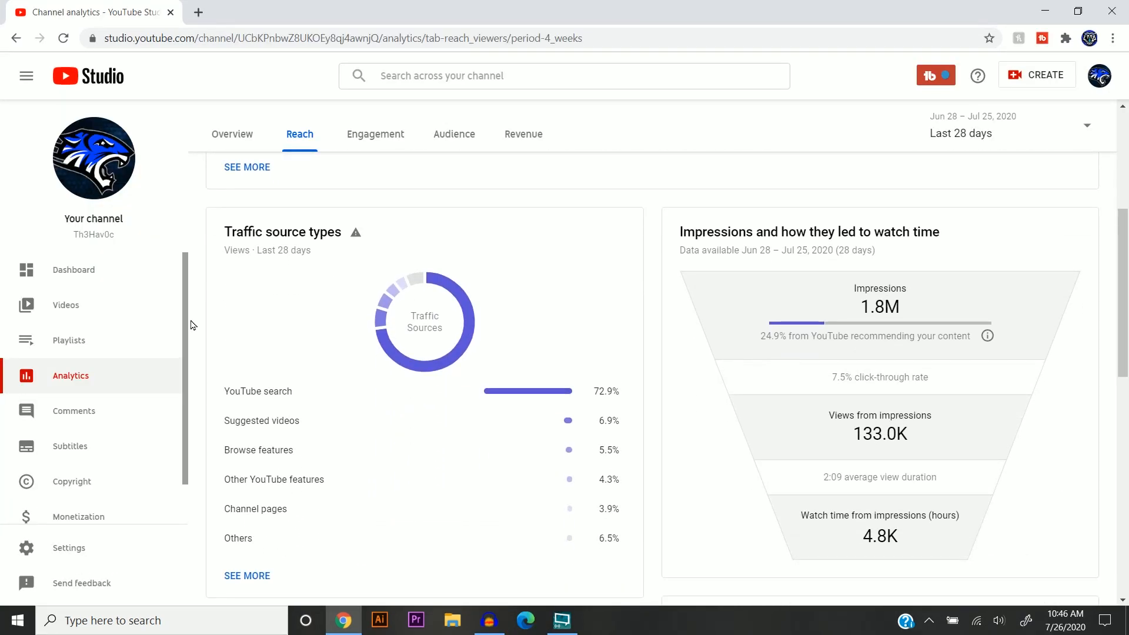
scroll(down, 3)
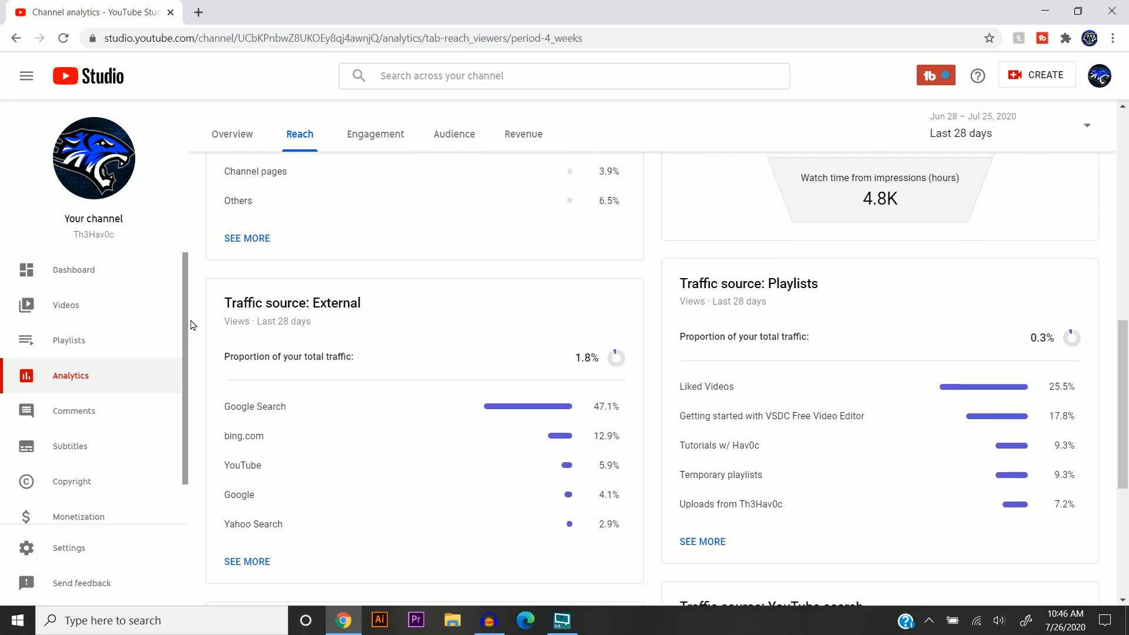
scroll(up, 3)
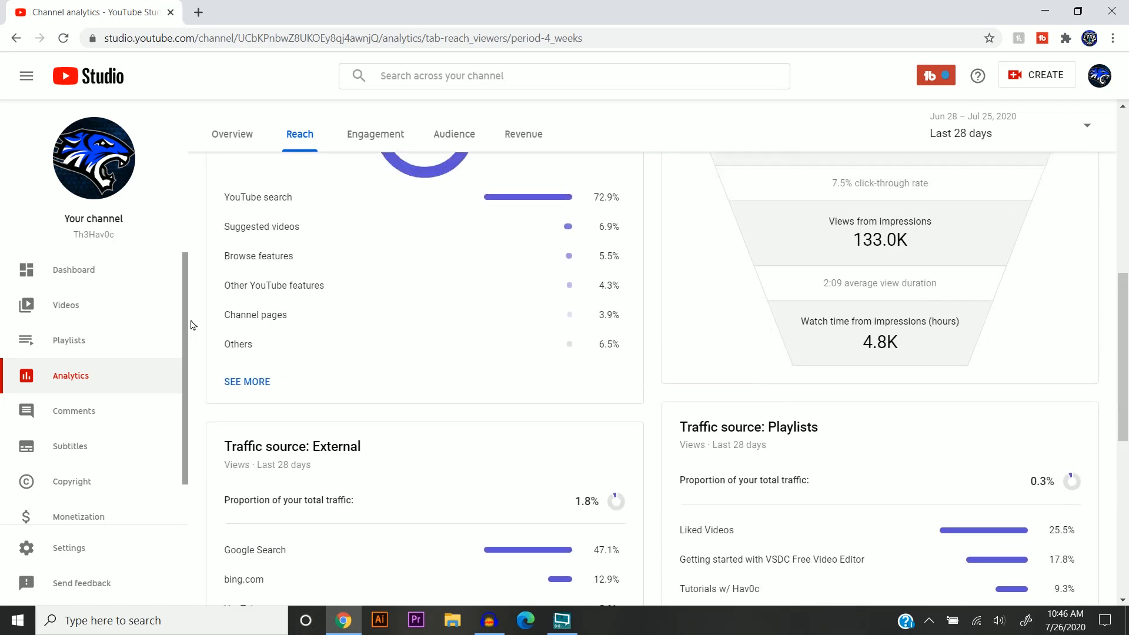
scroll(up, 3)
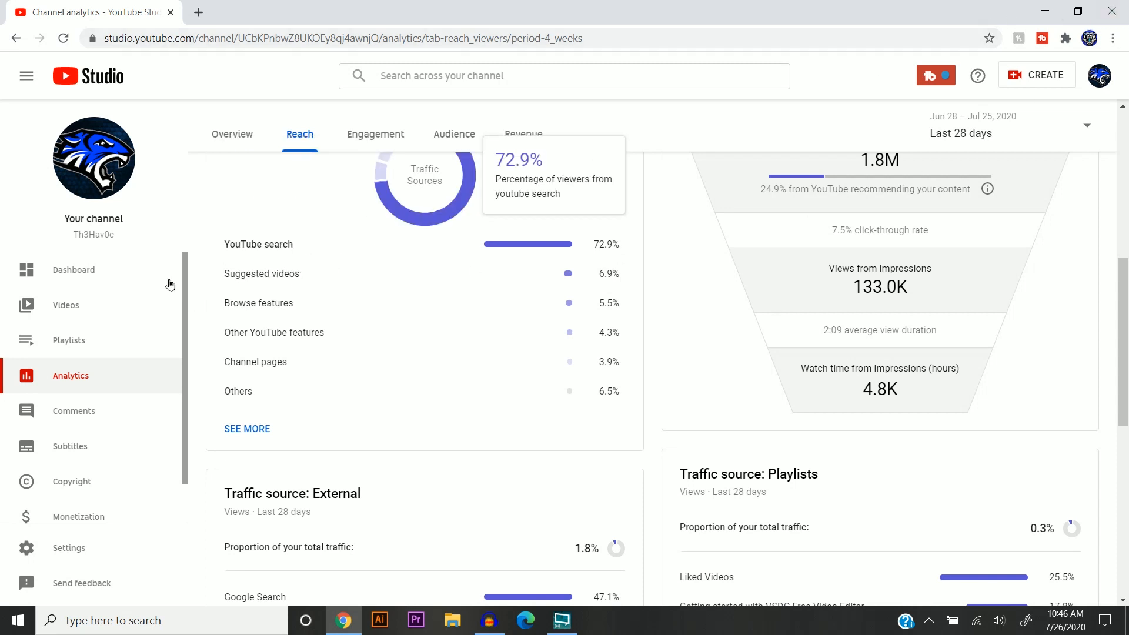
scroll(up, 3)
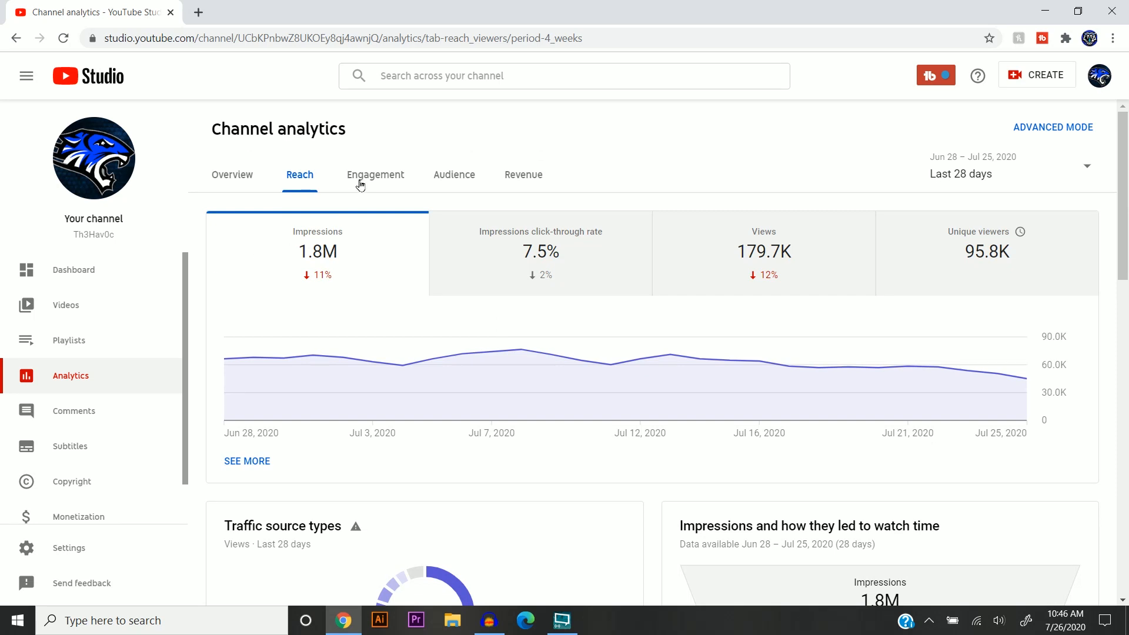
click(376, 174)
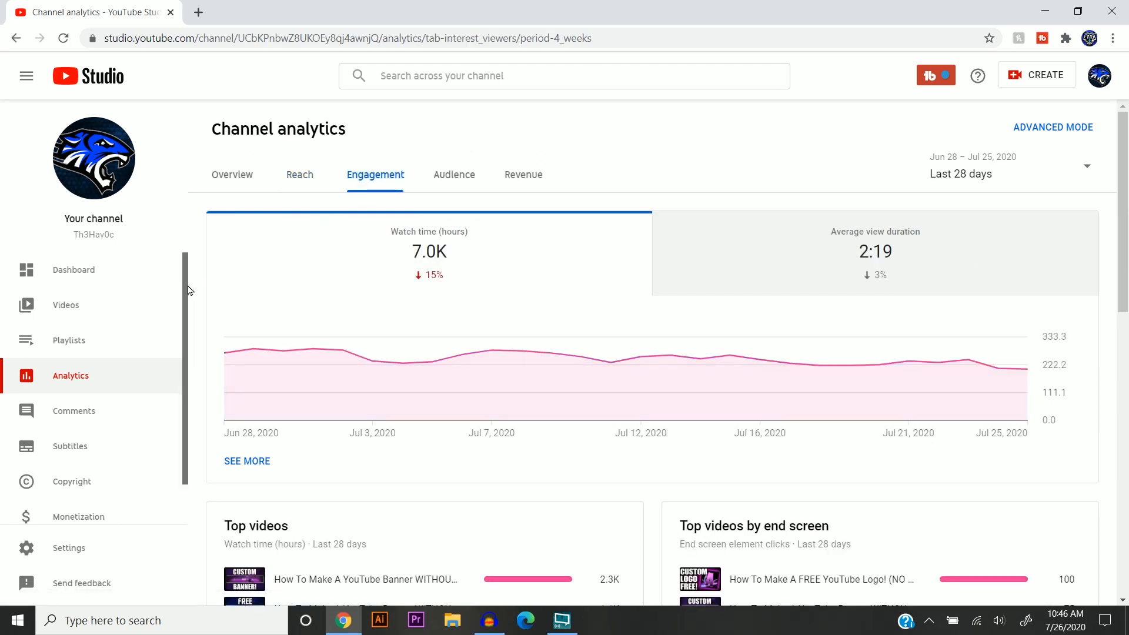
scroll(down, 3)
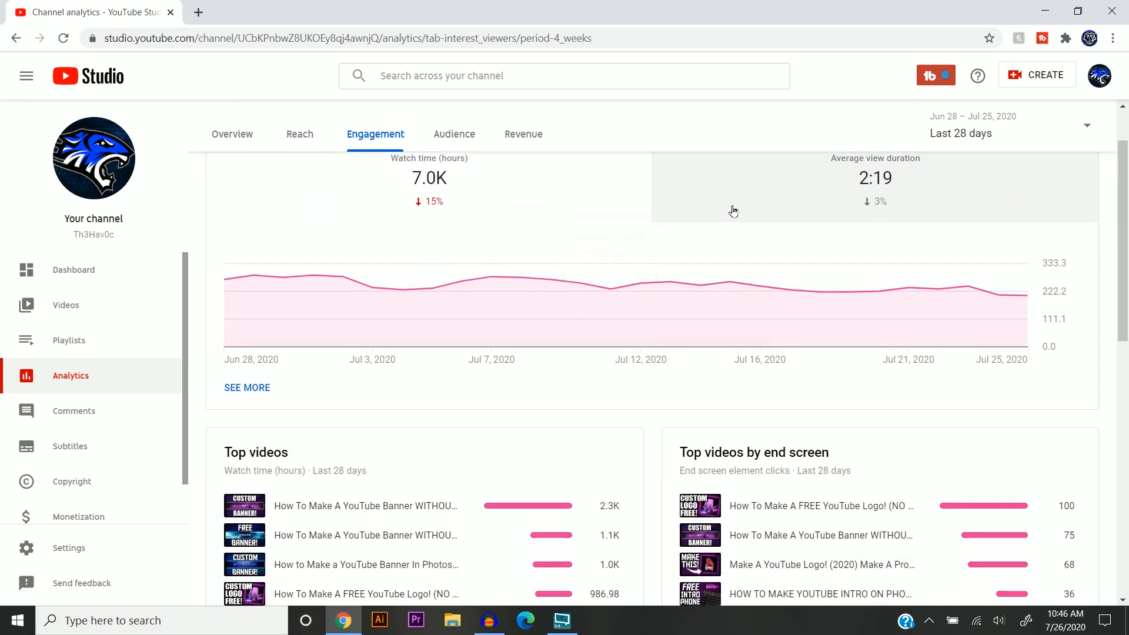
mouse_move(429, 177)
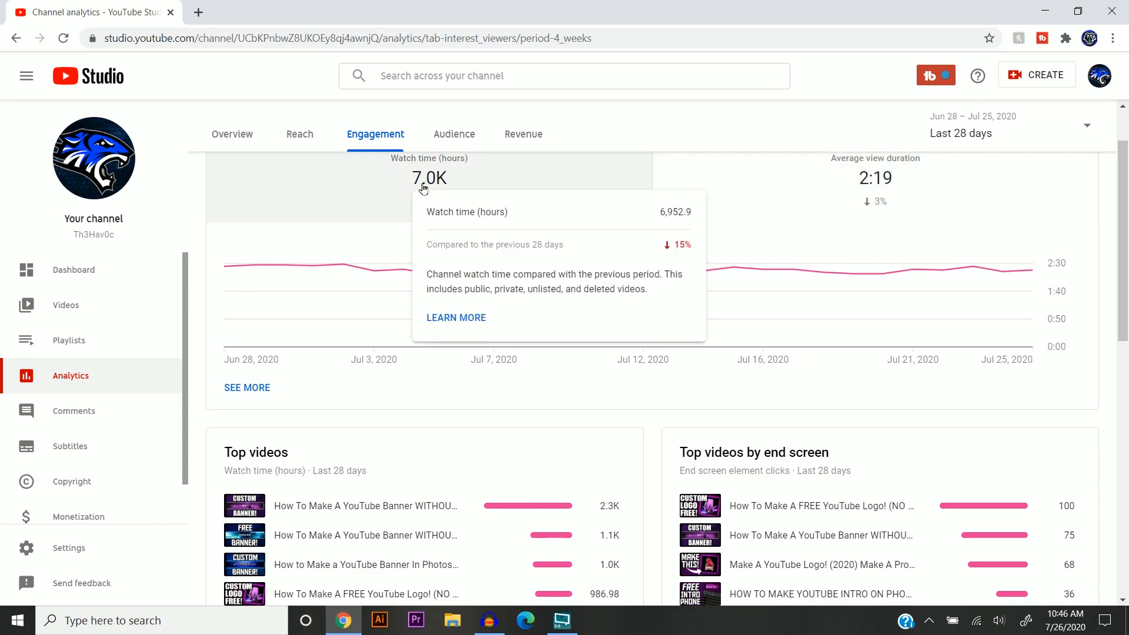